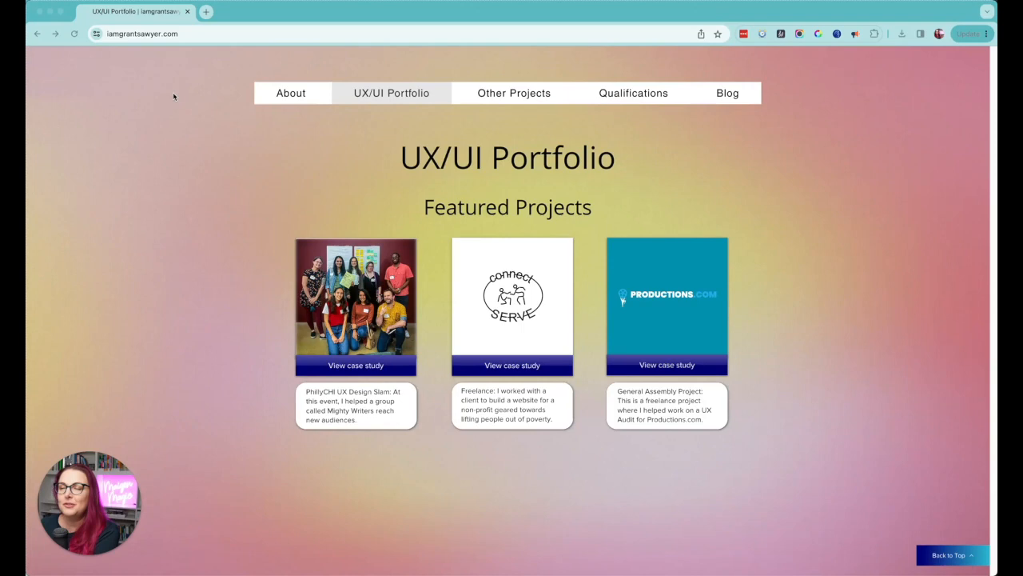
pyautogui.moveTo(835, 239)
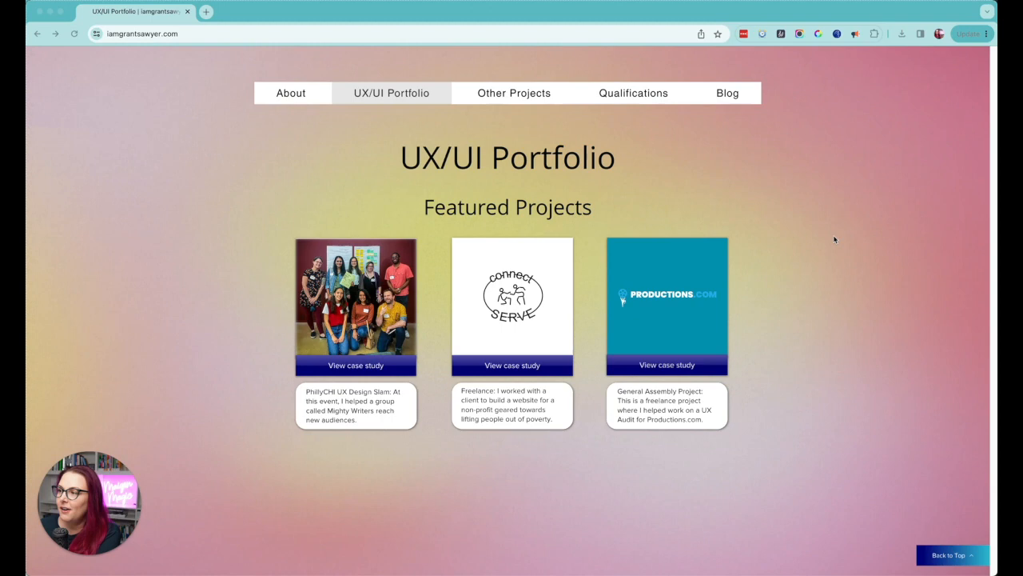
pyautogui.moveTo(228, 124)
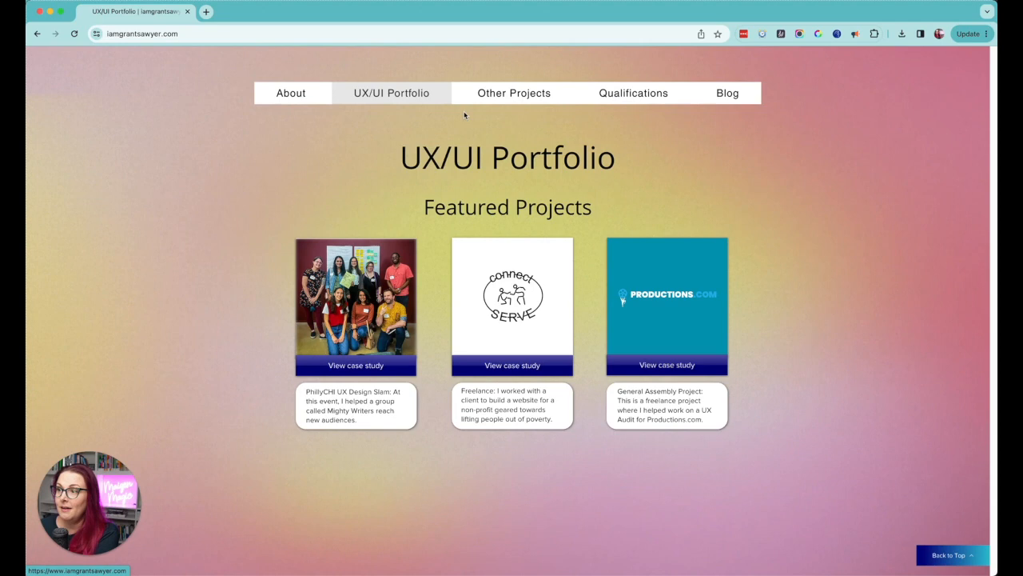
pyautogui.moveTo(774, 346)
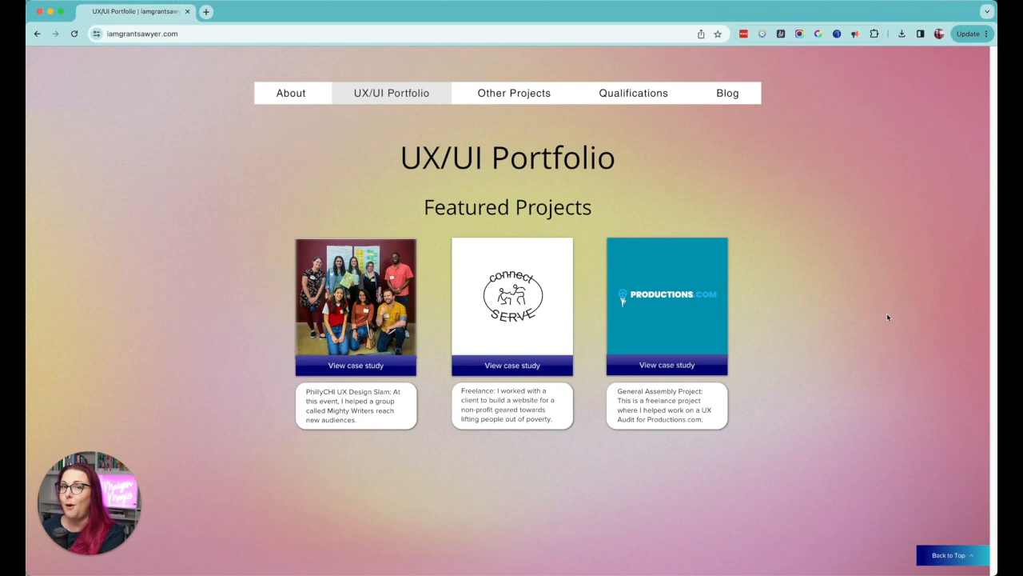
pyautogui.moveTo(870, 306)
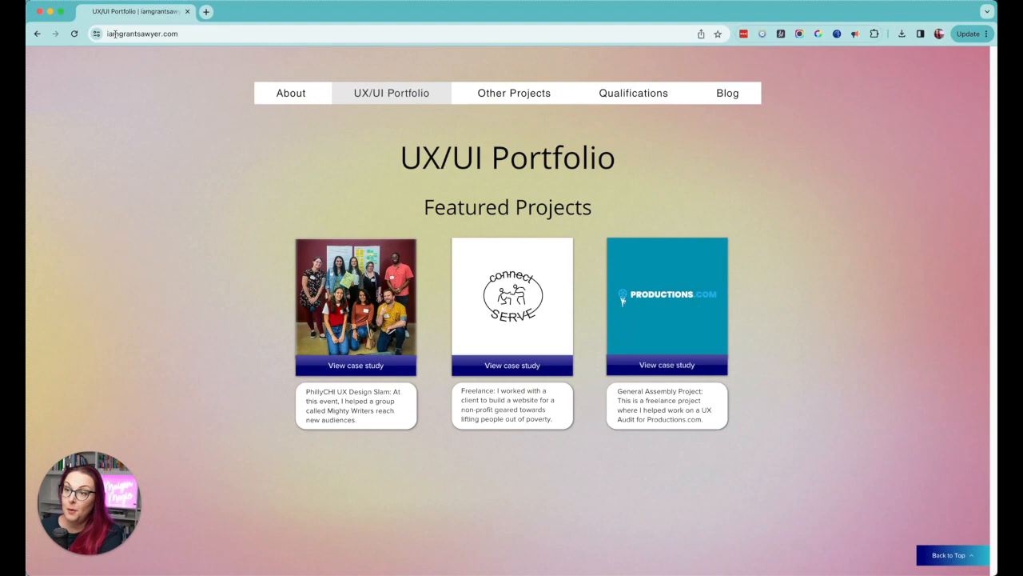
pyautogui.moveTo(619, 165)
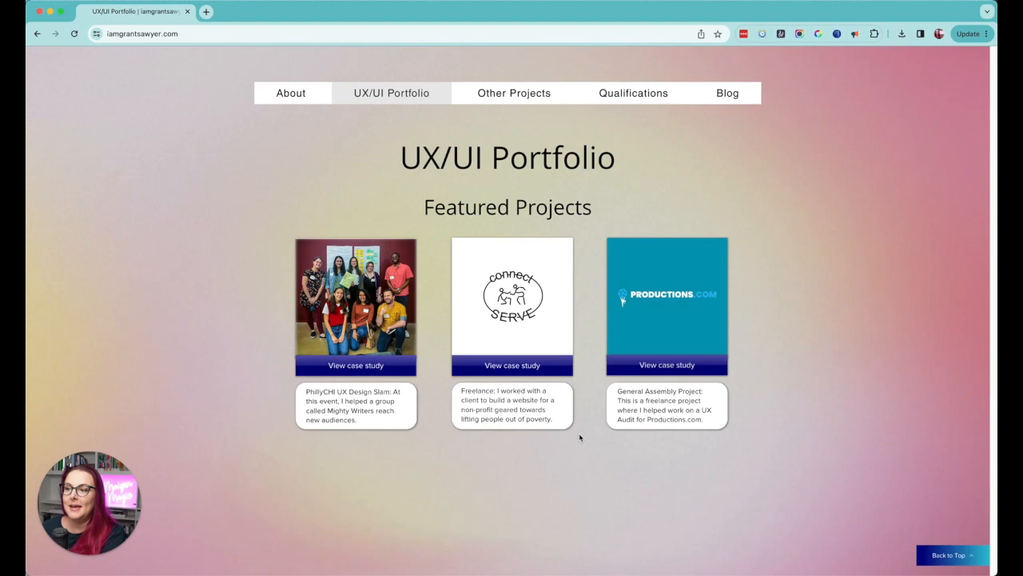
pyautogui.moveTo(649, 311)
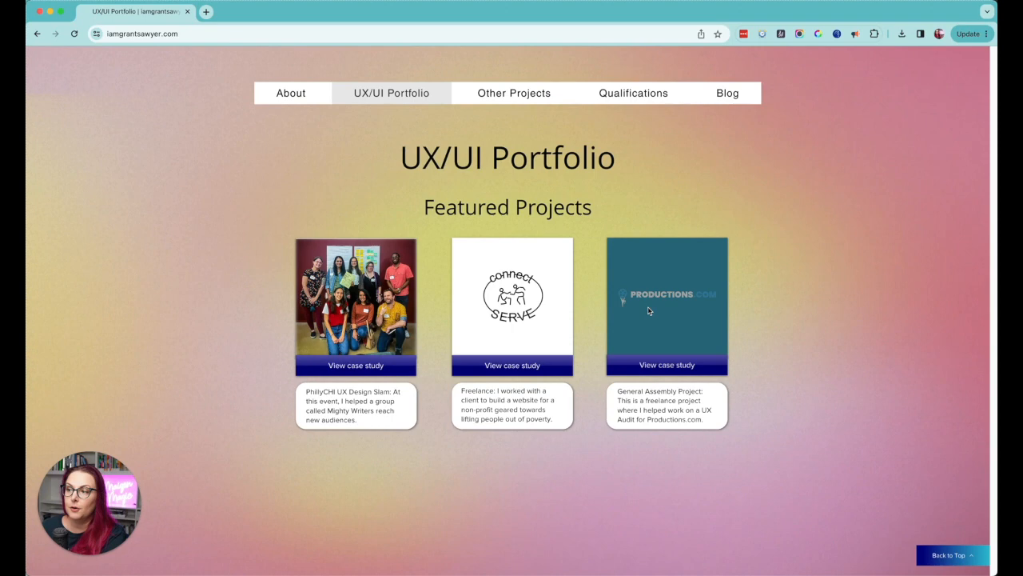
pyautogui.moveTo(647, 311)
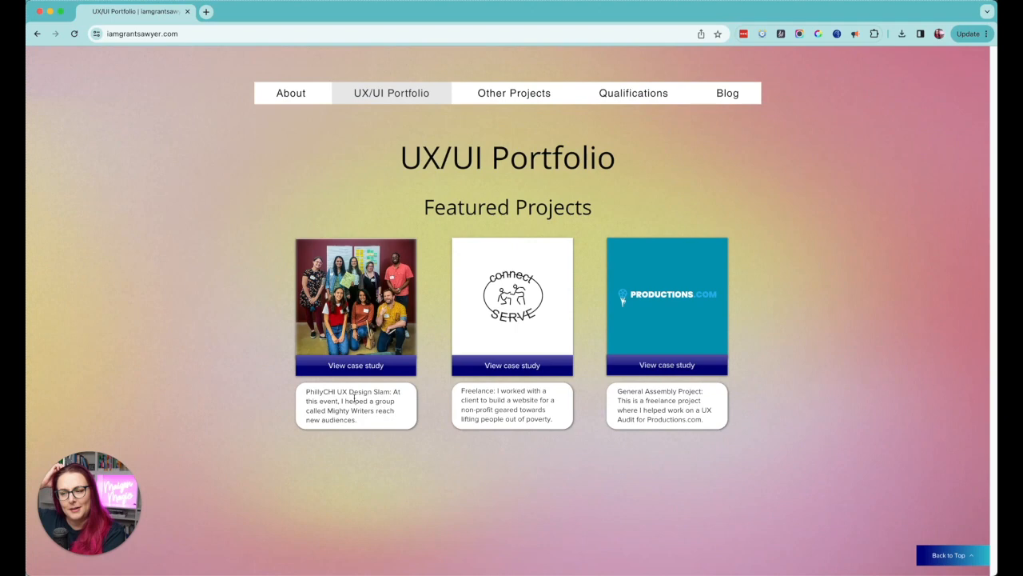
pyautogui.moveTo(331, 219)
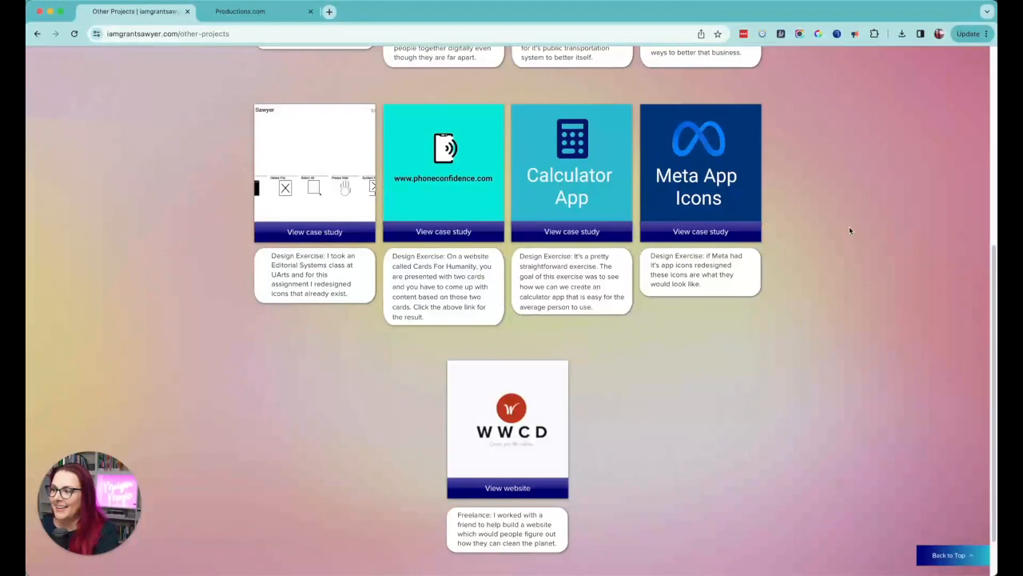
# Step: Open the Projects page in a new tab and scroll Other Projects back to the top
pyautogui.scroll(3)
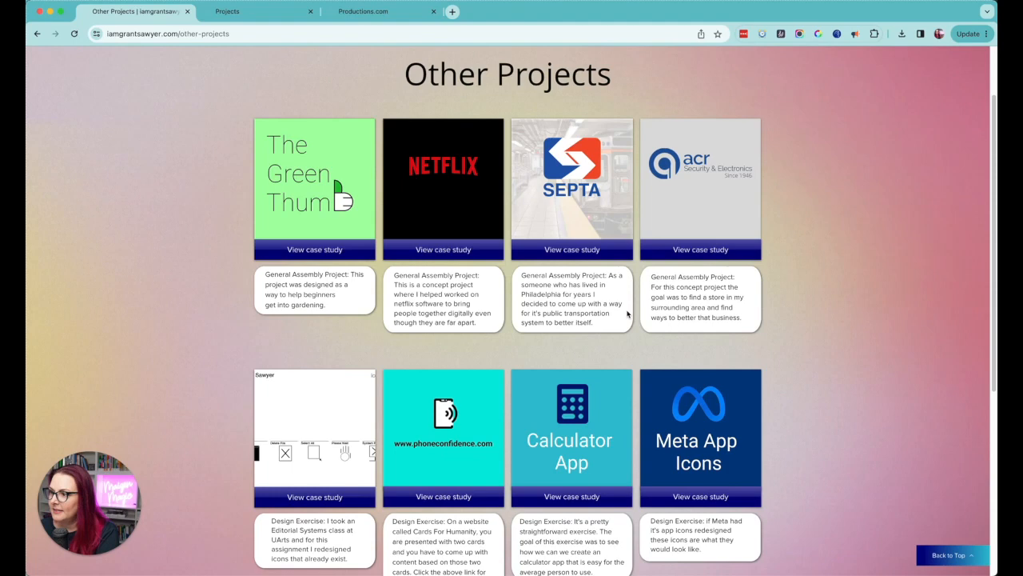
pyautogui.doubleClick(556, 275)
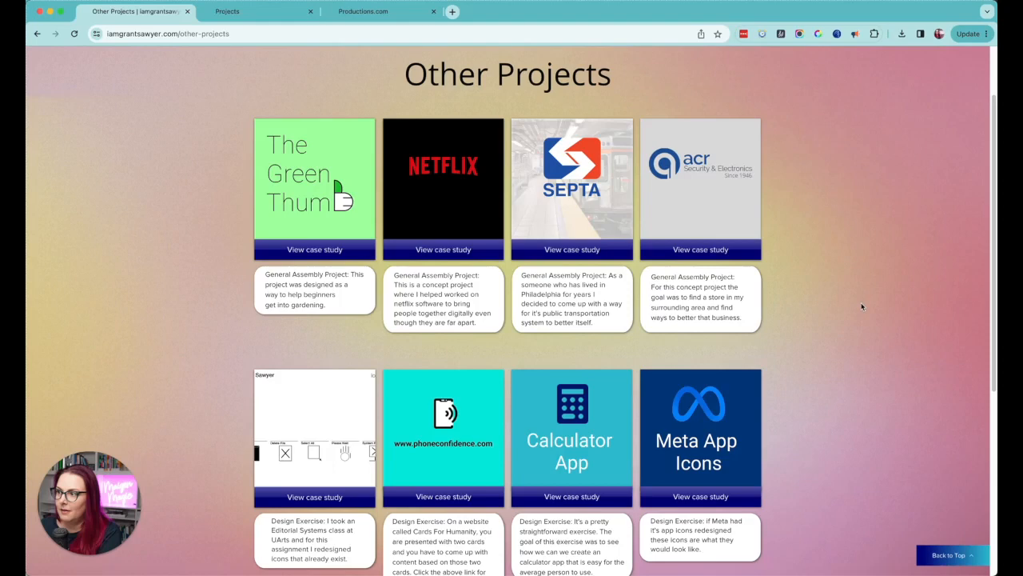
pyautogui.scroll(3)
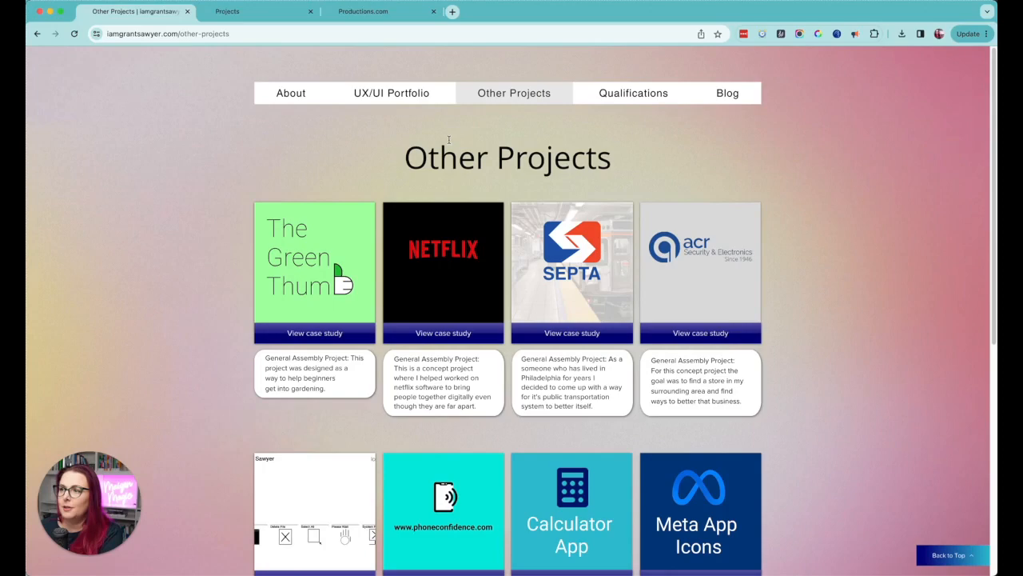
# Step: Open the SEPTA case study and scroll through its goal and competitive analysis sections
pyautogui.click(572, 333)
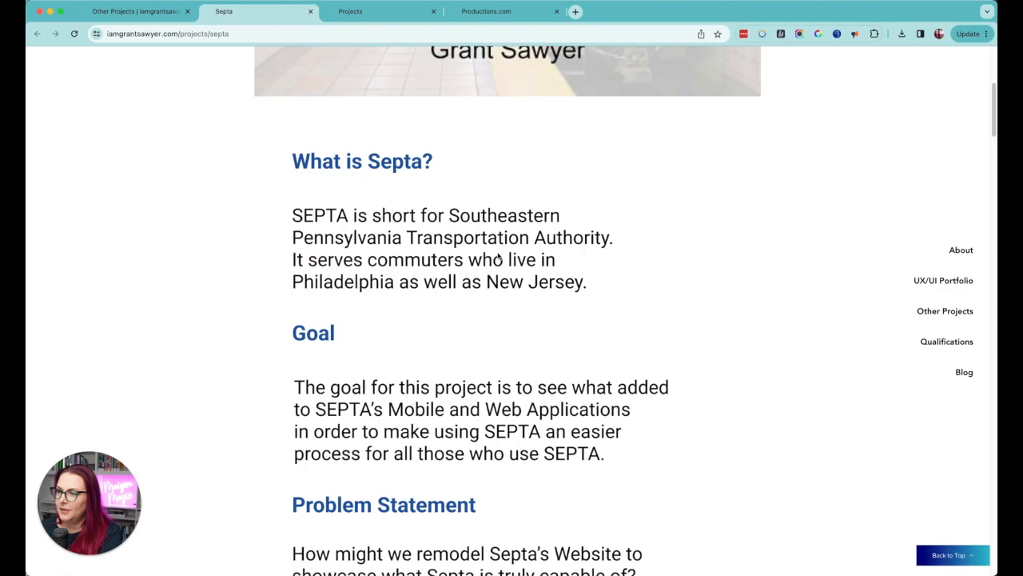
pyautogui.scroll(-3)
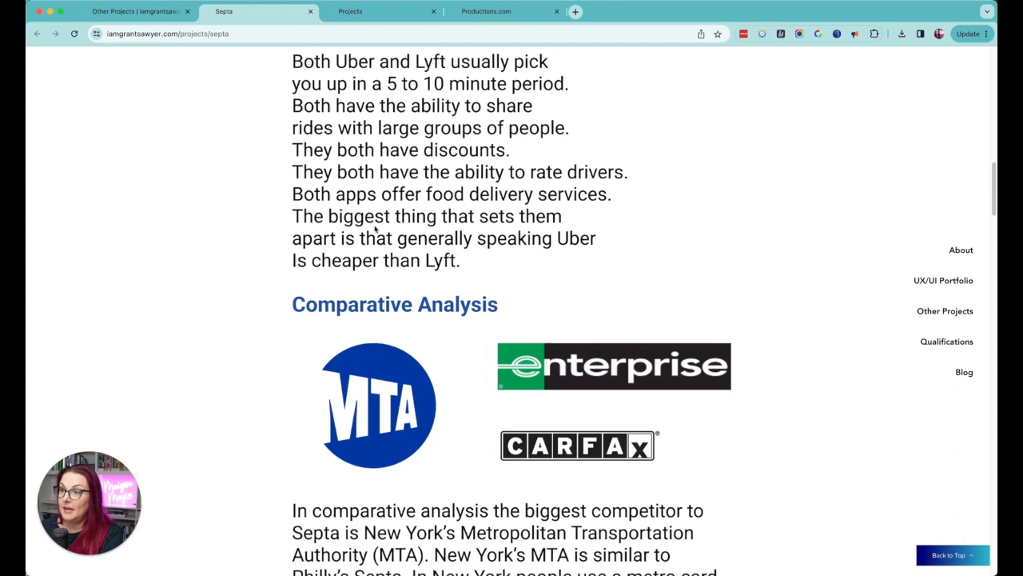
pyautogui.scroll(3)
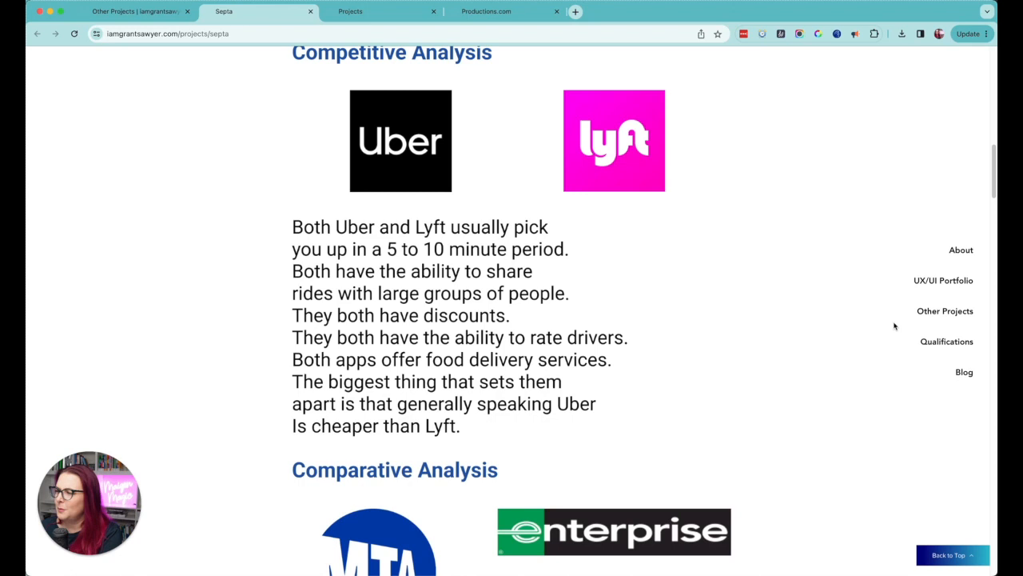
# Step: Go to Qualifications and scroll through the resume, reference letter and volunteer project PDFs
pyautogui.click(947, 342)
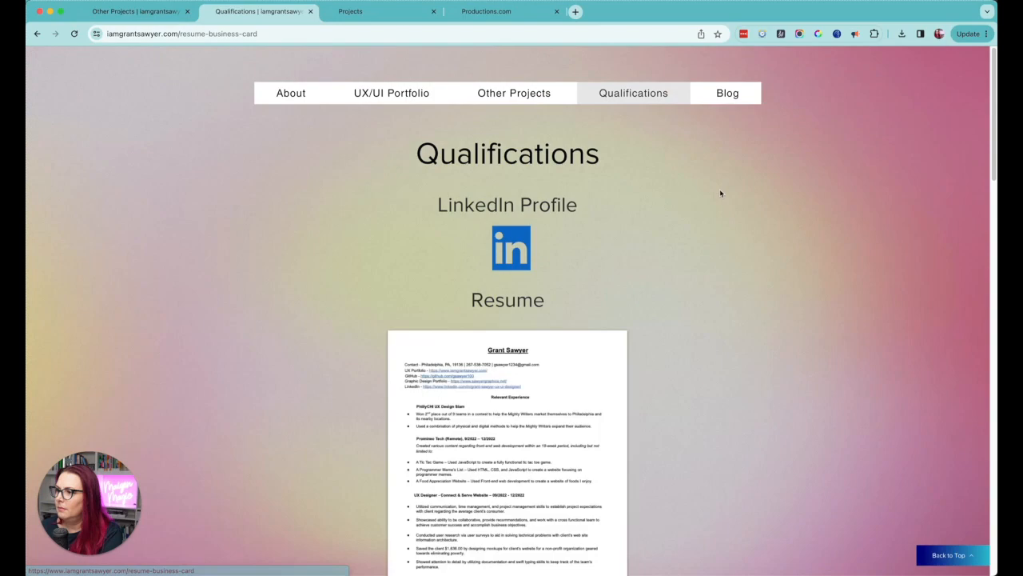
pyautogui.moveTo(644, 273)
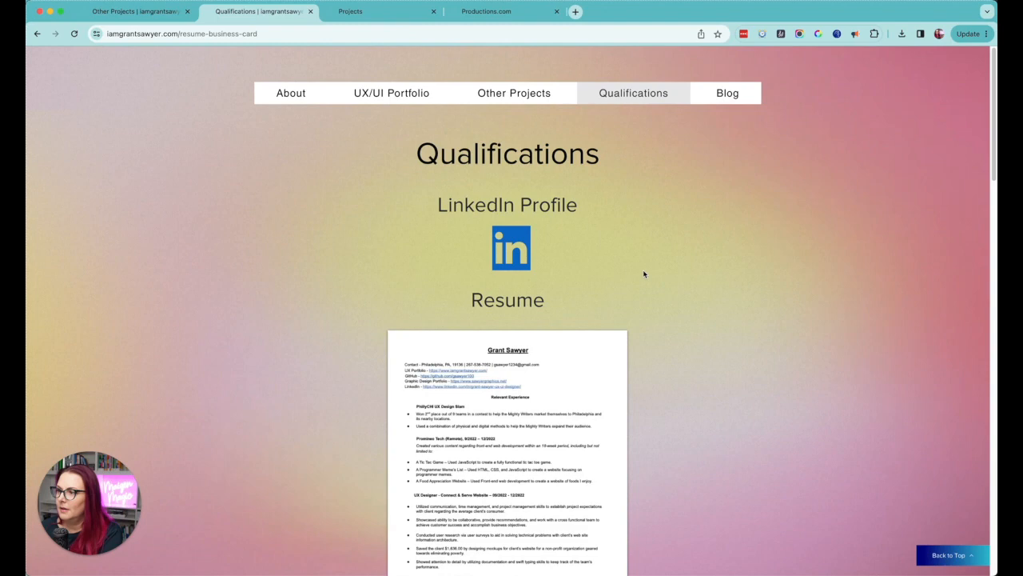
pyautogui.scroll(-3)
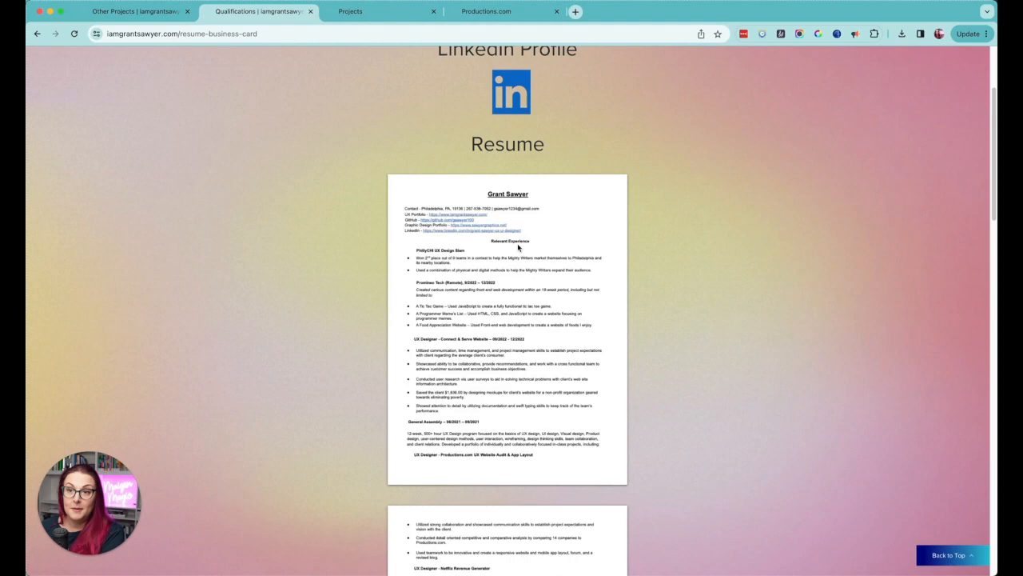
pyautogui.scroll(-3)
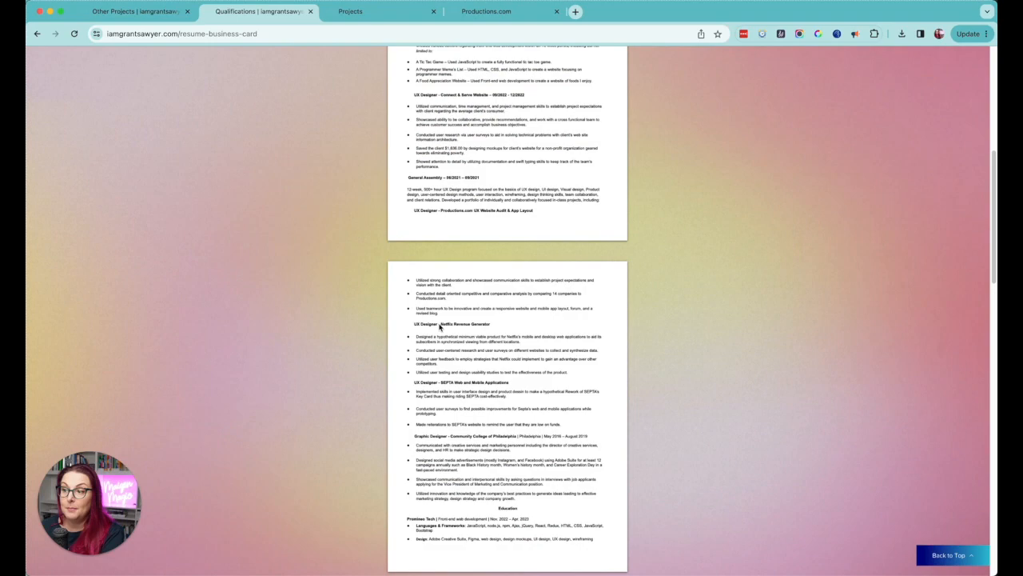
pyautogui.scroll(-3)
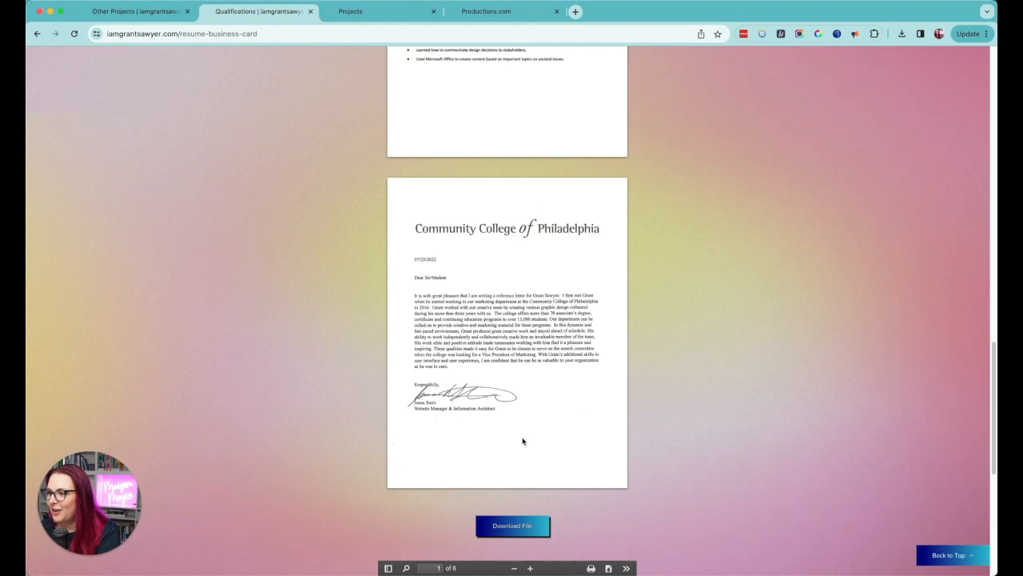
pyautogui.scroll(-3)
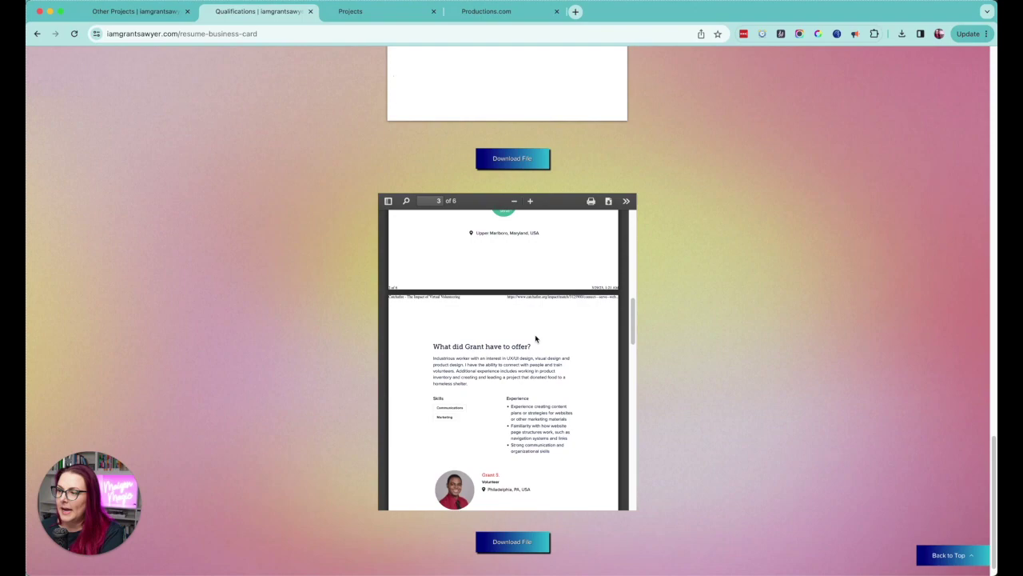
pyautogui.scroll(3)
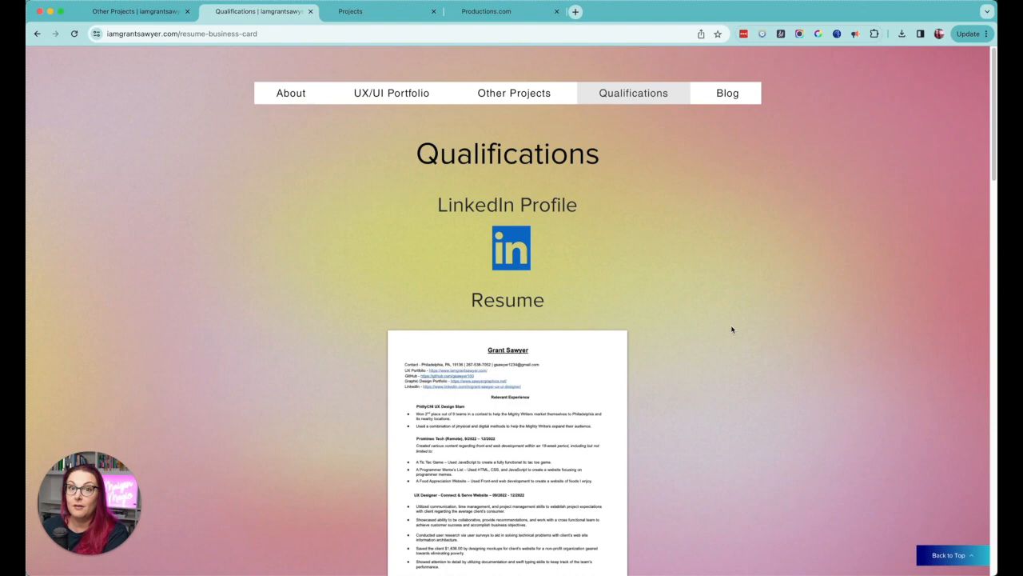
pyautogui.moveTo(679, 243)
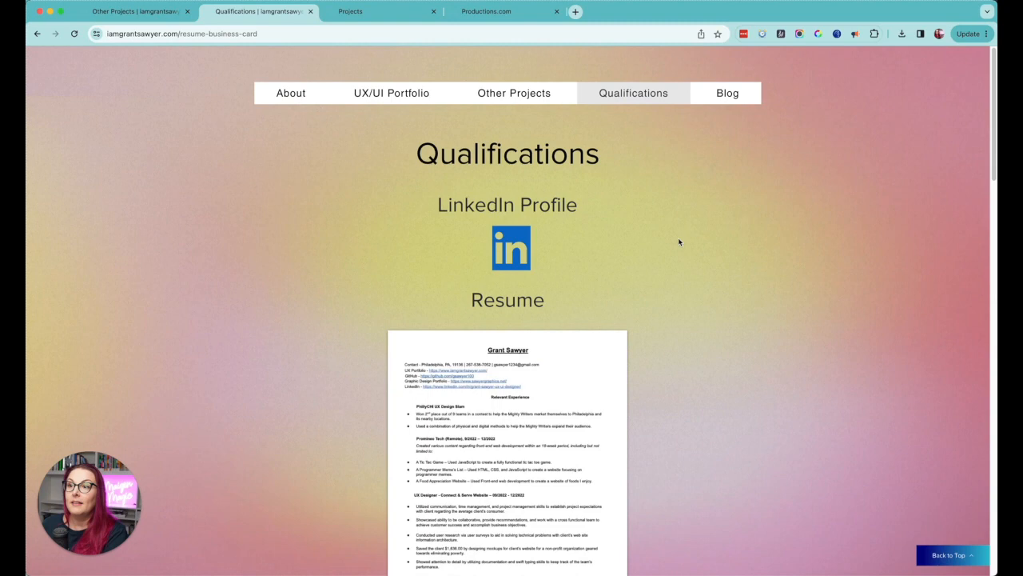
# Step: Go to the About page and scroll down toward the sawyergraphics.net link
pyautogui.click(291, 92)
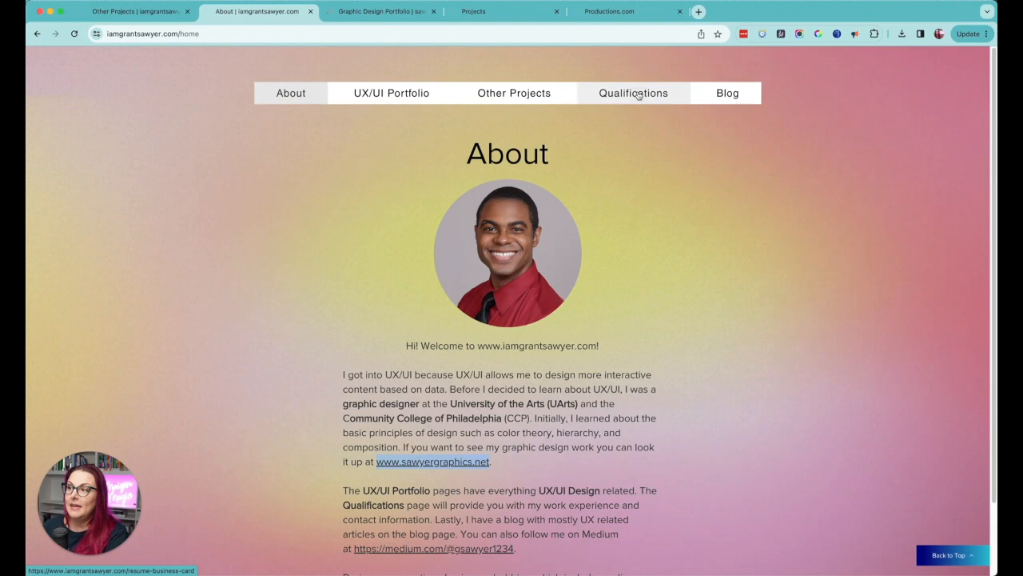
pyautogui.moveTo(619, 299)
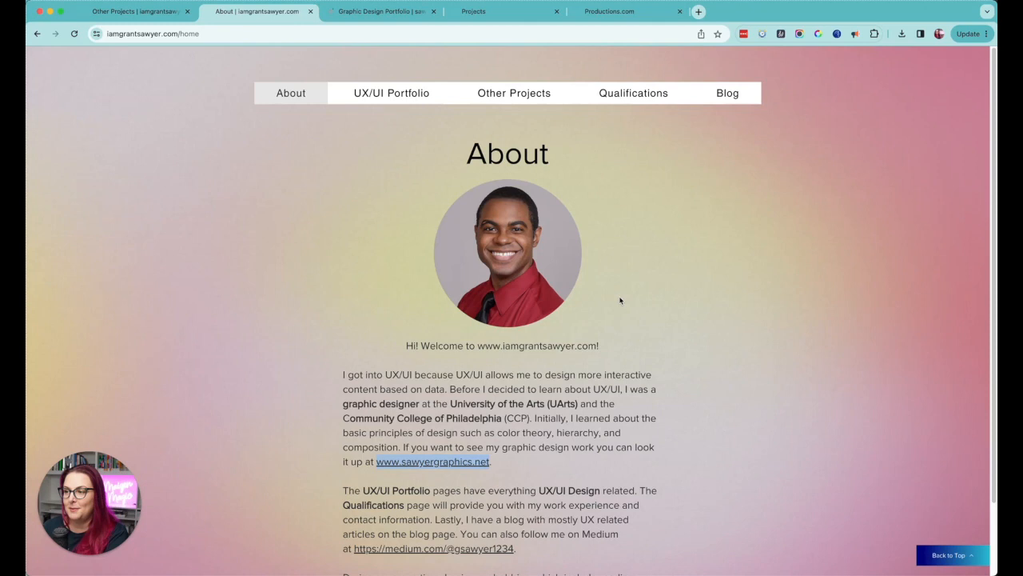
pyautogui.scroll(-3)
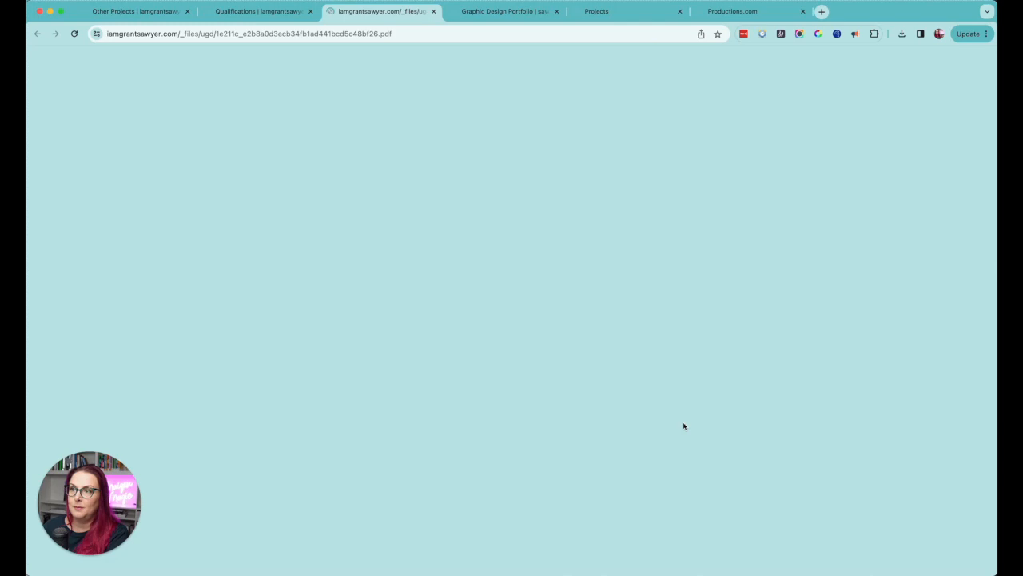
# Step: Close the PDF tab and scroll the Connect & Serve PDF to the $28,147 Fun Fact
pyautogui.click(258, 11)
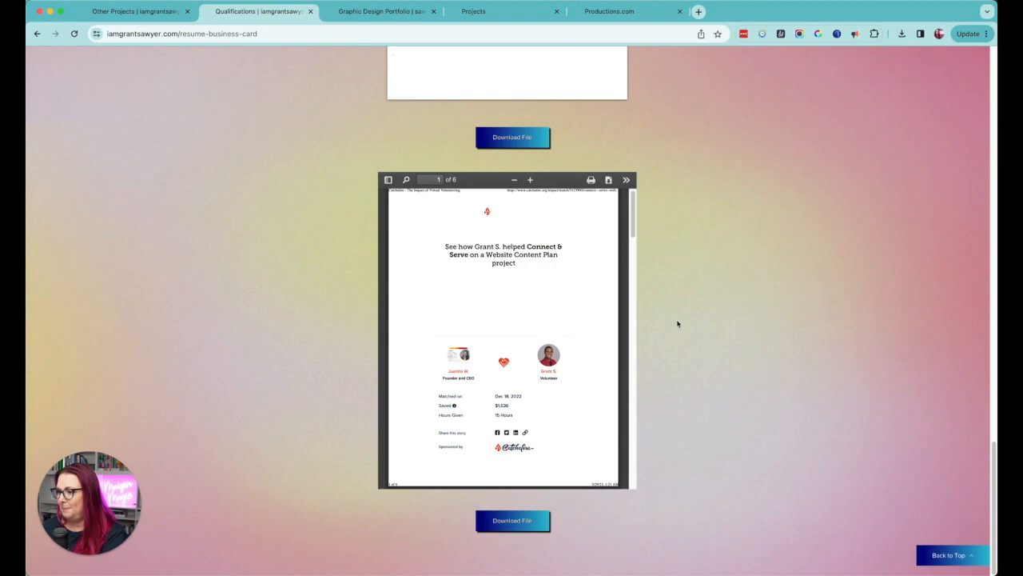
pyautogui.scroll(-3)
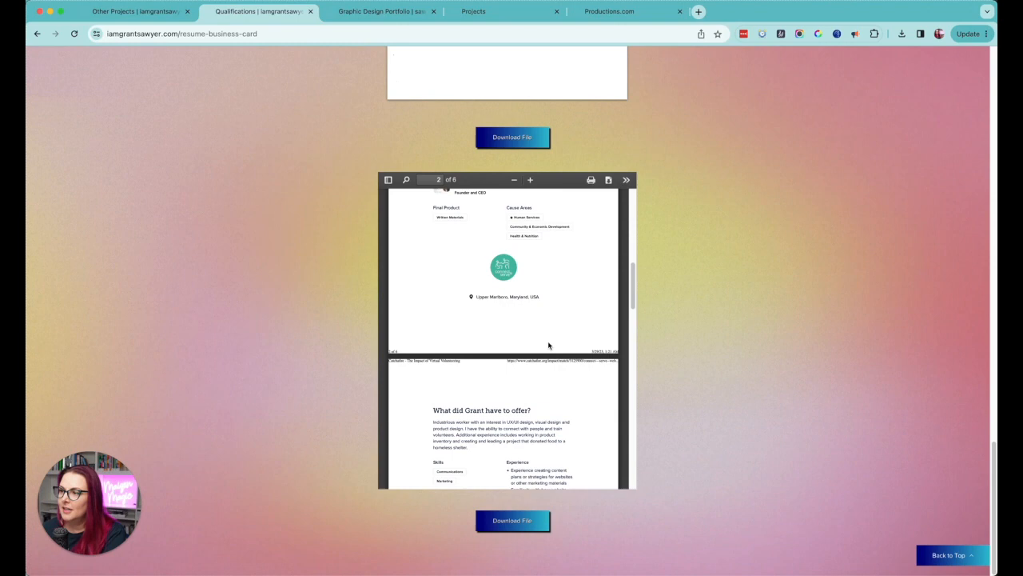
pyautogui.scroll(-3)
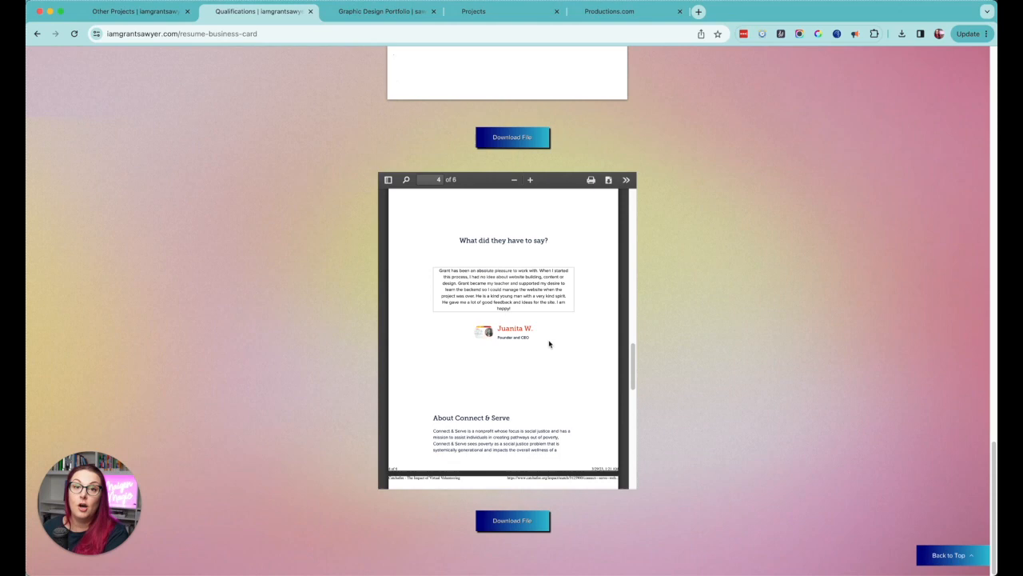
pyautogui.scroll(-3)
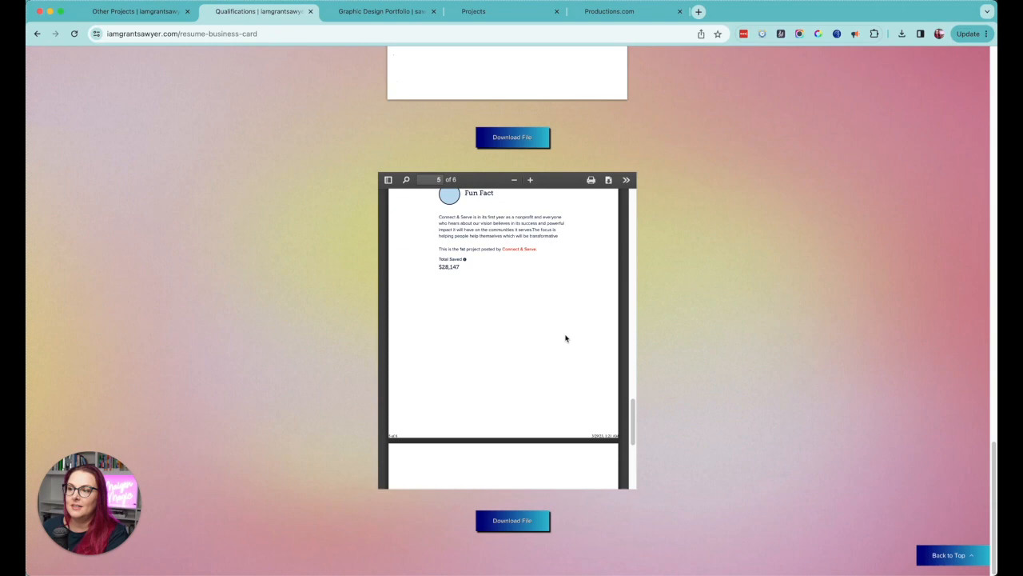
pyautogui.moveTo(521, 249)
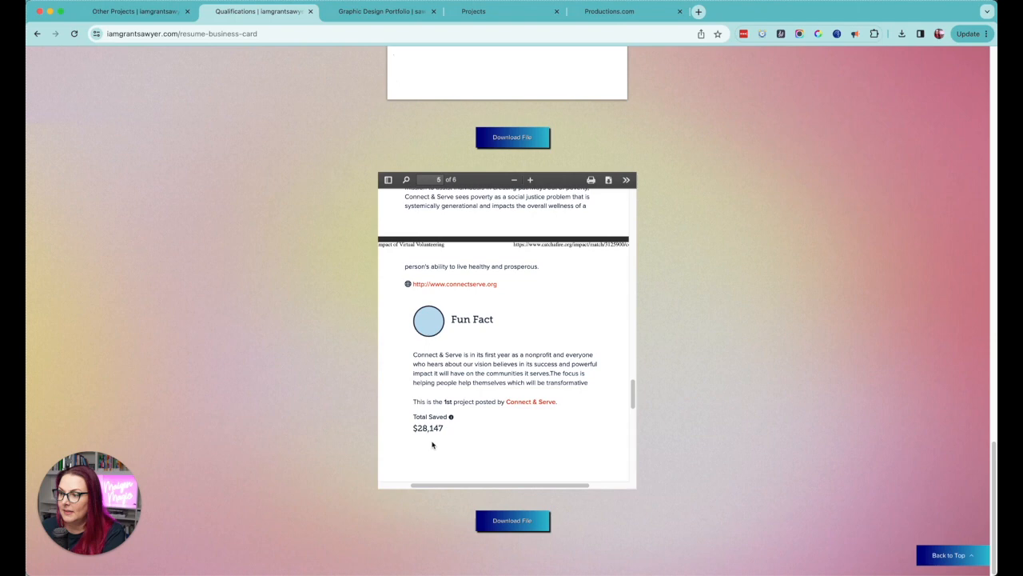
pyautogui.scroll(-3)
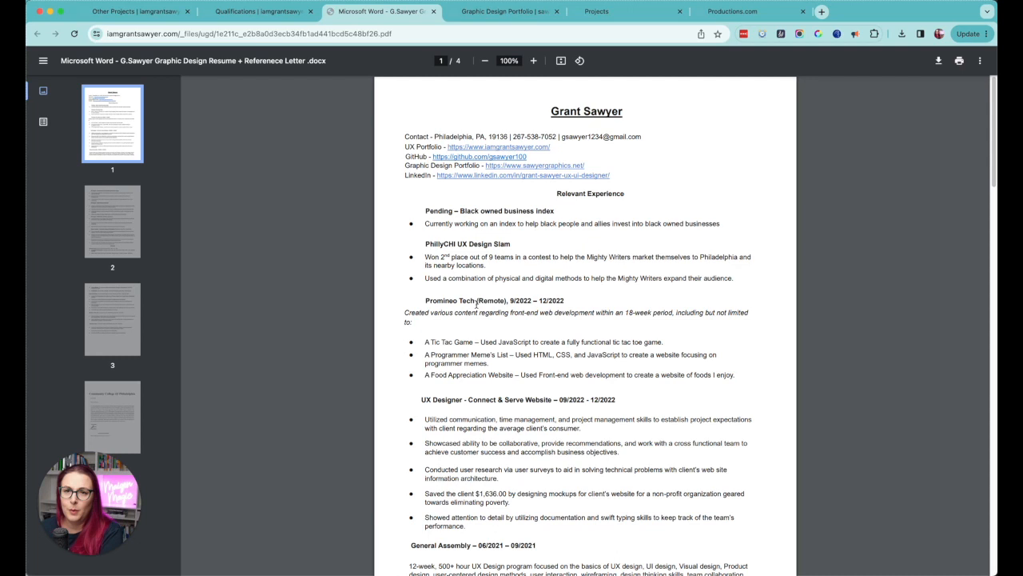
pyautogui.scroll(-3)
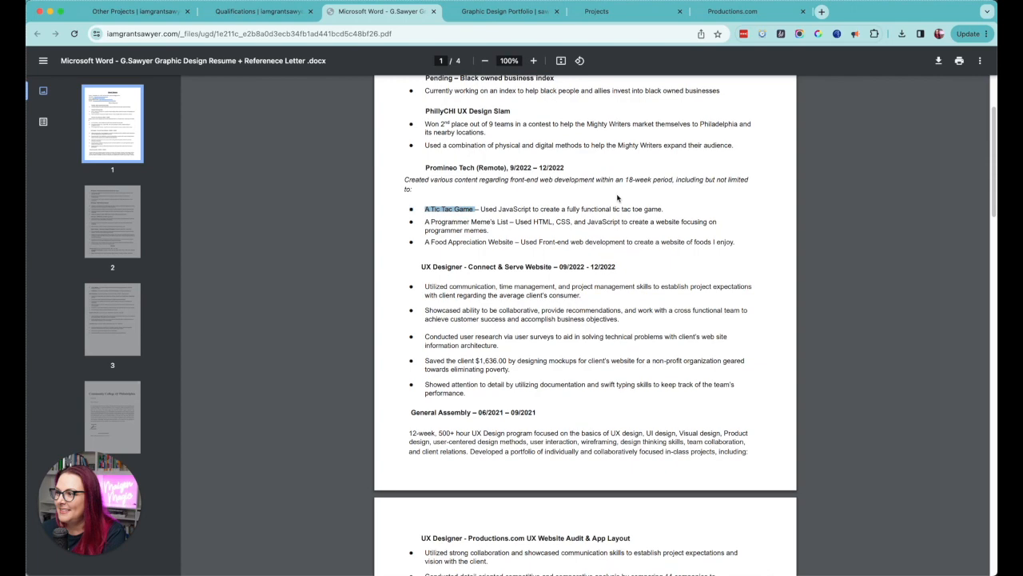
pyautogui.scroll(-3)
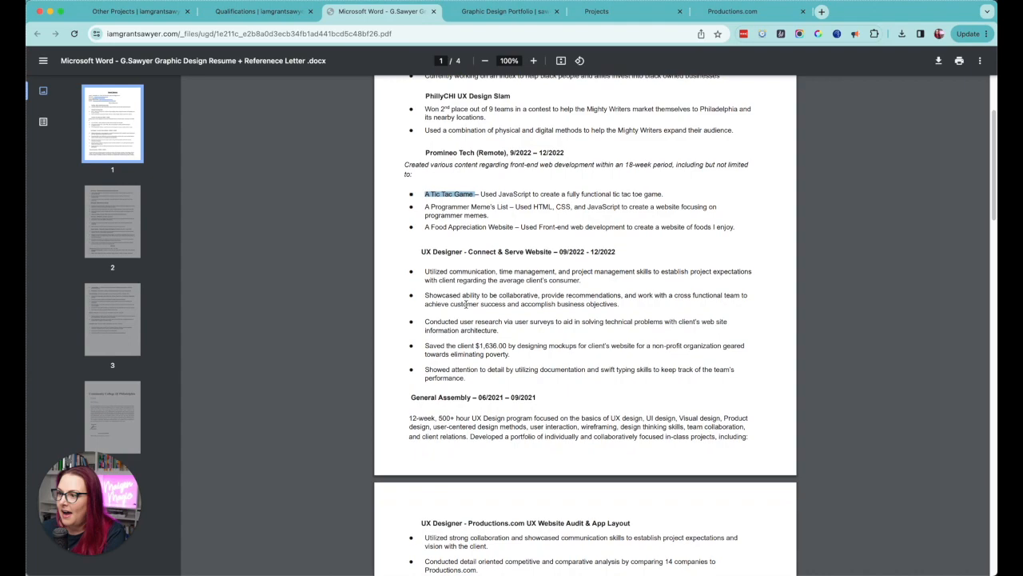
pyautogui.click(112, 416)
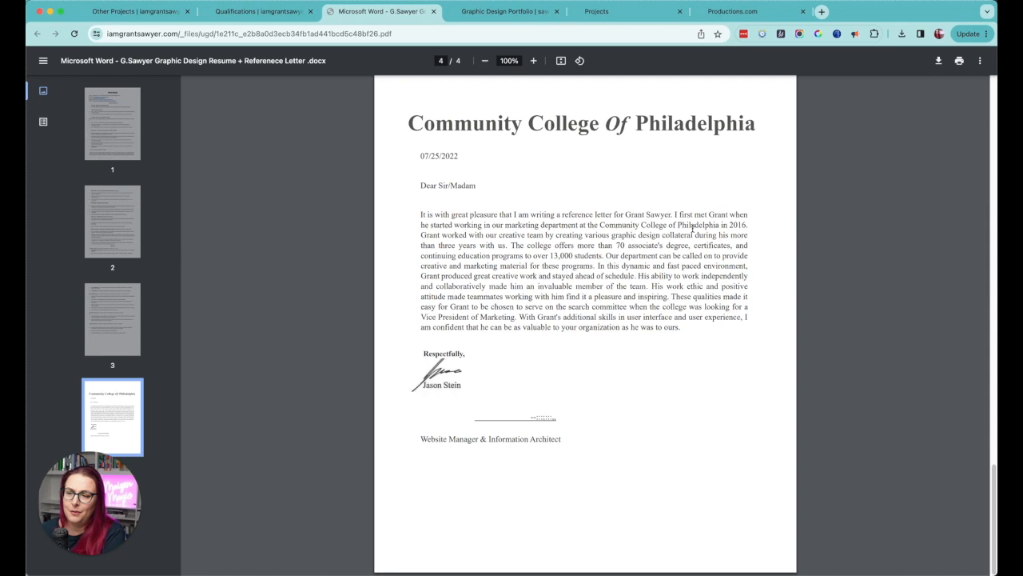
pyautogui.scroll(3)
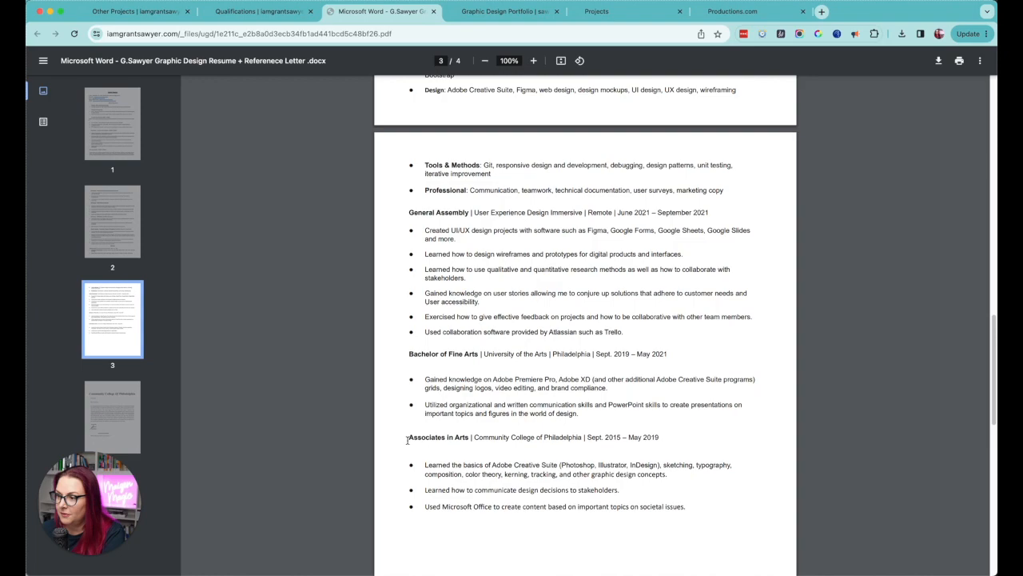
pyautogui.click(112, 122)
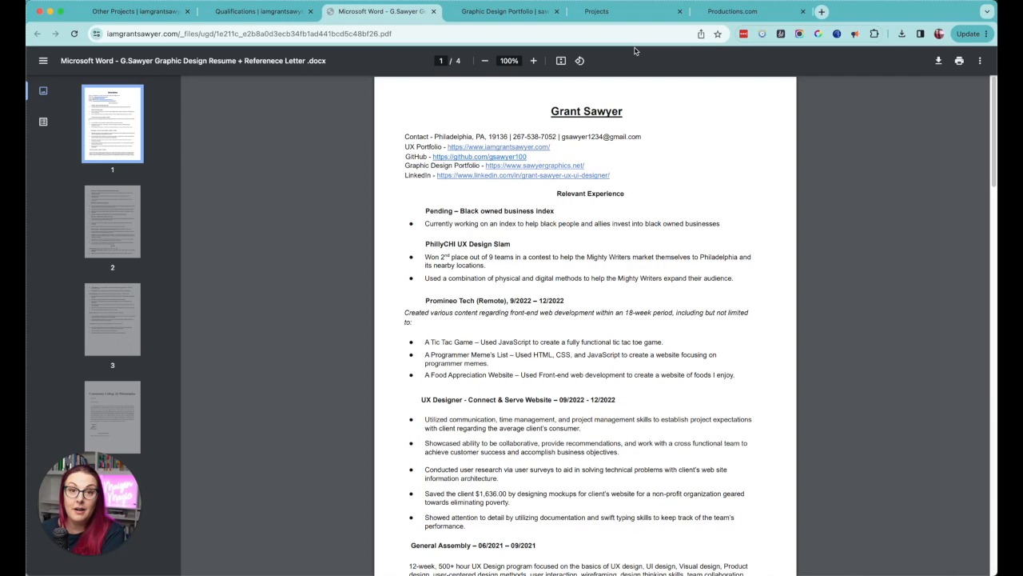
# Step: Close the resume PDF tab and scroll Other Projects down to the design exercises
pyautogui.click(128, 12)
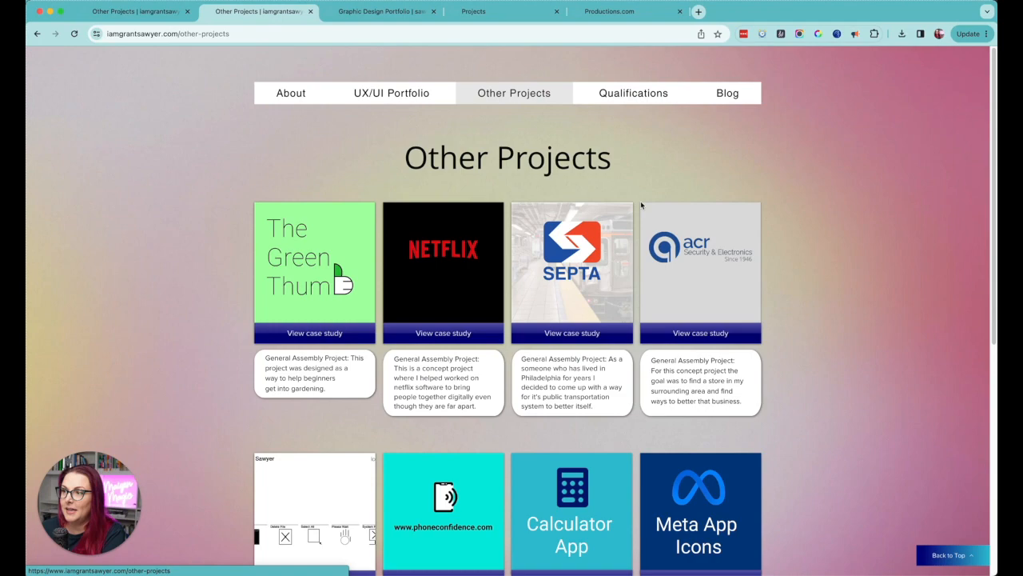
pyautogui.scroll(-3)
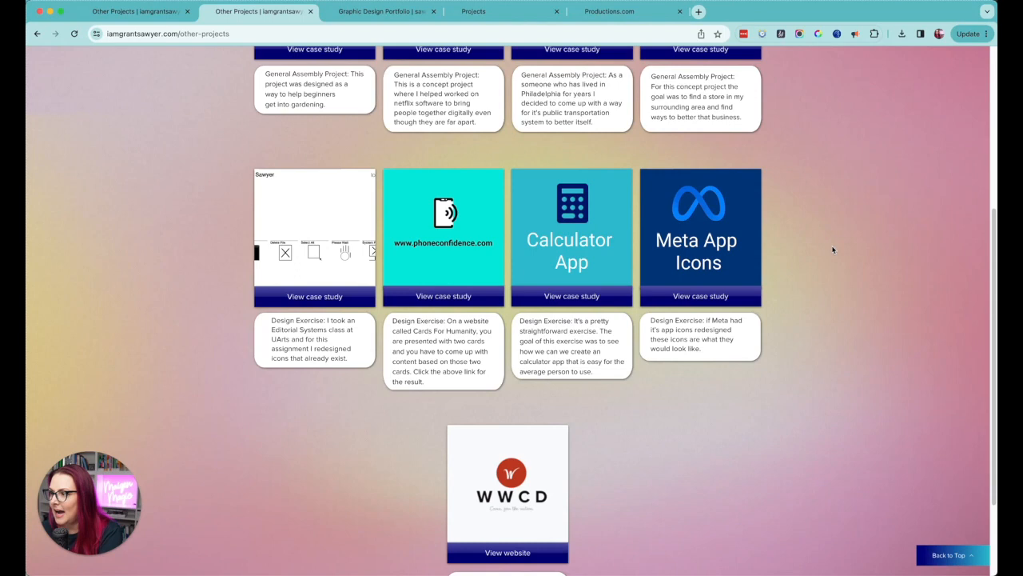
pyautogui.click(572, 296)
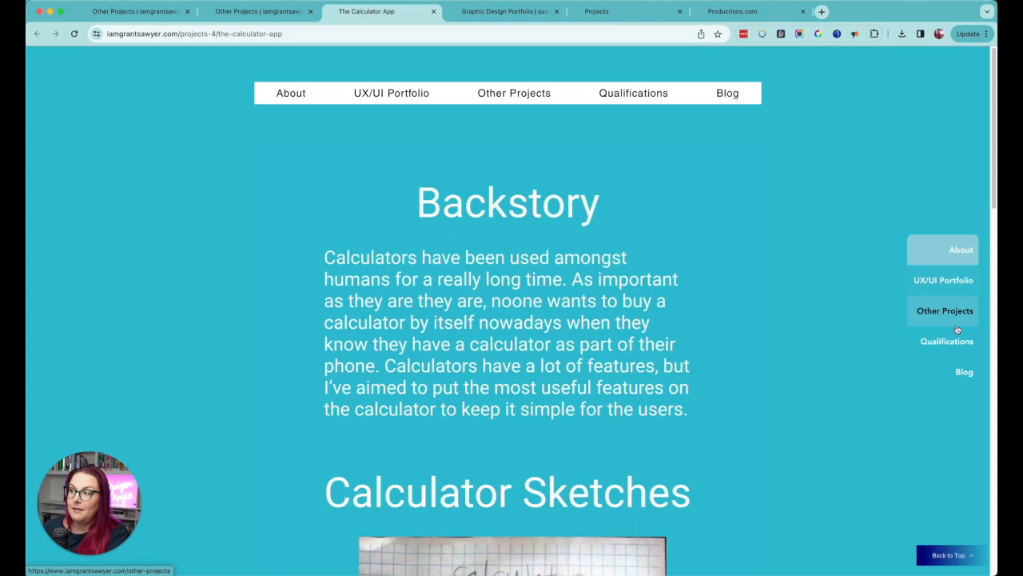
pyautogui.moveTo(947, 340)
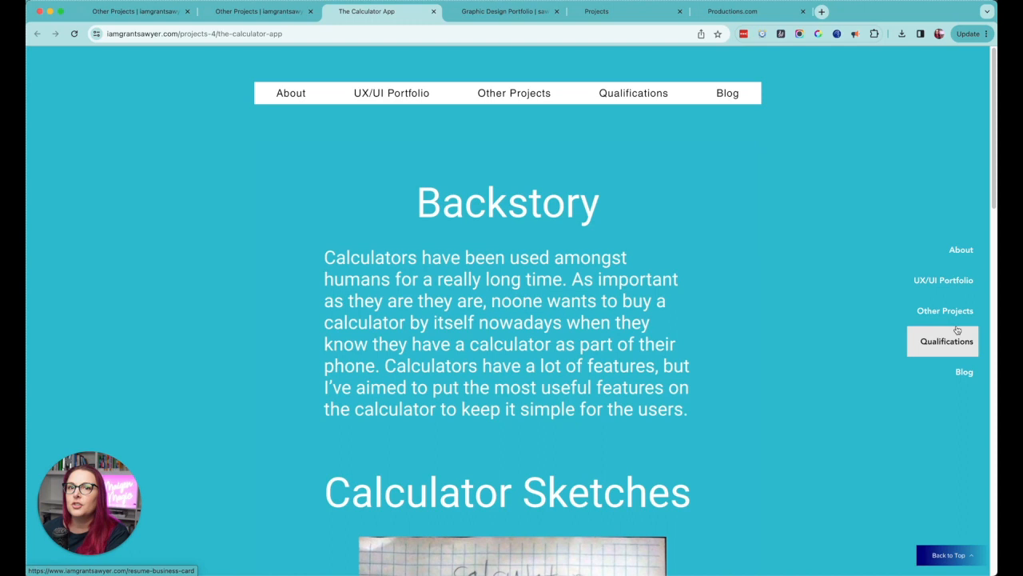
pyautogui.moveTo(954, 392)
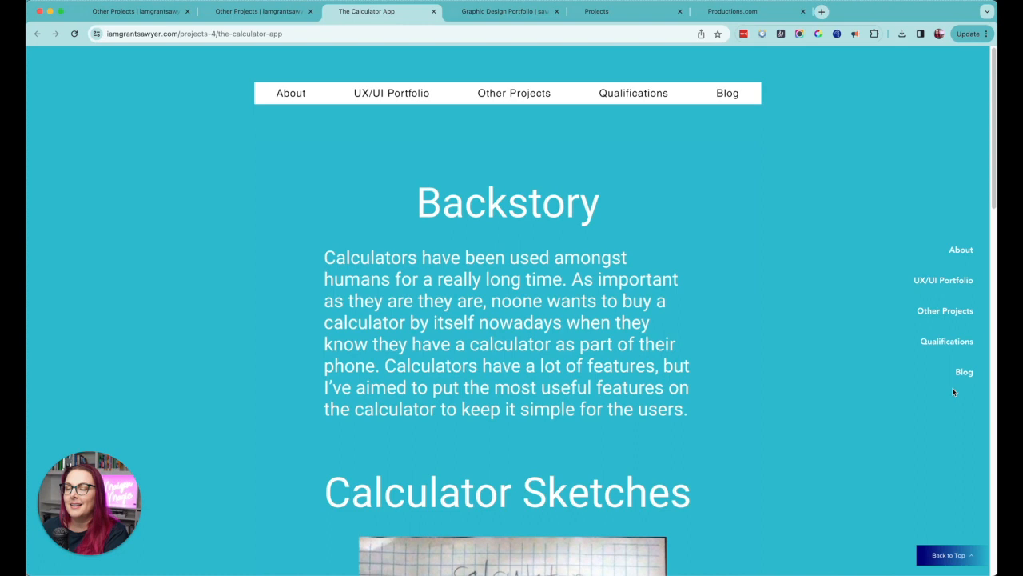
pyautogui.moveTo(960, 250)
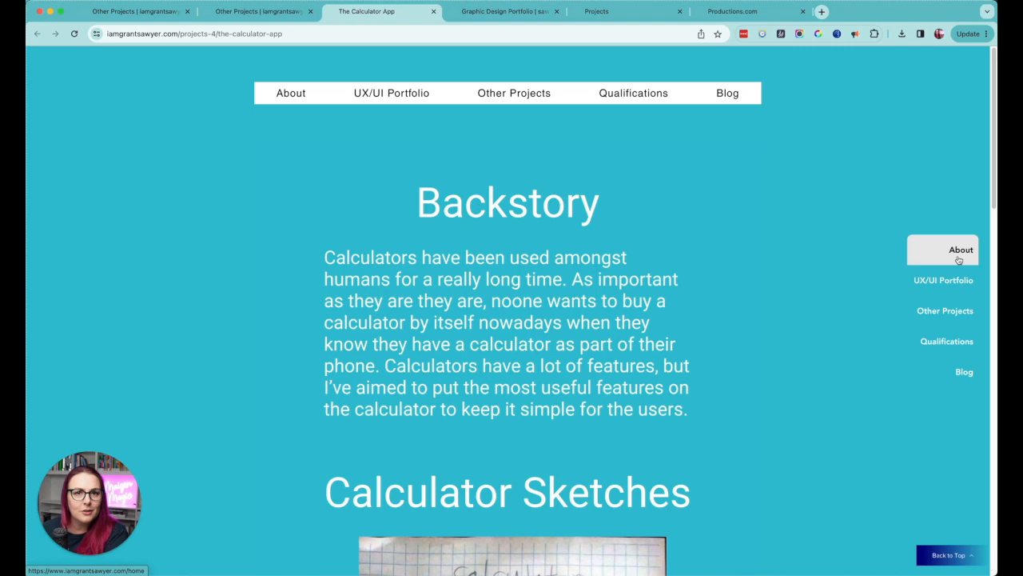
pyautogui.scroll(-3)
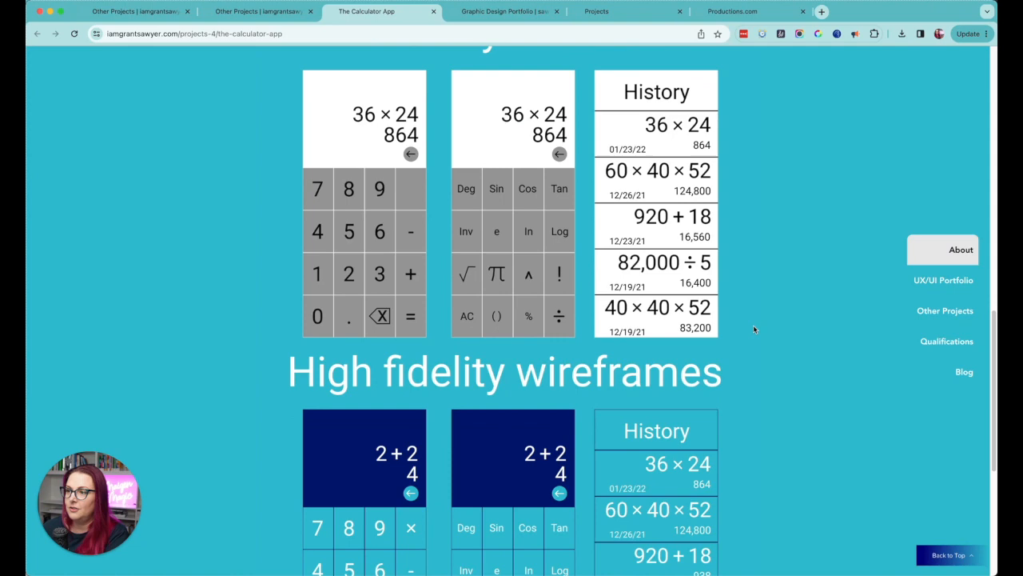
pyautogui.scroll(3)
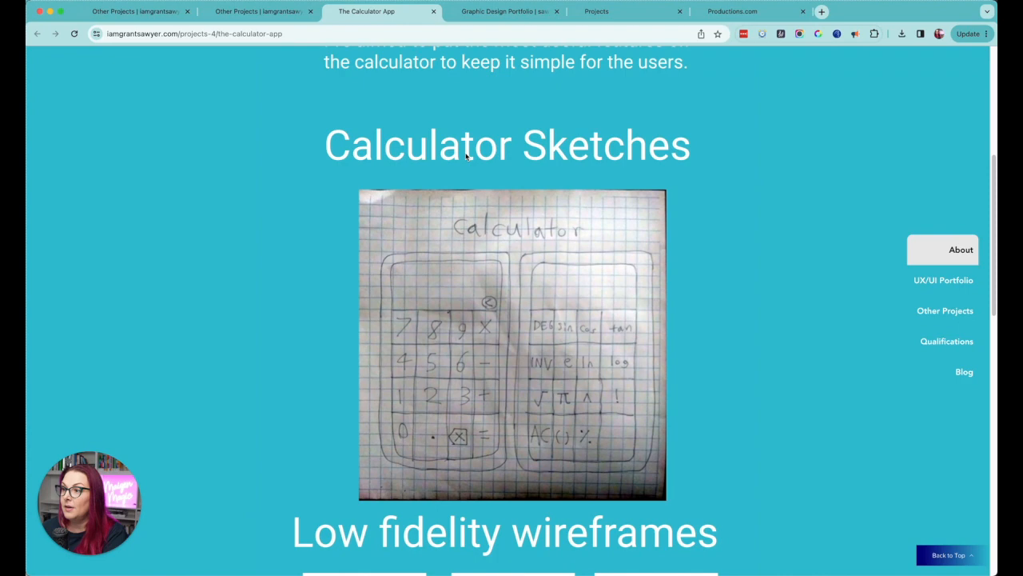
pyautogui.scroll(-3)
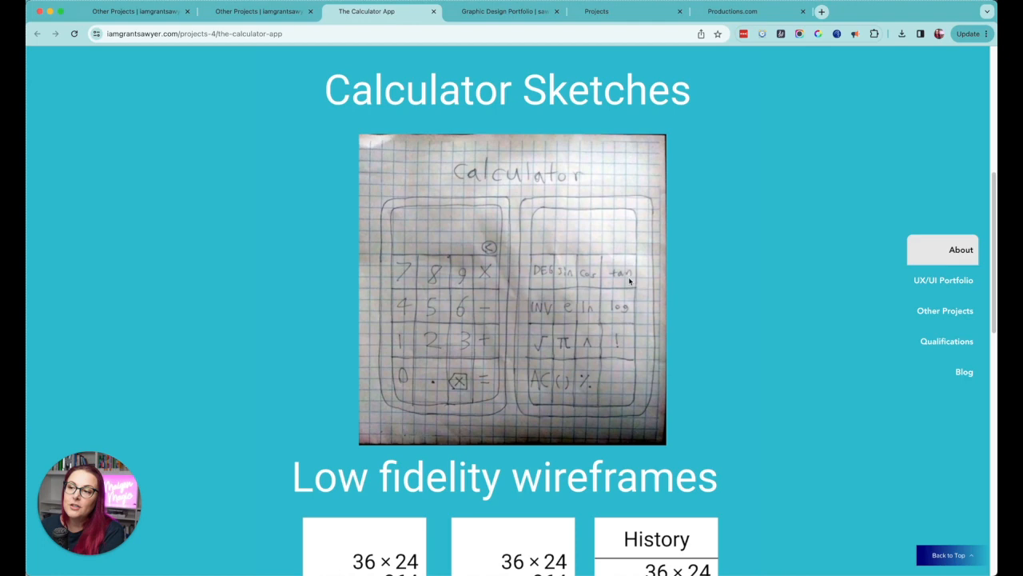
pyautogui.moveTo(770, 223)
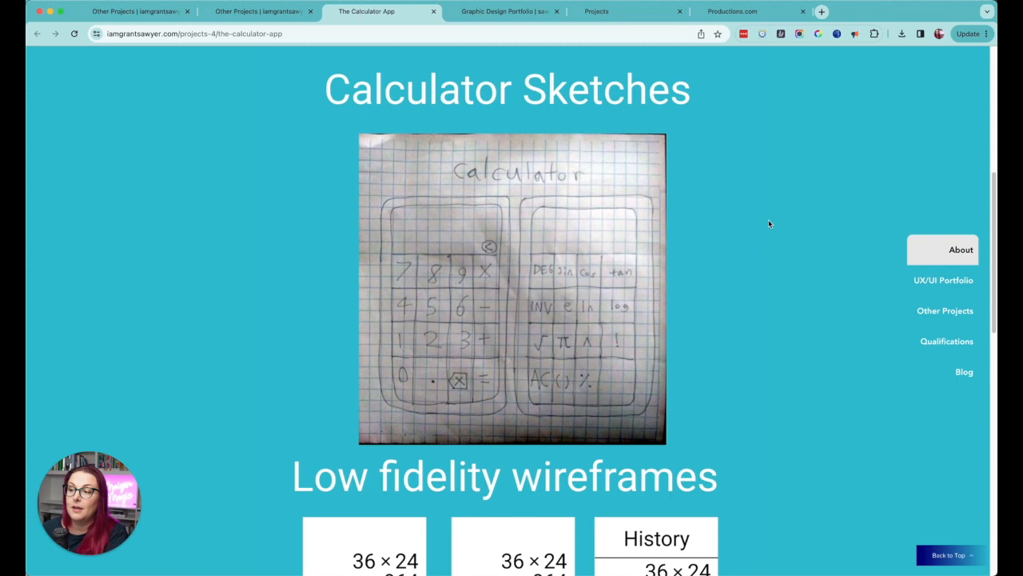
pyautogui.scroll(-3)
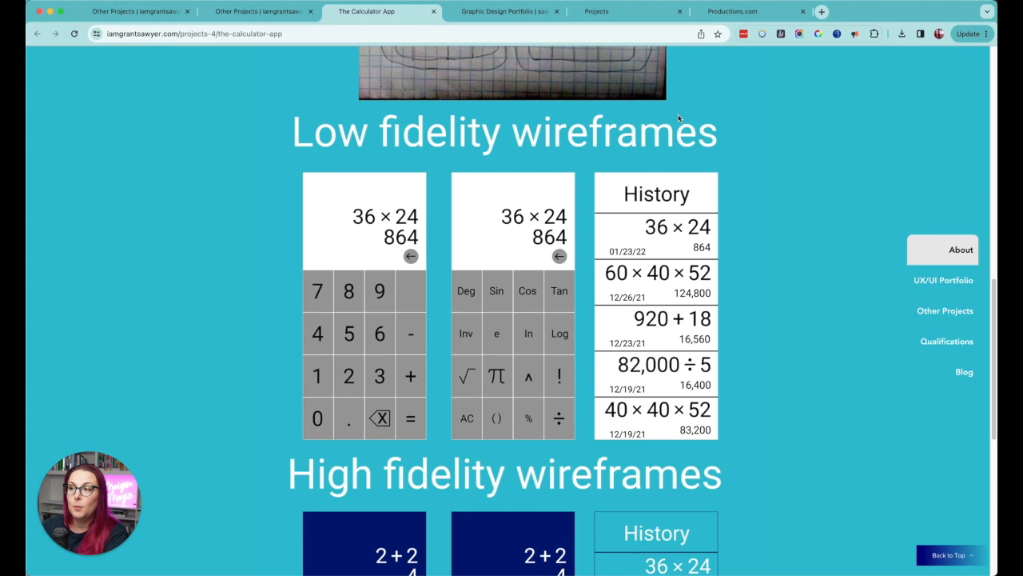
pyautogui.scroll(-3)
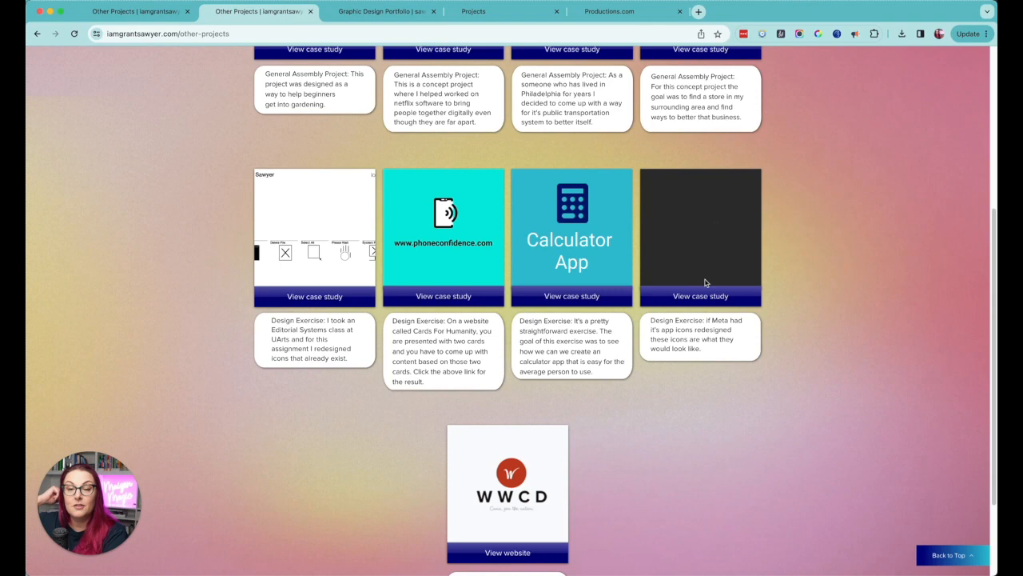
# Step: Scroll down and open the WWCD freelance website from its card in a new tab
pyautogui.scroll(-3)
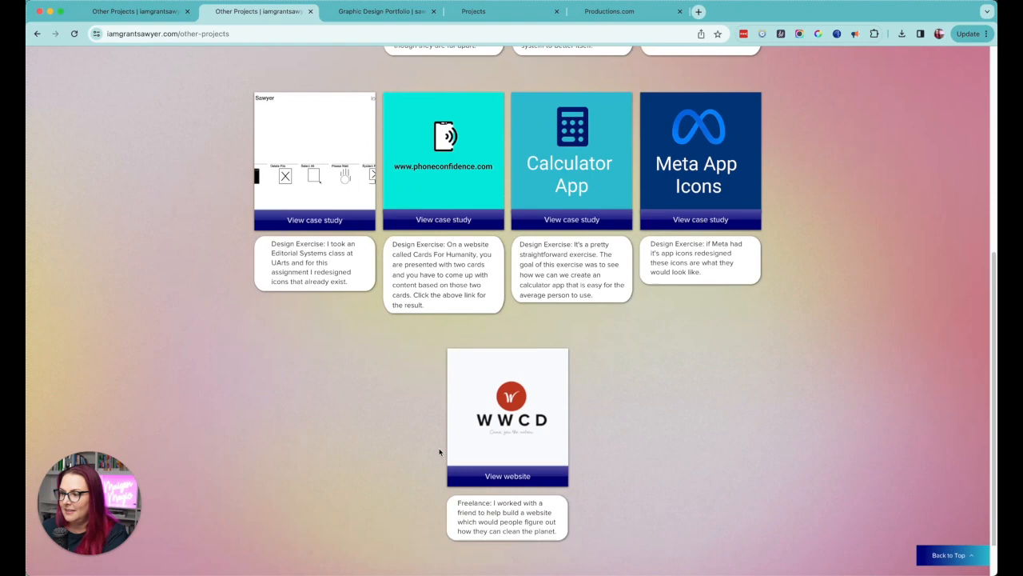
pyautogui.click(507, 476)
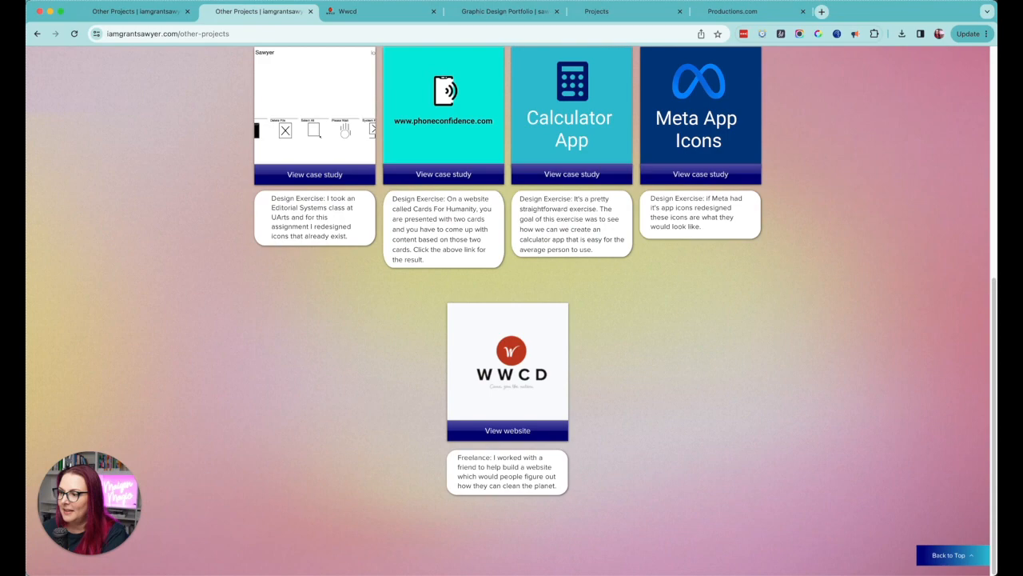
# Step: View the WWCD website, jump to its Ways to Help section, then scroll back up
pyautogui.click(508, 430)
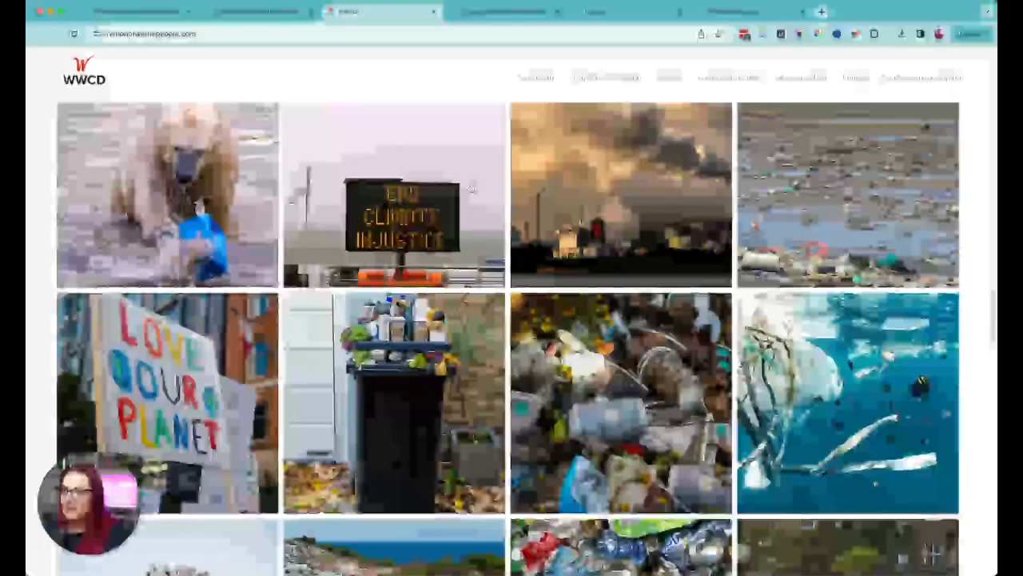
pyautogui.scroll(-3)
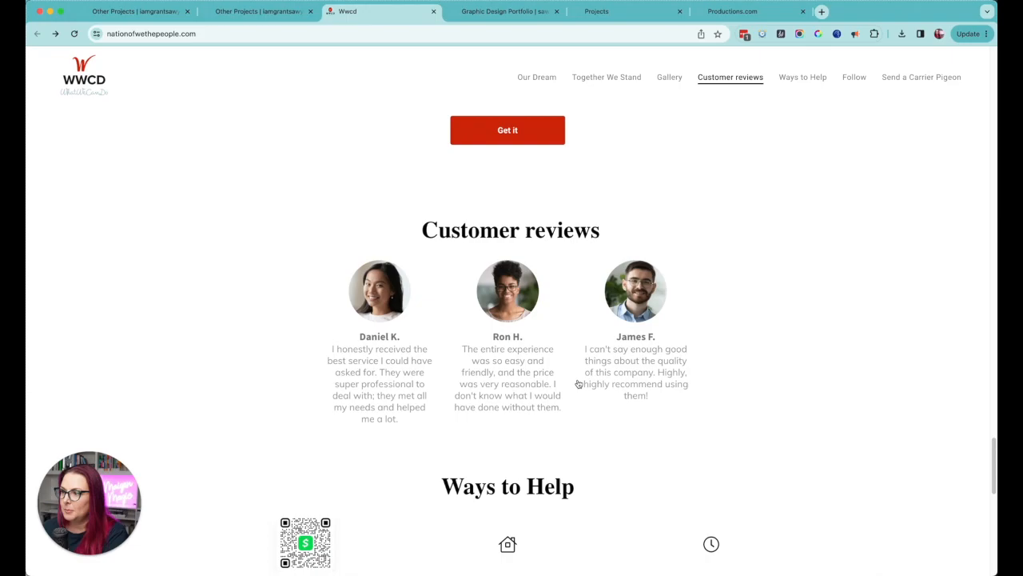
pyautogui.click(803, 77)
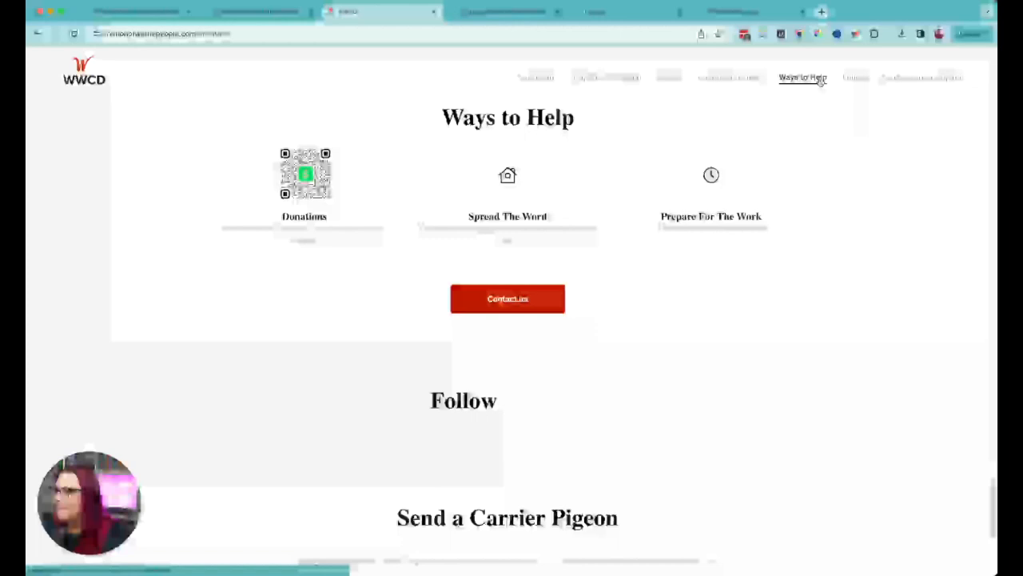
pyautogui.scroll(3)
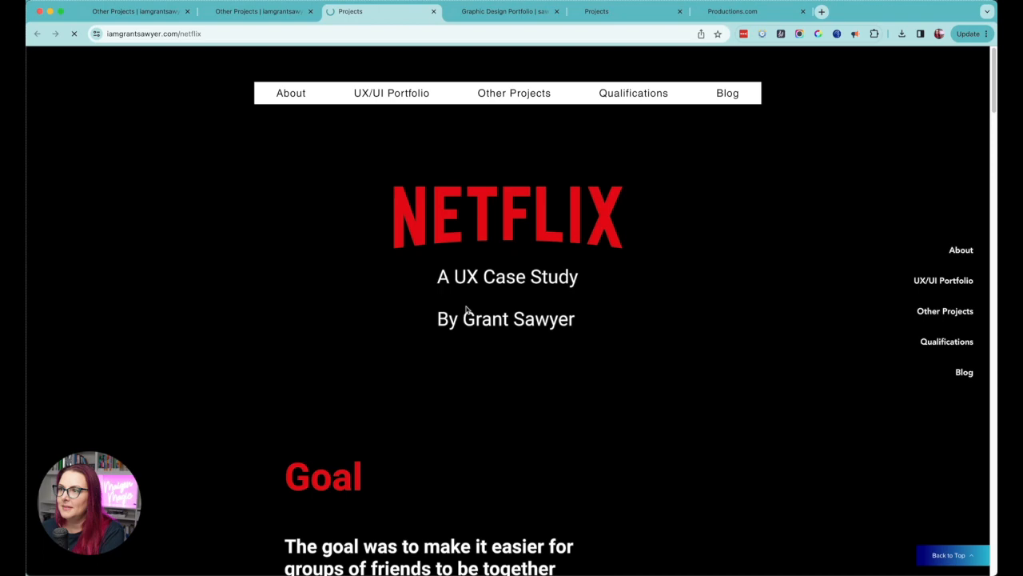
pyautogui.scroll(-3)
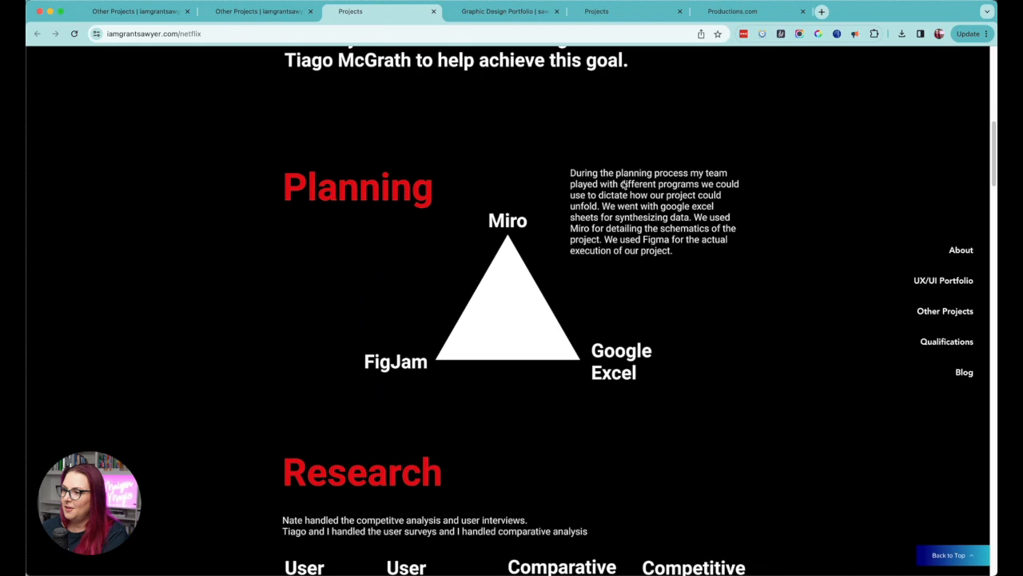
pyautogui.scroll(-3)
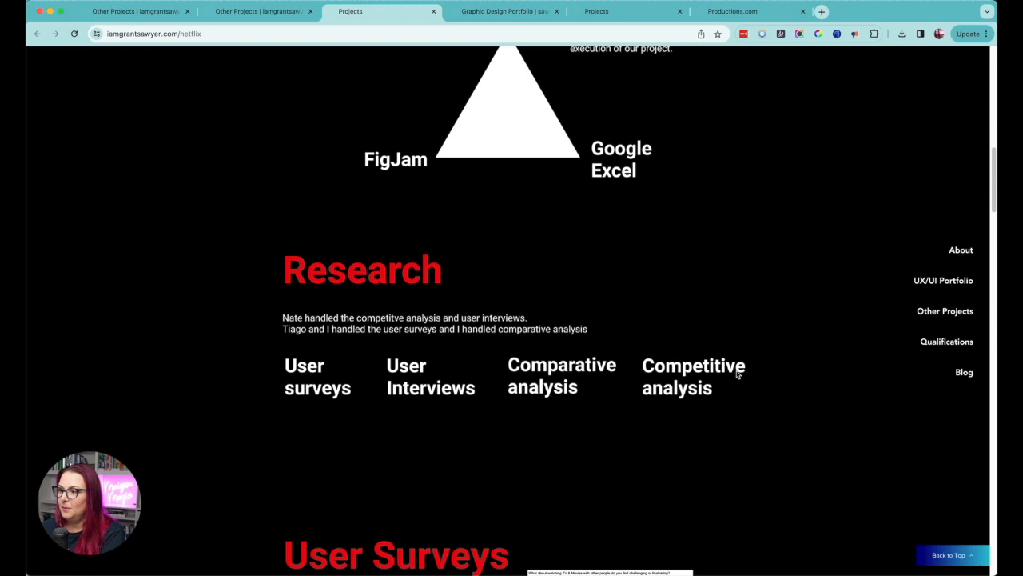
pyautogui.moveTo(295, 338)
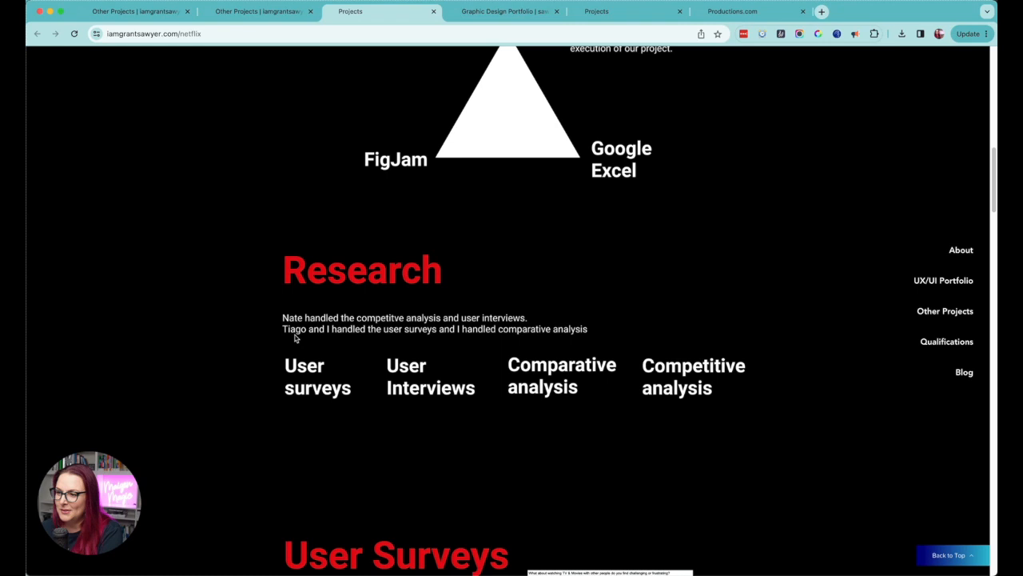
pyautogui.moveTo(477, 334)
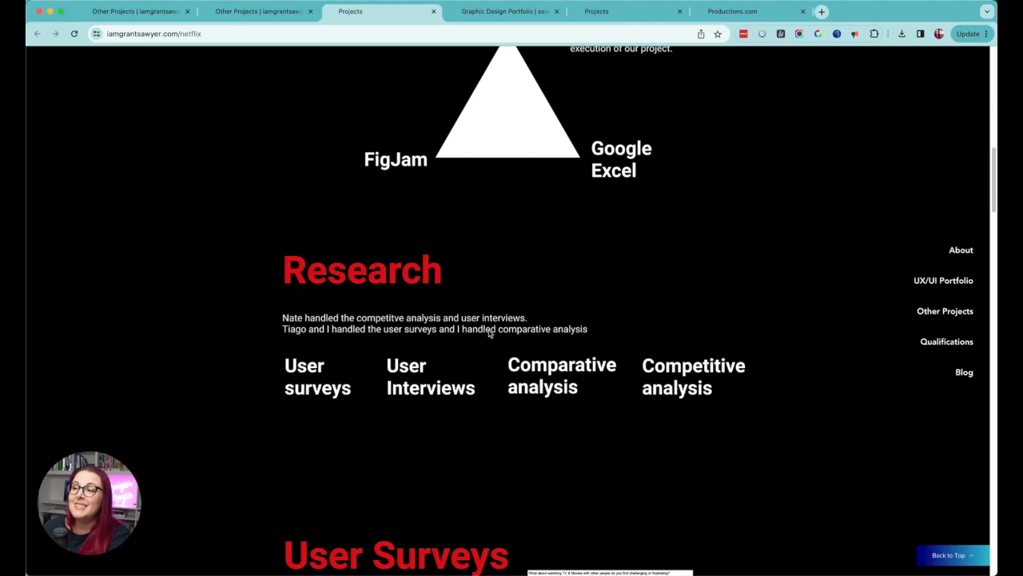
pyautogui.moveTo(486, 328)
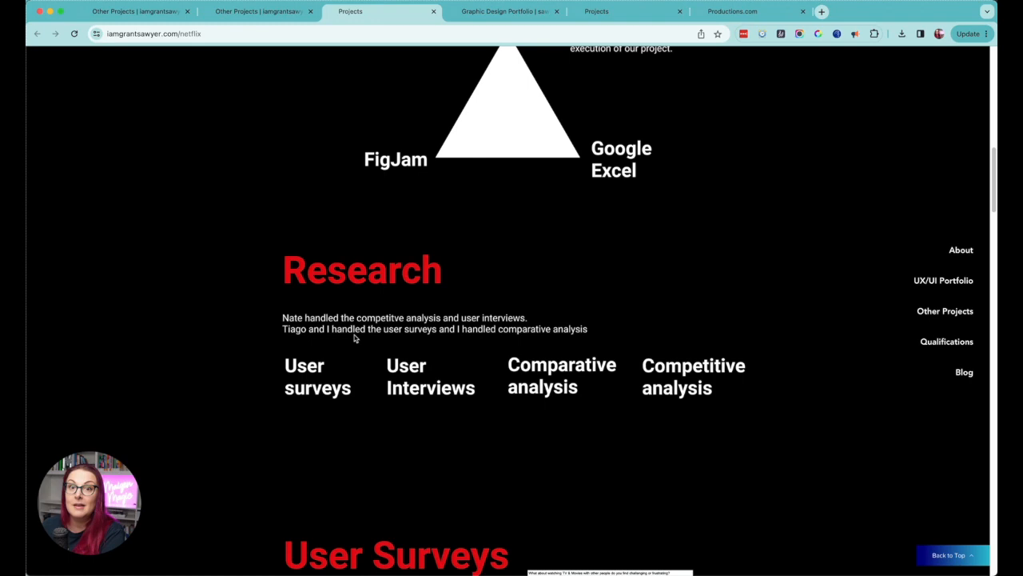
pyautogui.scroll(-3)
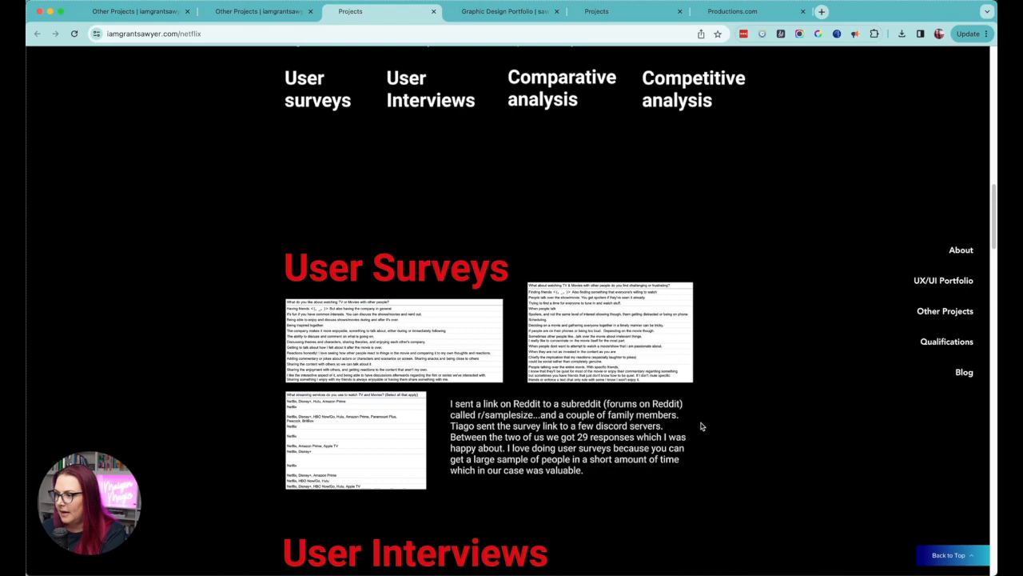
pyautogui.scroll(-3)
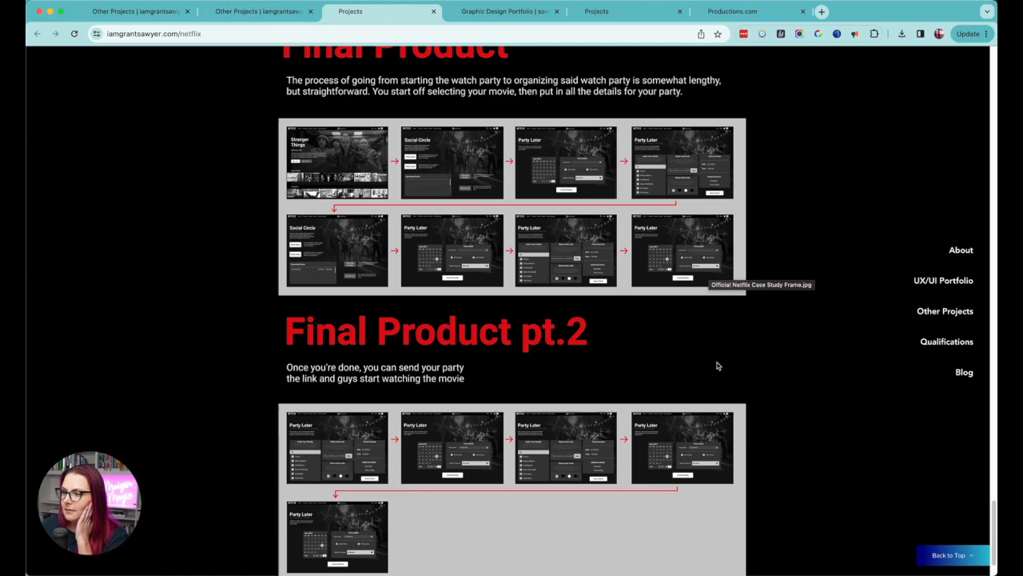
# Step: Close the Netflix case study and PowerPoint Presentations pages, then start scrolling Productions.com
pyautogui.click(945, 311)
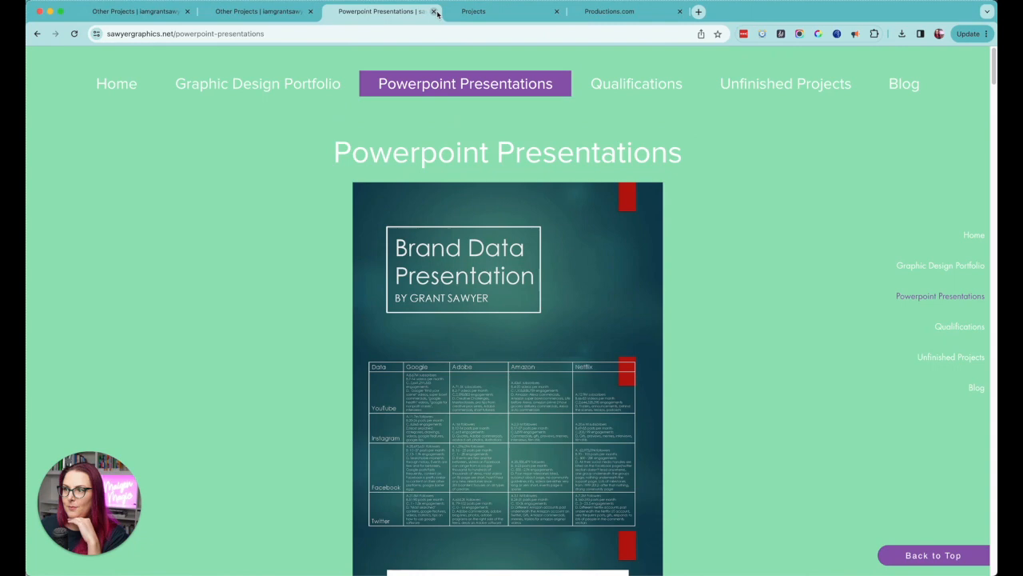
pyautogui.click(435, 11)
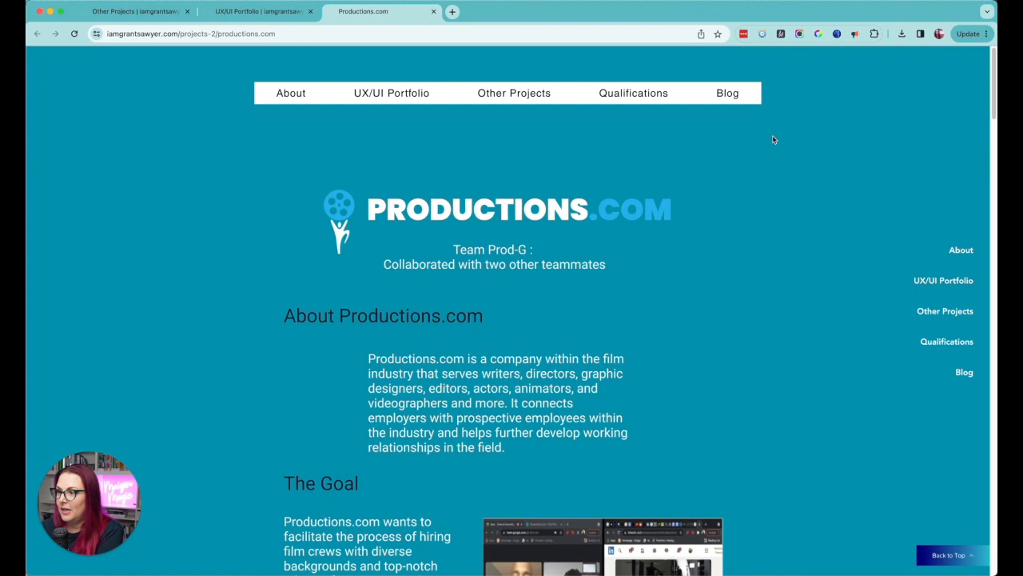
pyautogui.scroll(-3)
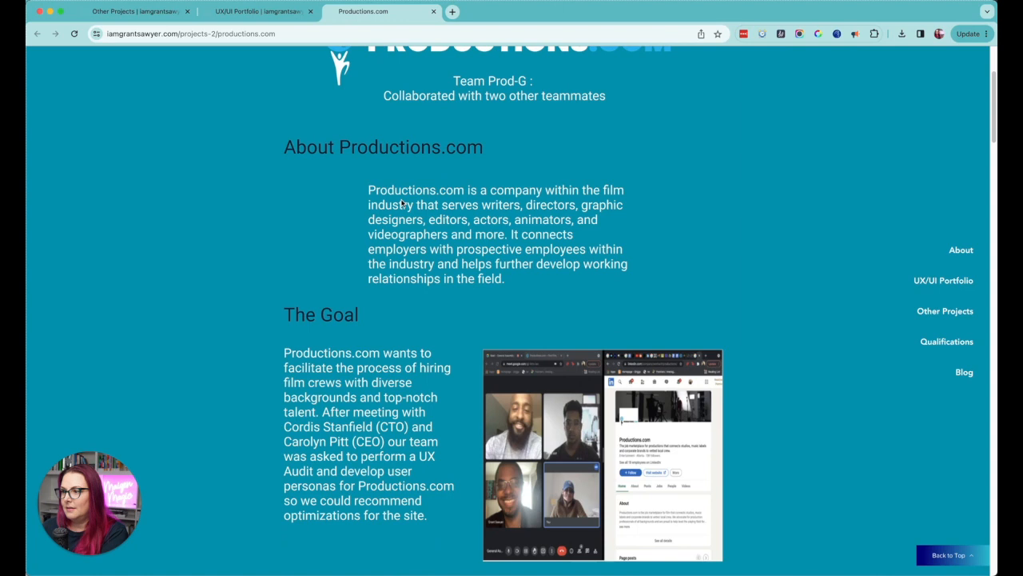
pyautogui.moveTo(273, 229)
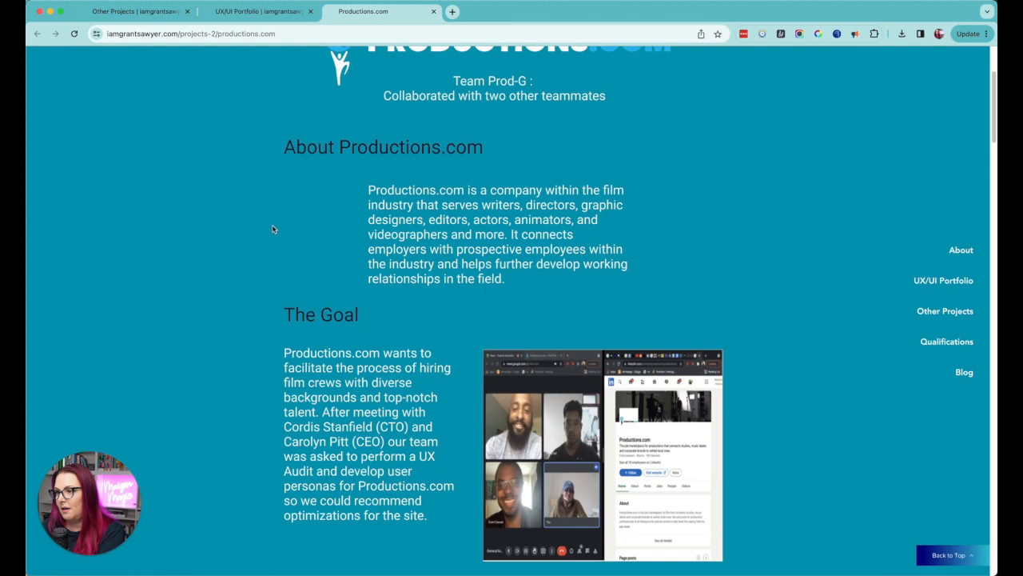
# Step: Scroll the Productions.com case study past the audit, surveys, personas and sketches to user flows
pyautogui.scroll(-3)
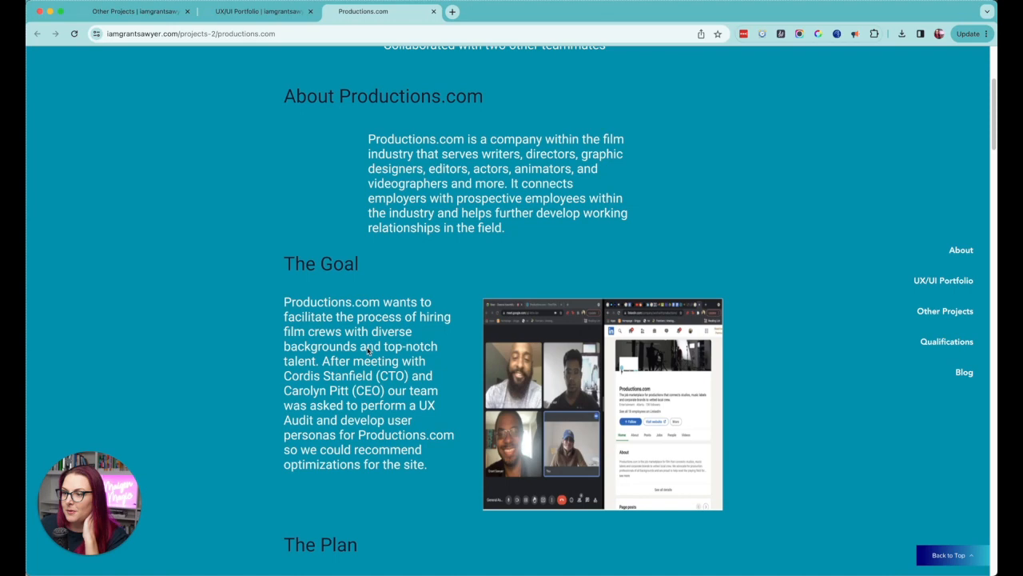
pyautogui.scroll(-3)
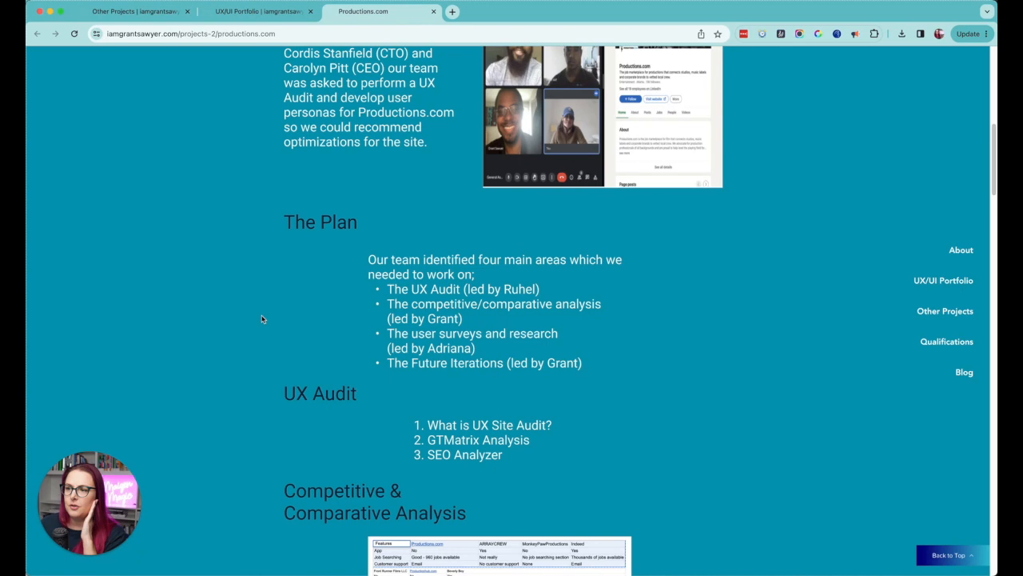
pyautogui.moveTo(238, 292)
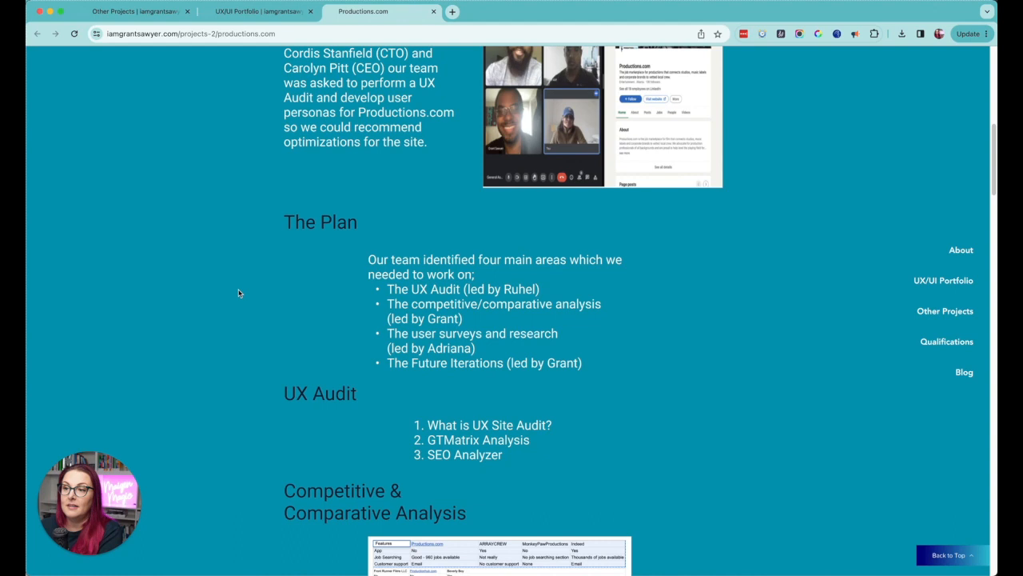
pyautogui.moveTo(128, 325)
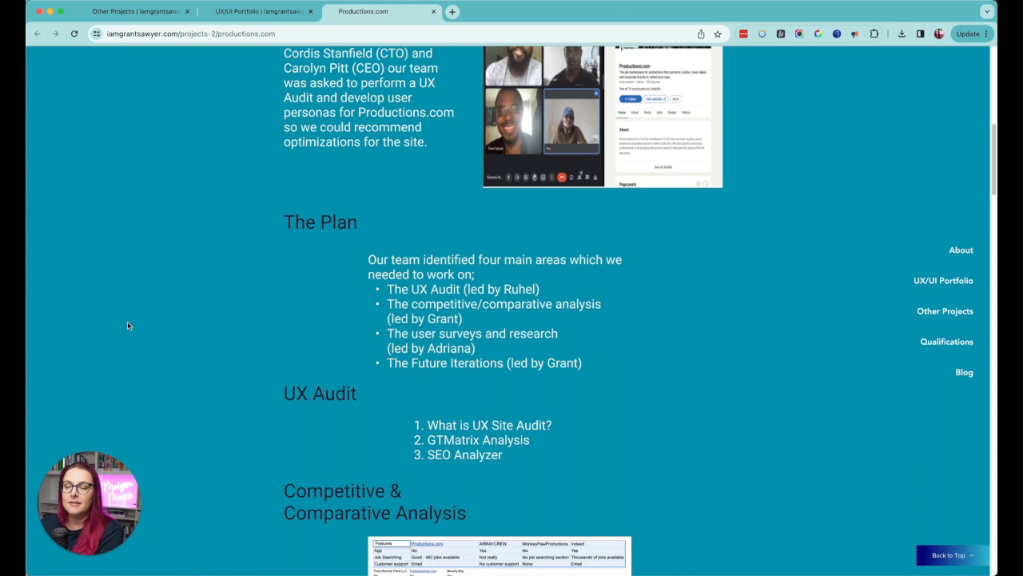
pyautogui.scroll(-3)
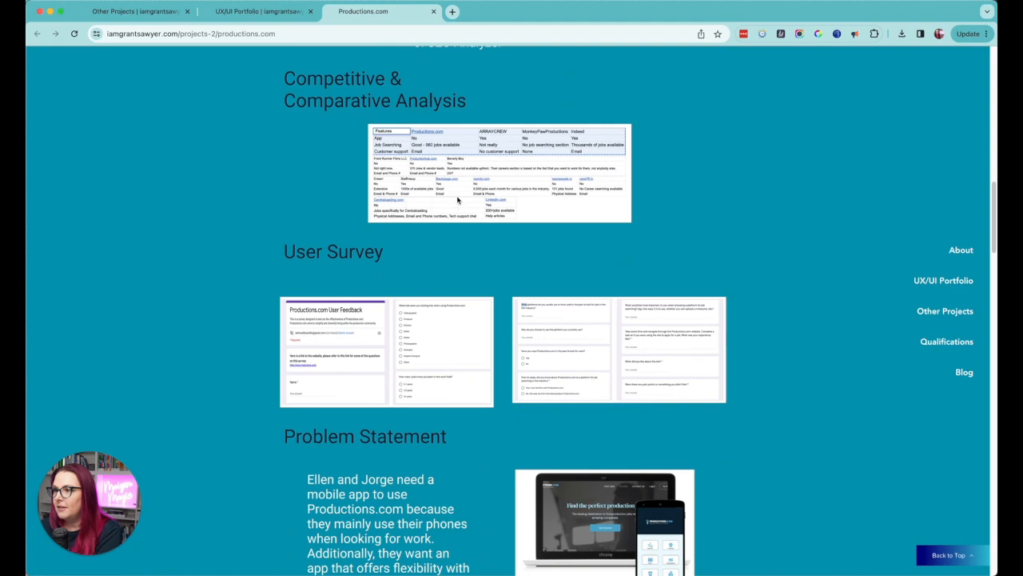
pyautogui.scroll(-3)
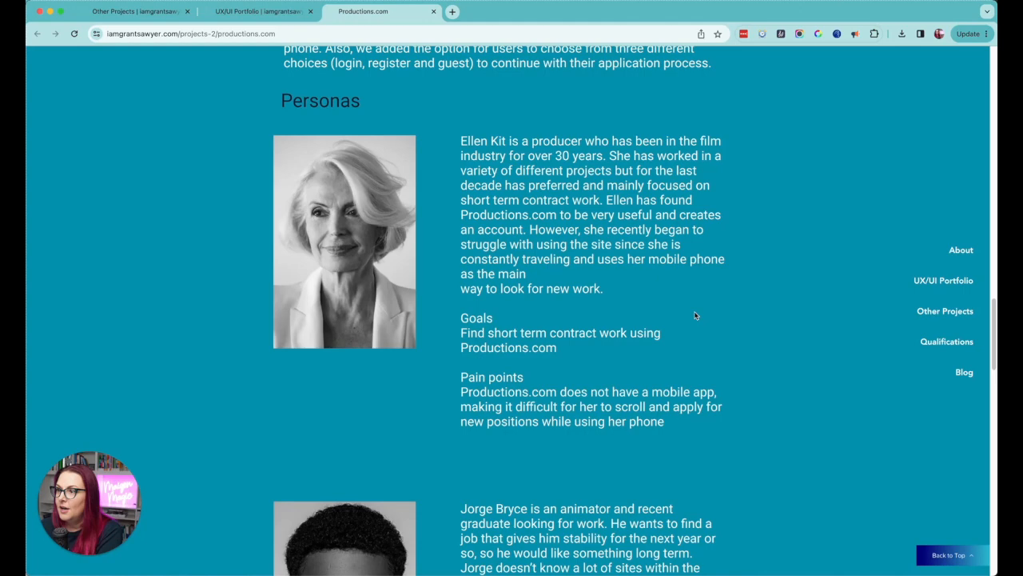
pyautogui.scroll(-3)
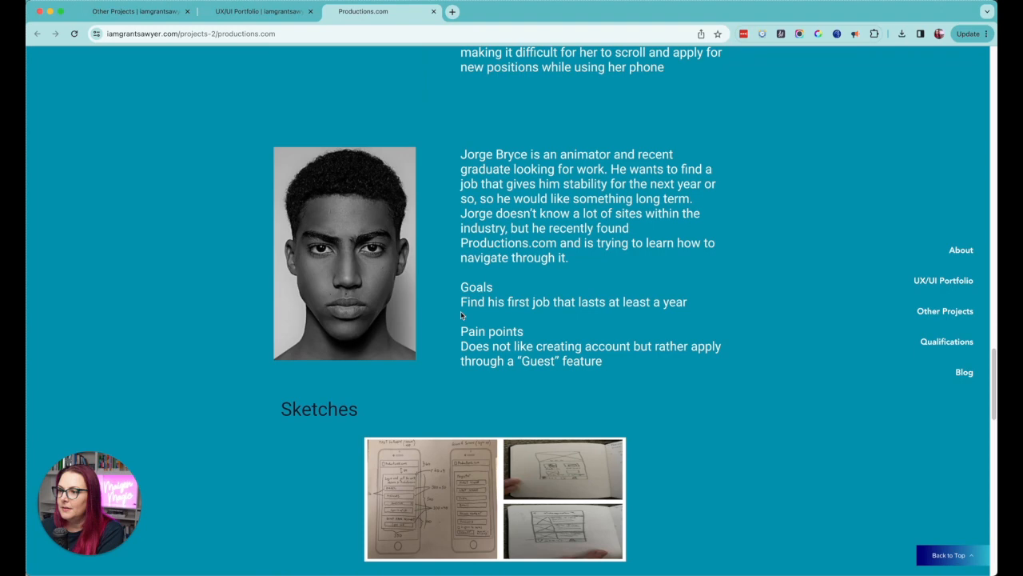
pyautogui.scroll(-3)
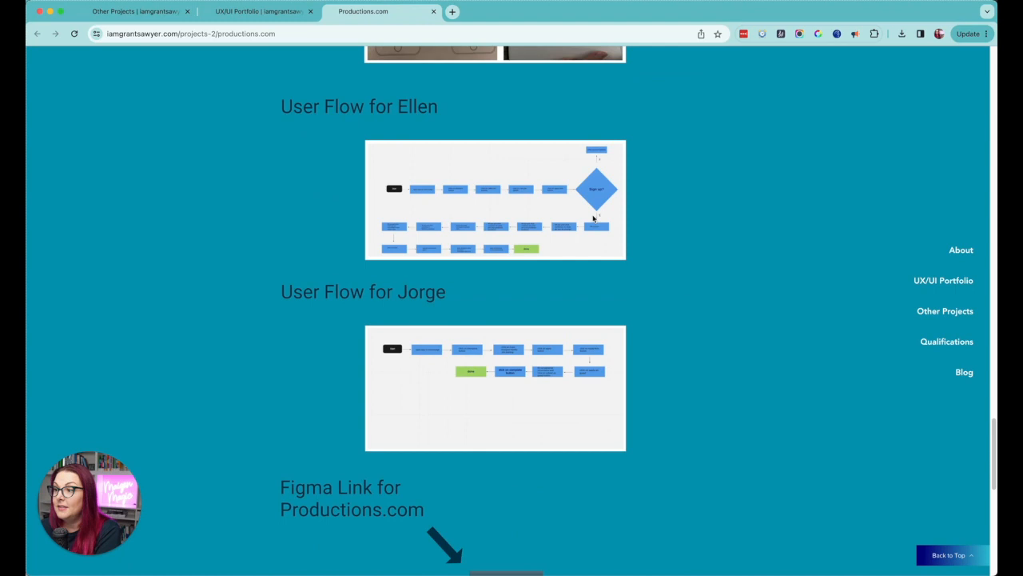
pyautogui.moveTo(476, 230)
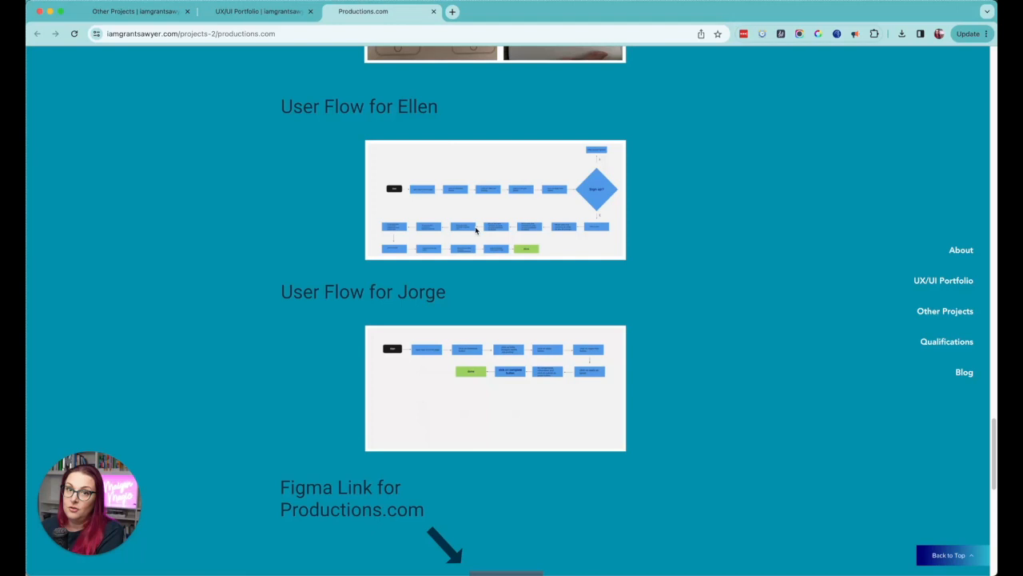
pyautogui.moveTo(456, 217)
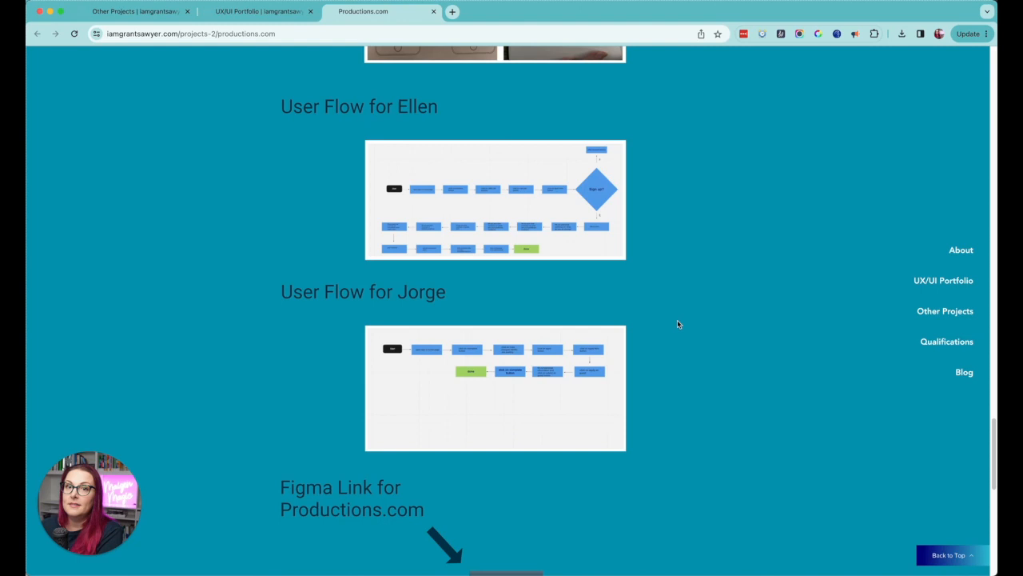
pyautogui.moveTo(339, 312)
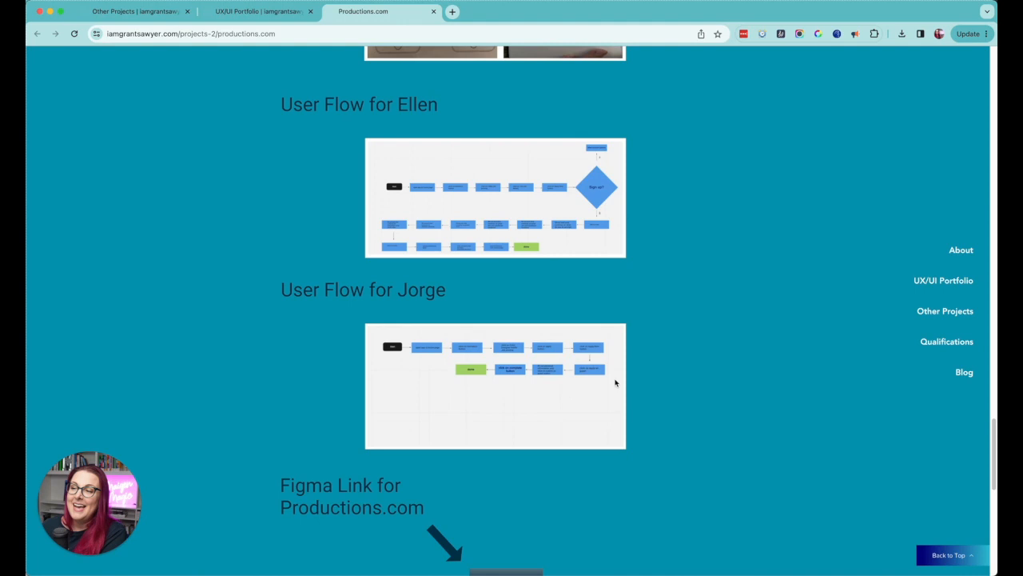
pyautogui.moveTo(829, 326)
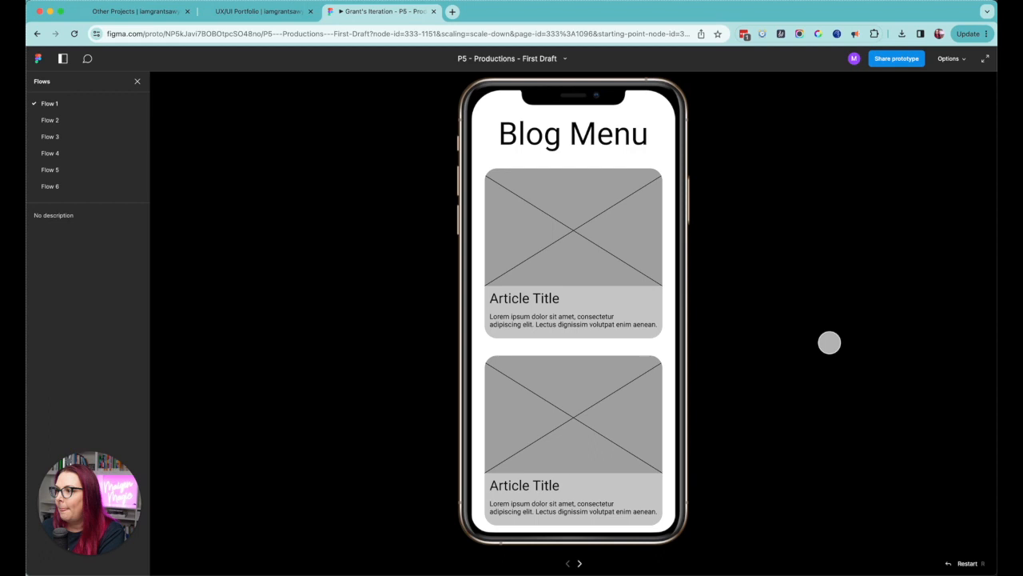
# Step: Advance the Figma prototype to the Article Title screen, then close the Figma tab
pyautogui.click(573, 252)
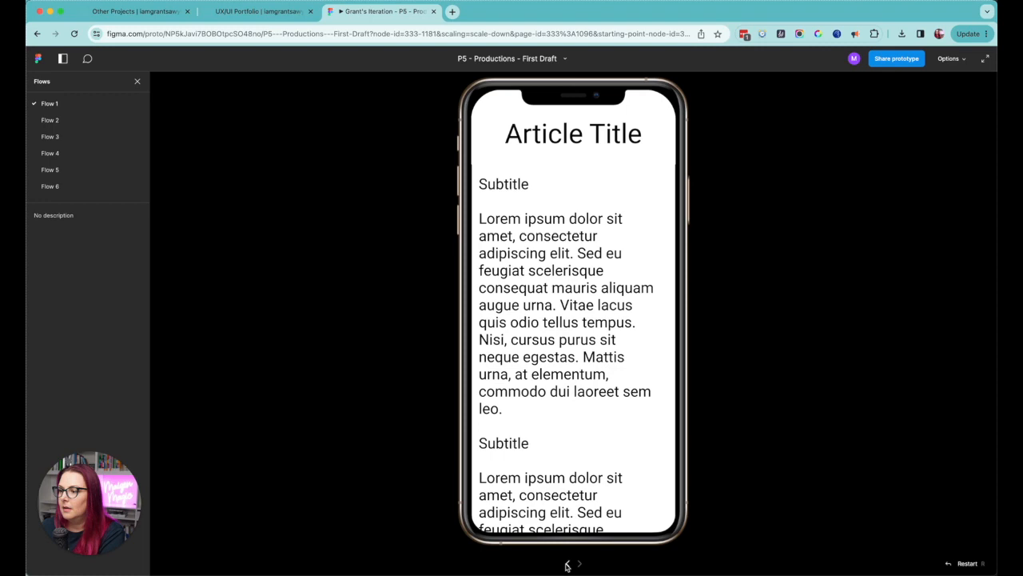
pyautogui.click(255, 12)
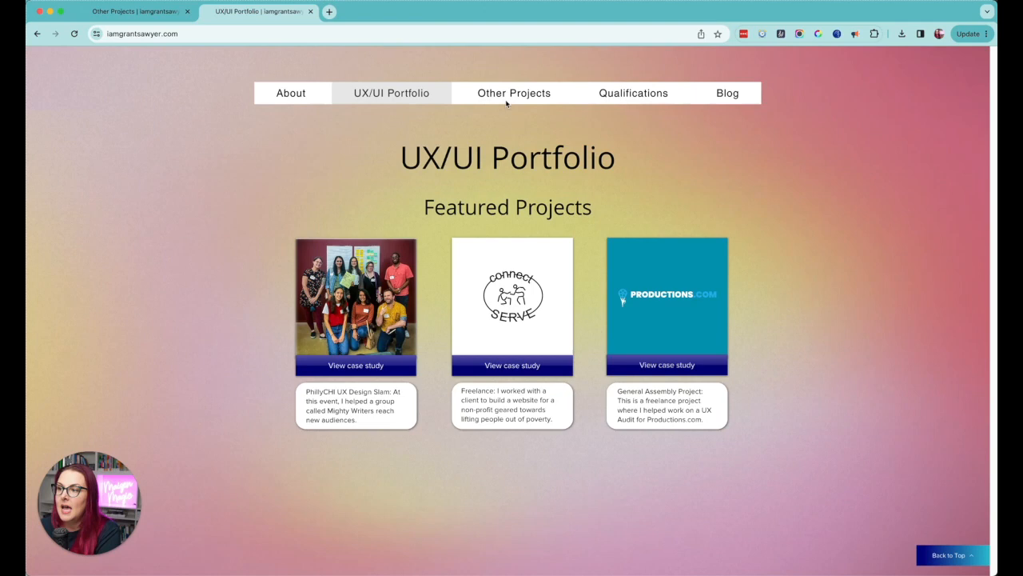
# Step: Open the Productions.com case study from its featured project card
pyautogui.click(667, 364)
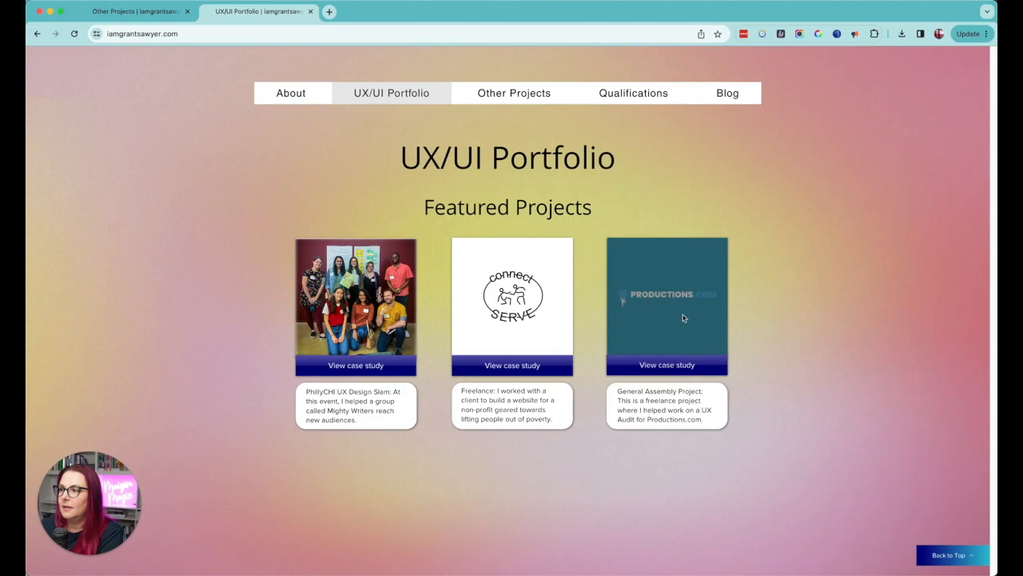
pyautogui.click(667, 364)
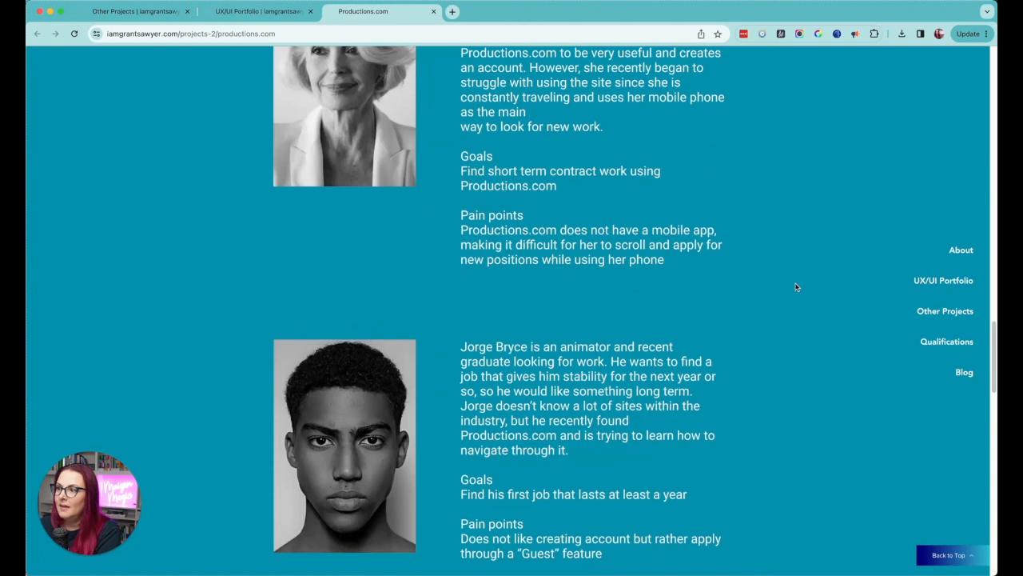
# Step: Scroll through the Productions.com personas to Future Iterations, then back to the top
pyautogui.scroll(3)
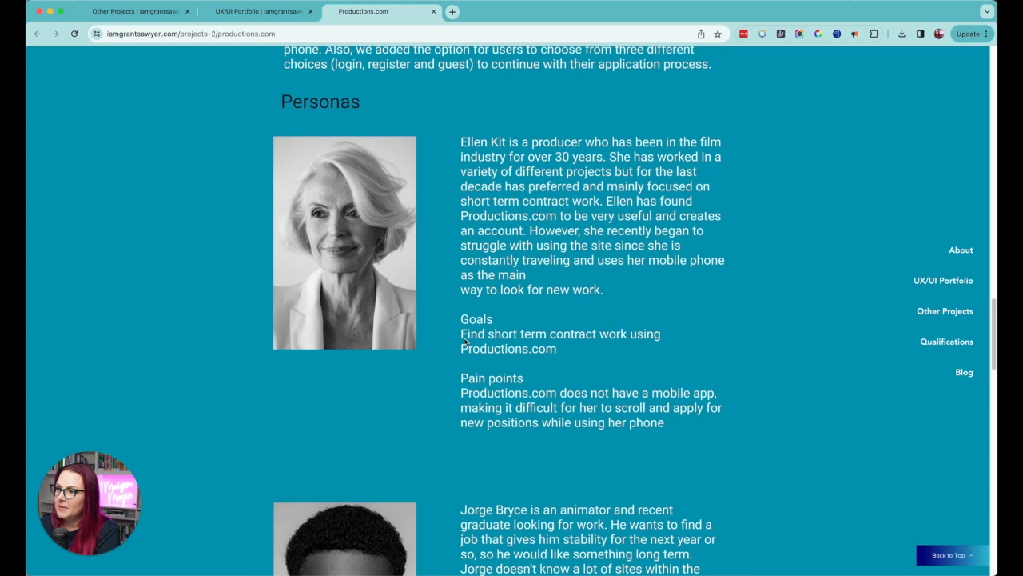
pyautogui.scroll(-3)
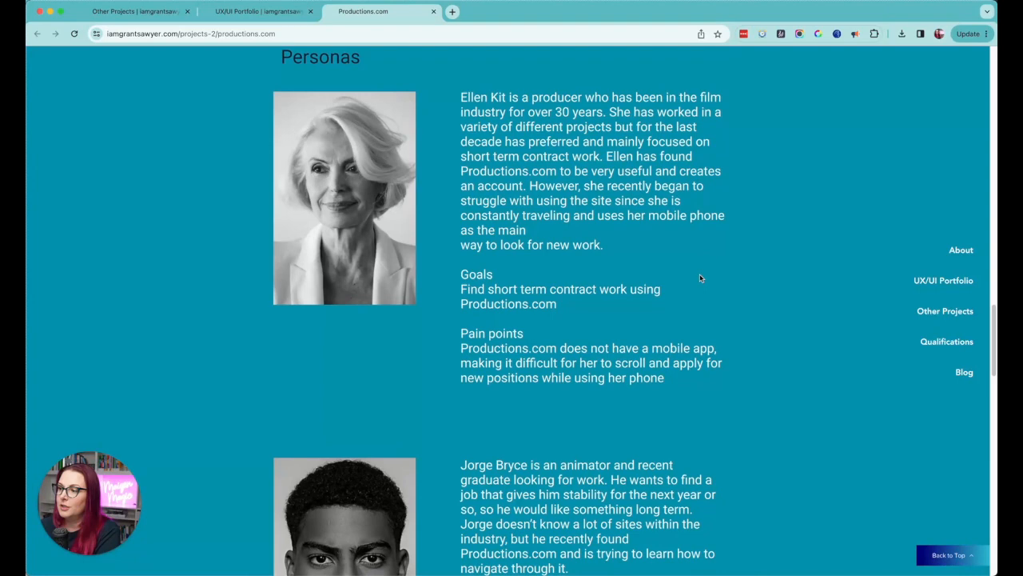
pyautogui.scroll(-3)
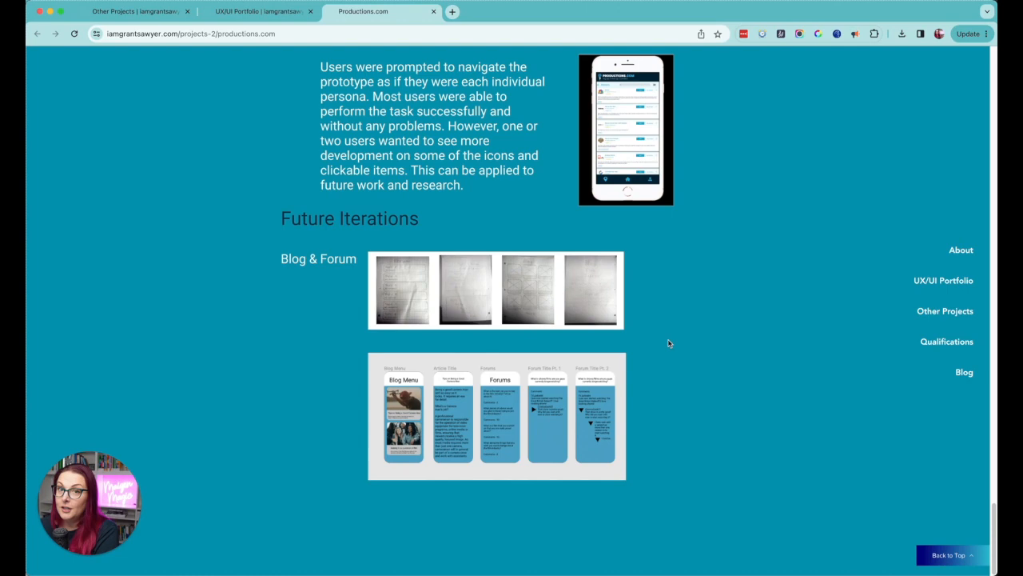
pyautogui.scroll(3)
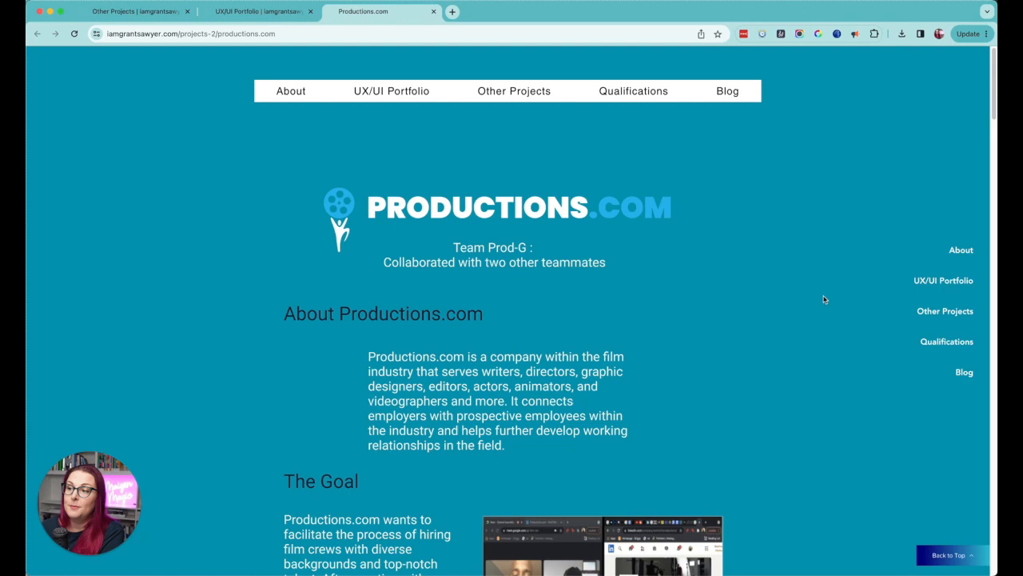
pyautogui.scroll(-3)
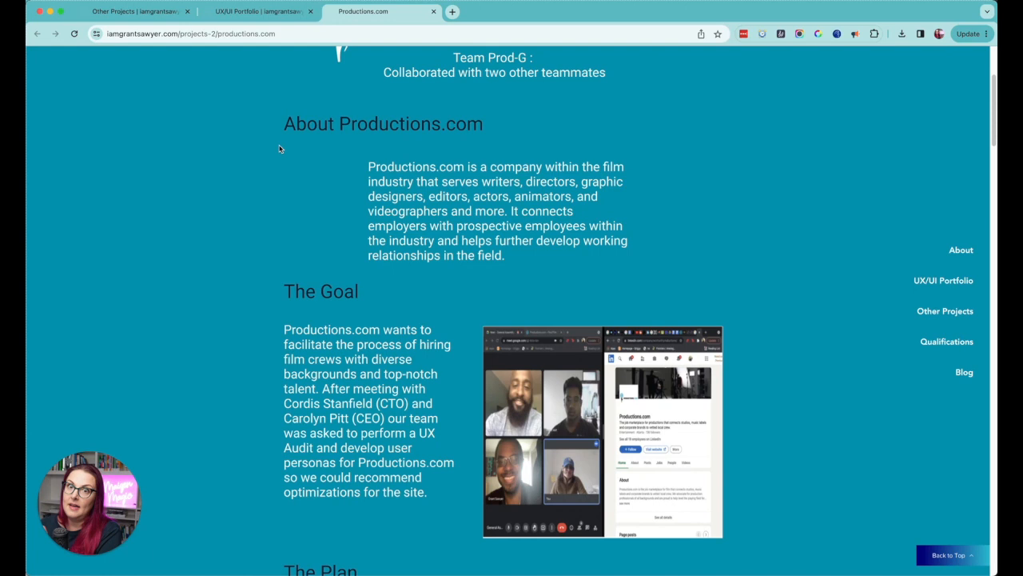
pyautogui.scroll(-3)
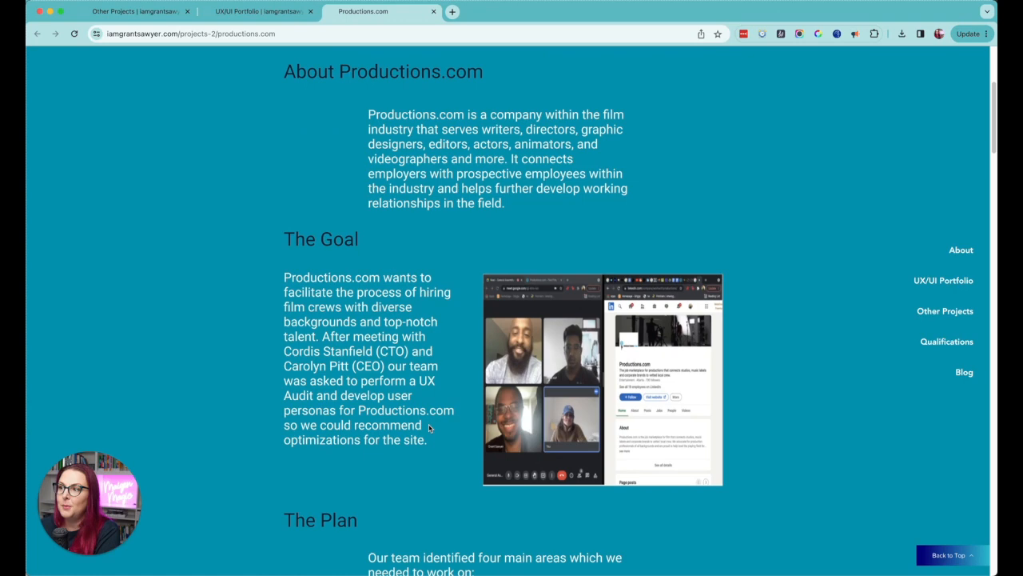
pyautogui.scroll(-3)
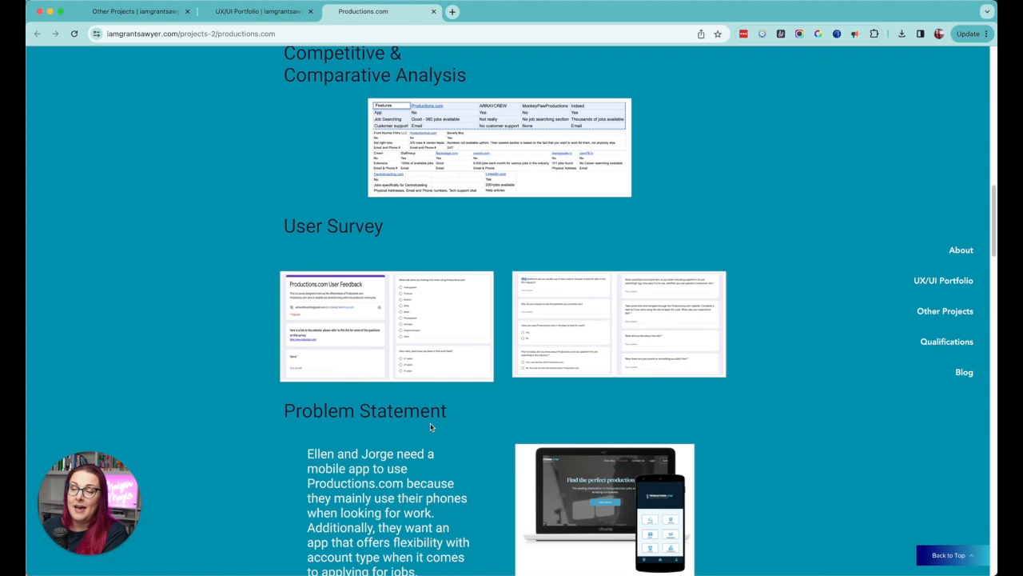
pyautogui.scroll(3)
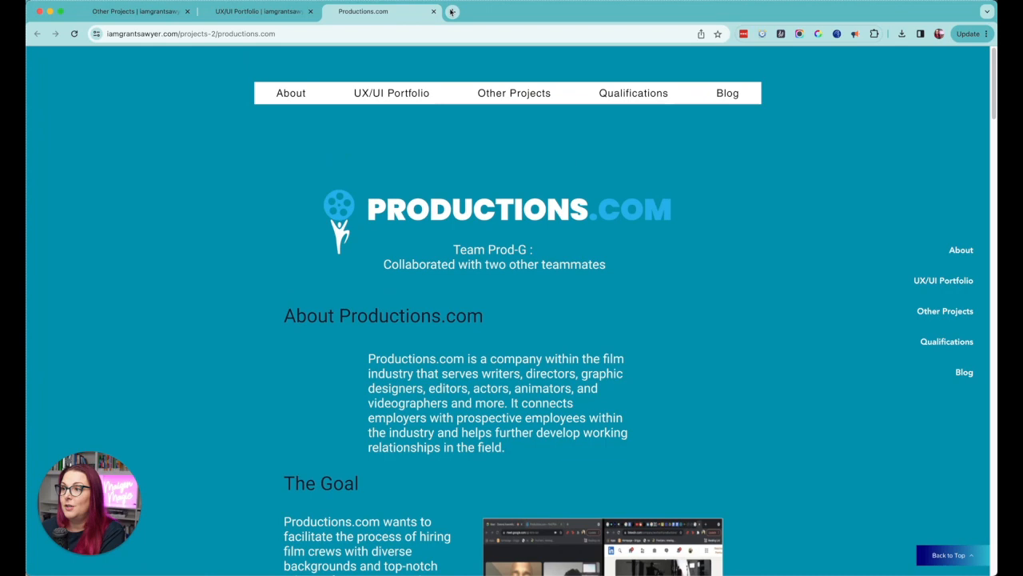
# Step: Open the Connect & Serve case study from the portfolio and scroll into its overview
pyautogui.click(258, 11)
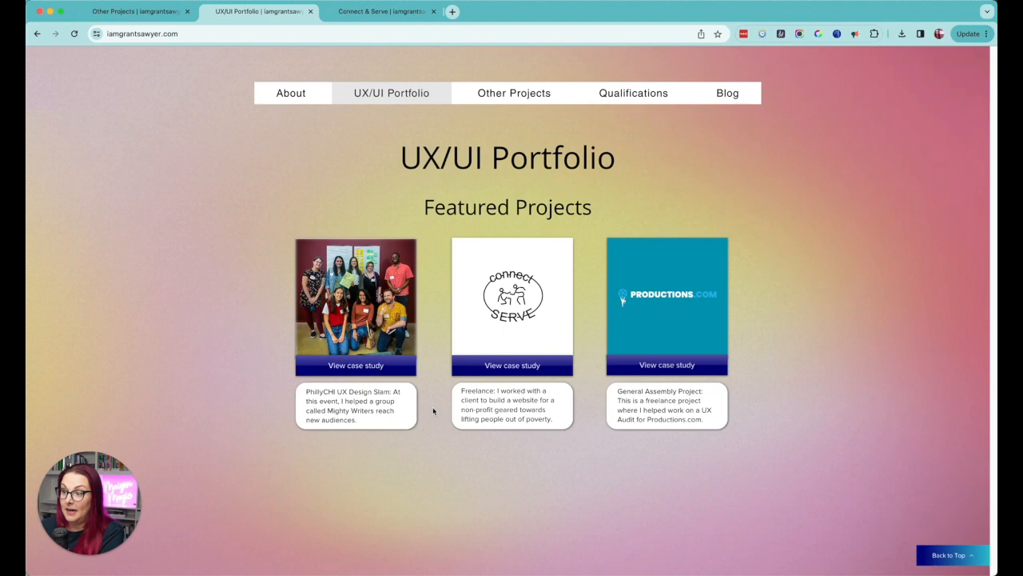
pyautogui.click(512, 365)
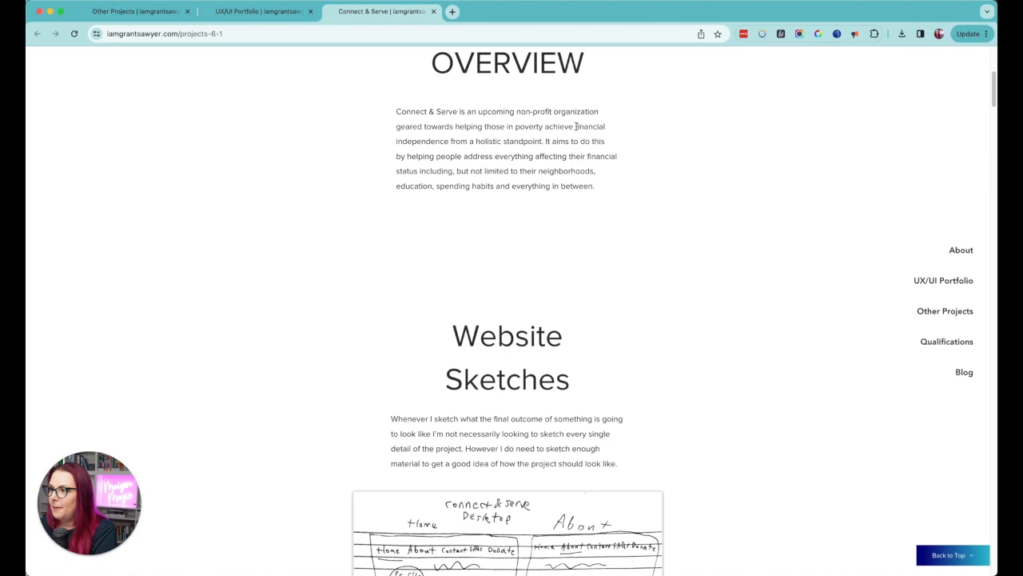
pyautogui.moveTo(702, 164)
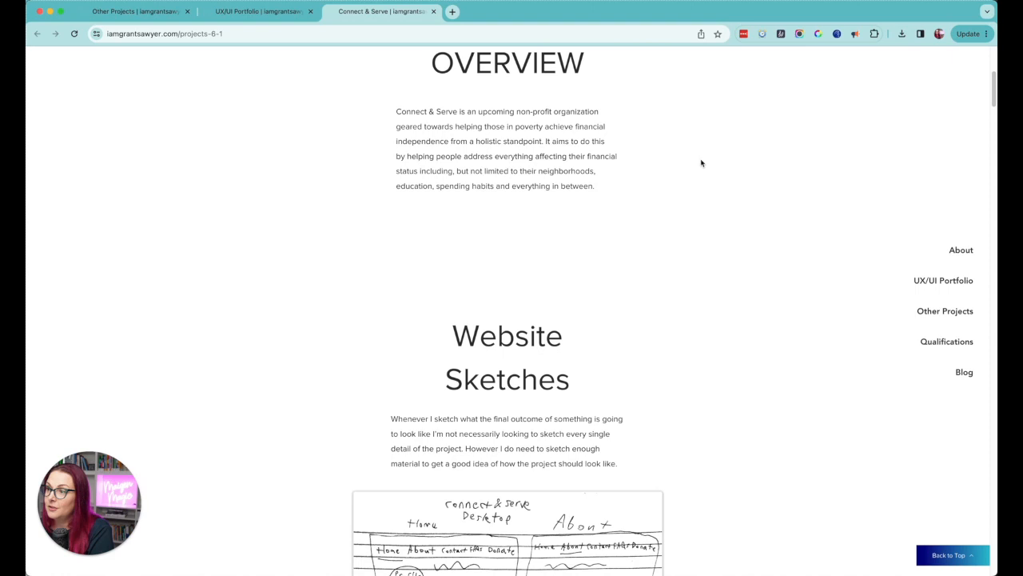
pyautogui.moveTo(710, 177)
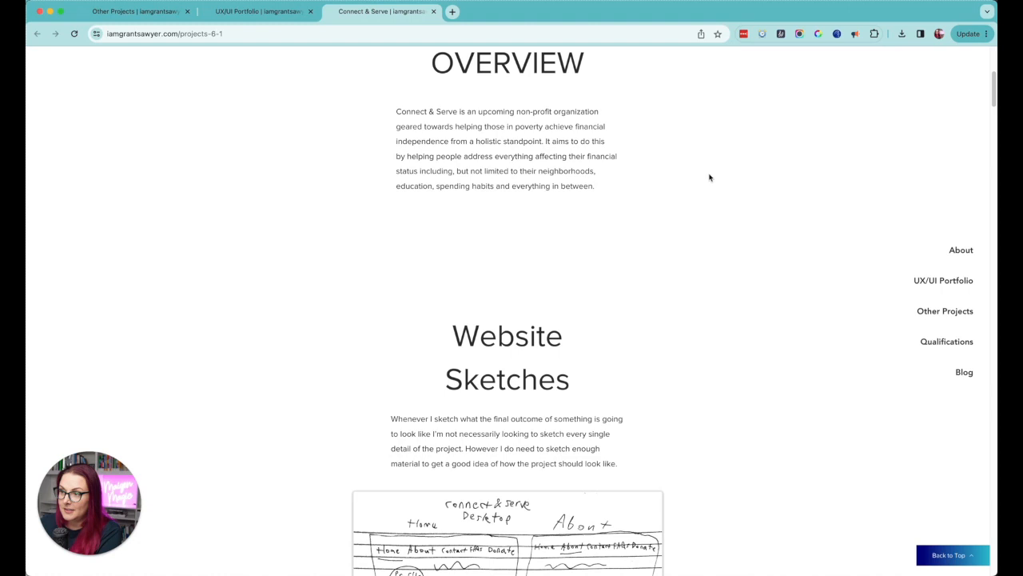
pyautogui.scroll(-3)
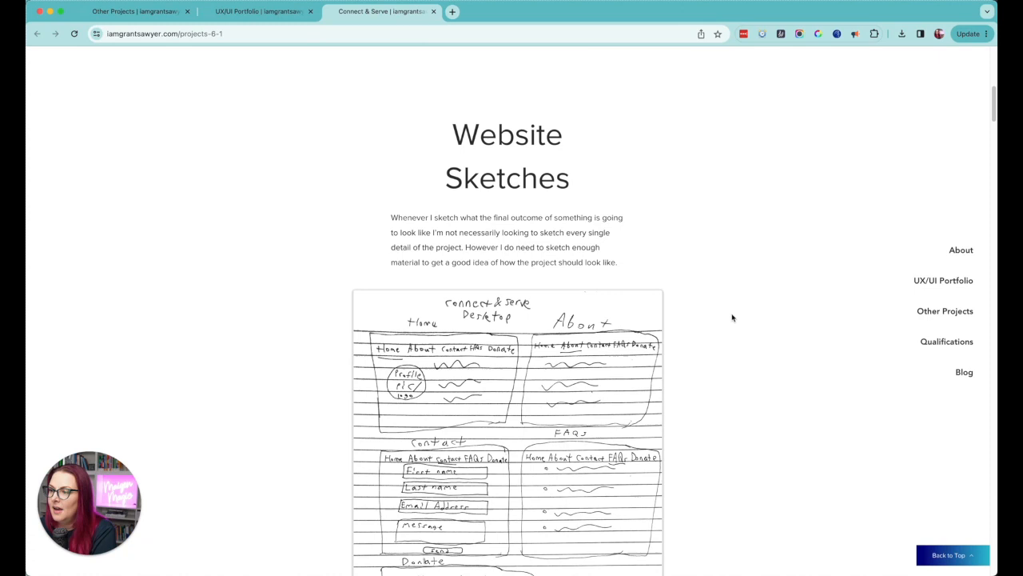
pyautogui.scroll(-3)
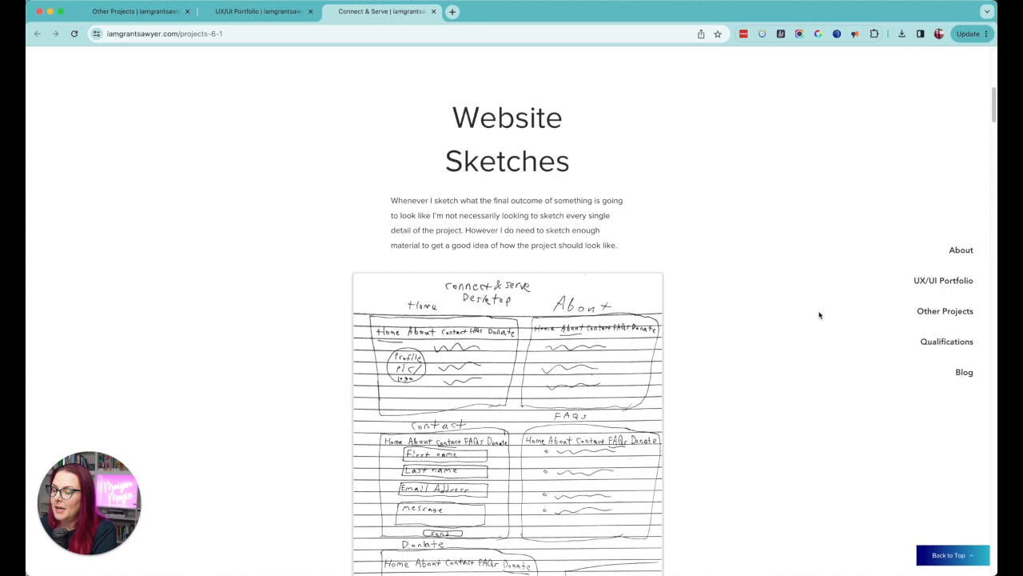
pyautogui.moveTo(750, 315)
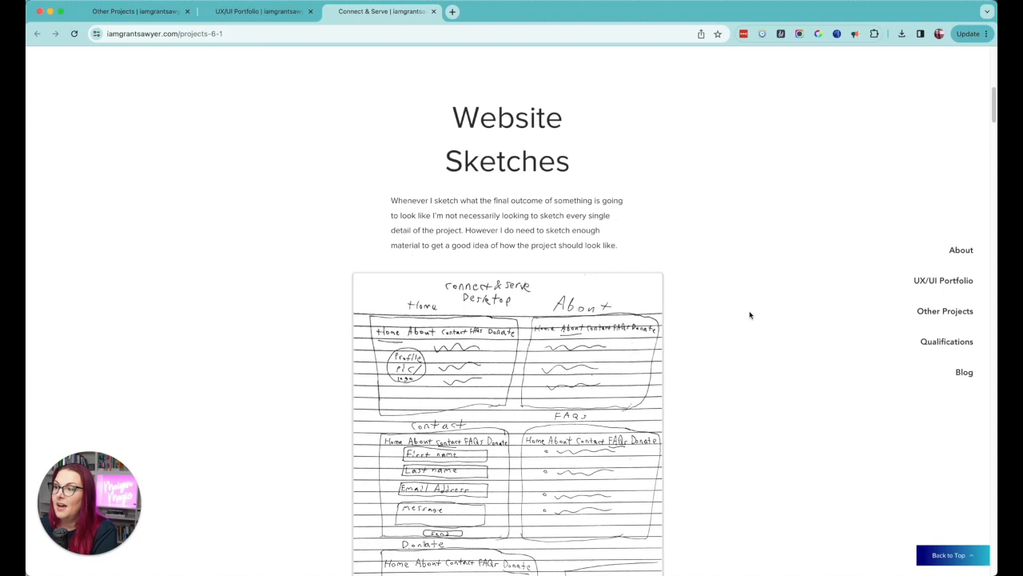
# Step: Scroll past the Website Sketches image to the 1st Website Draft heading
pyautogui.scroll(-3)
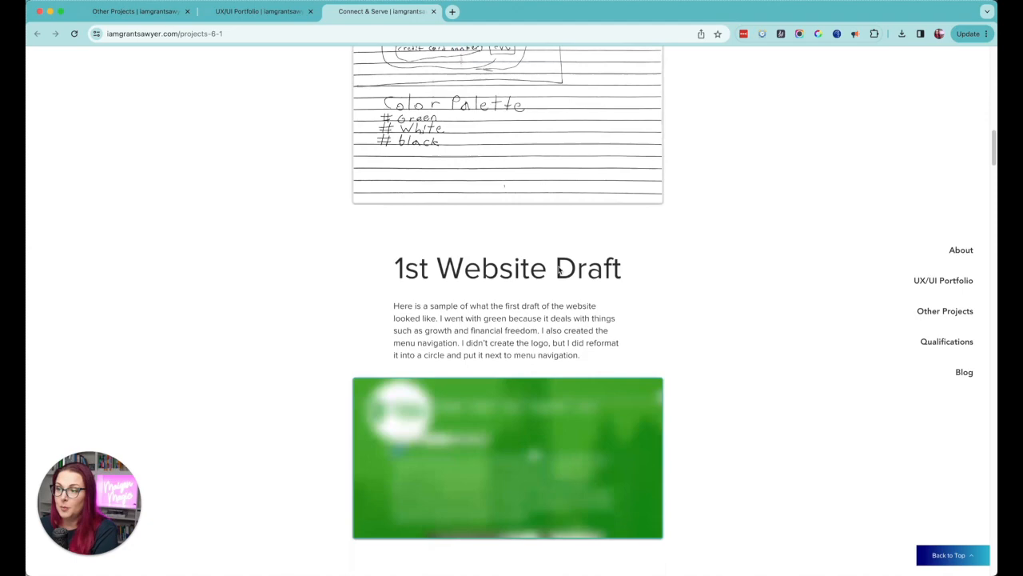
pyautogui.scroll(3)
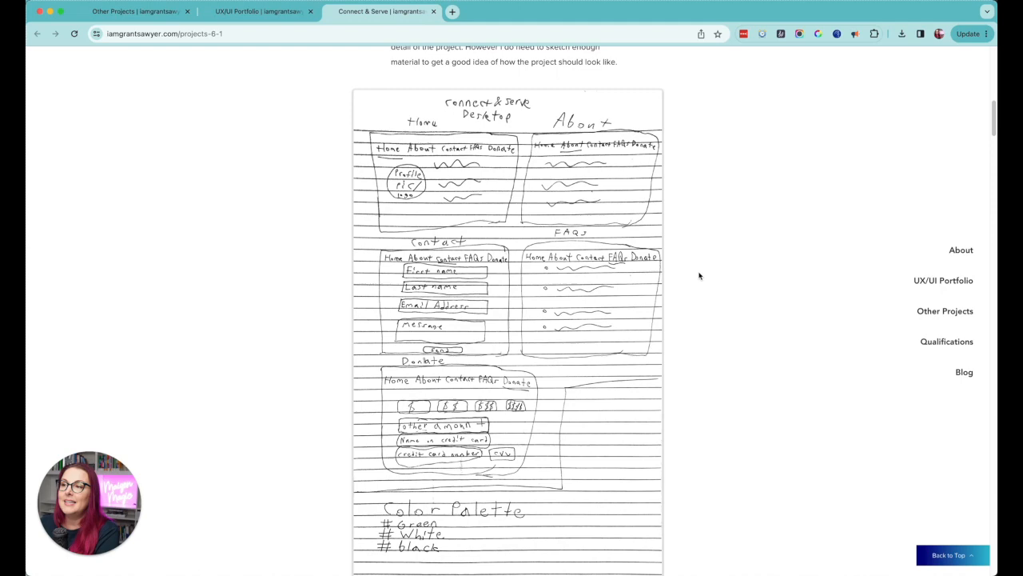
pyautogui.scroll(-3)
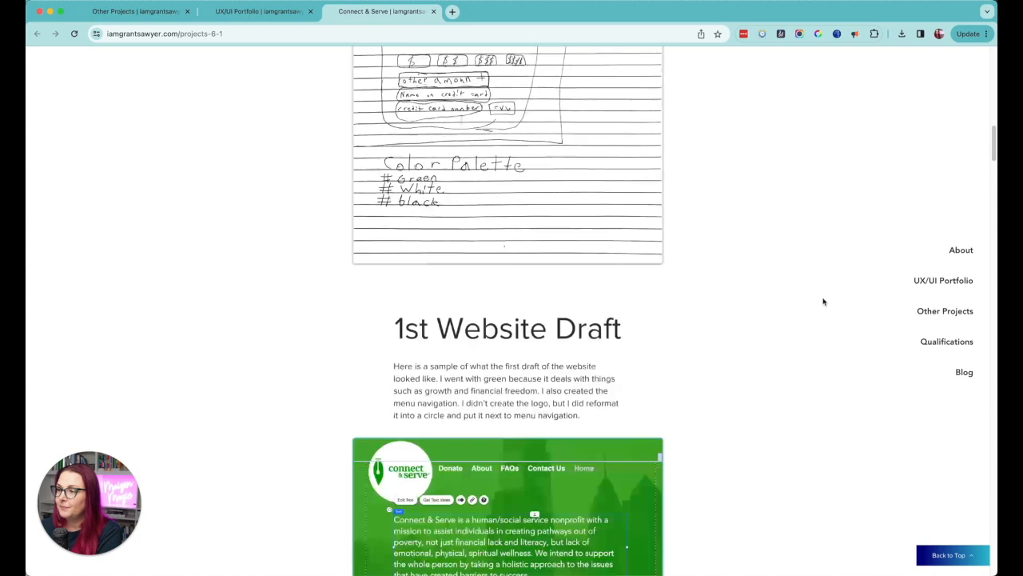
pyautogui.scroll(-3)
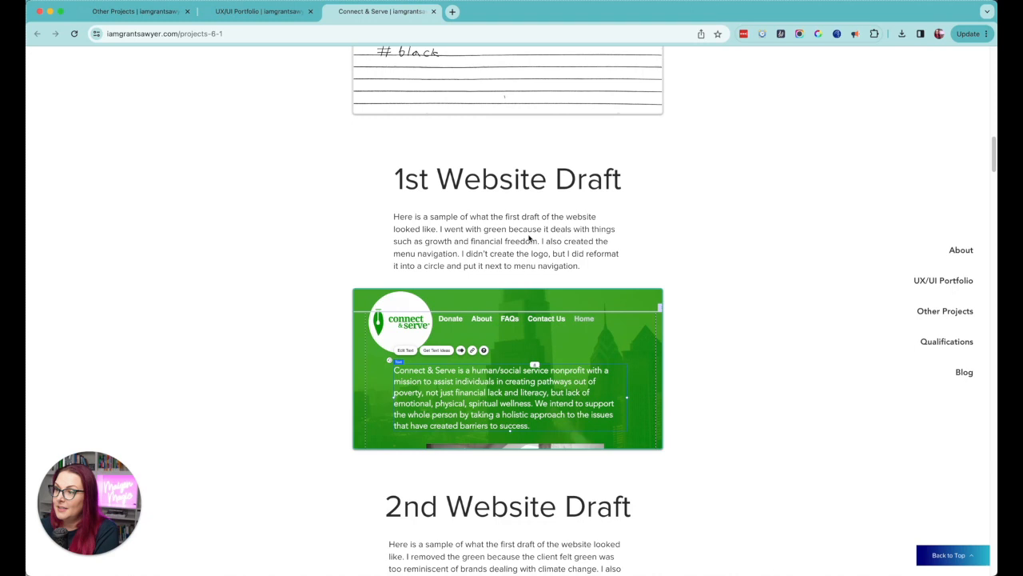
pyautogui.moveTo(753, 249)
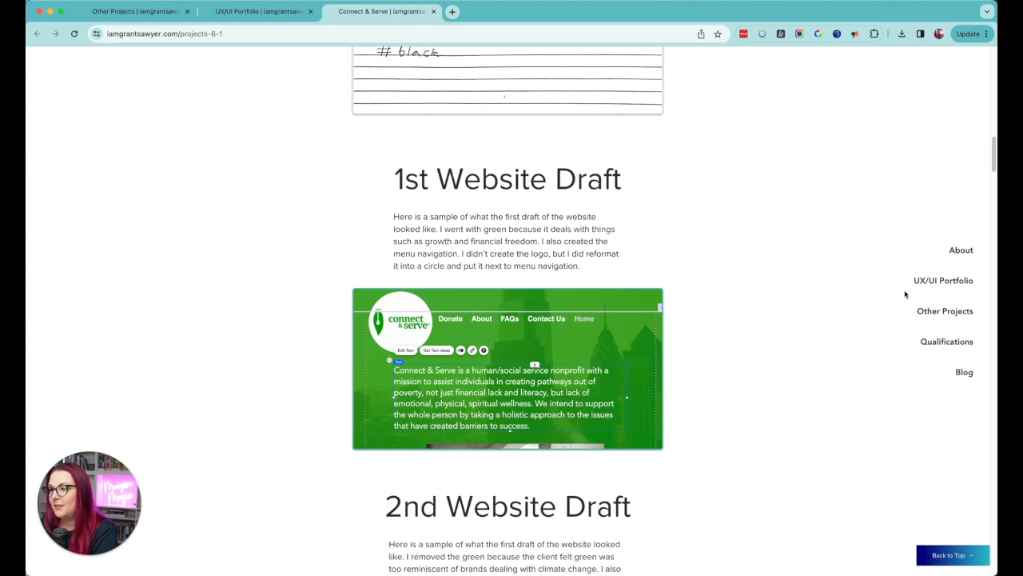
pyautogui.moveTo(606, 326)
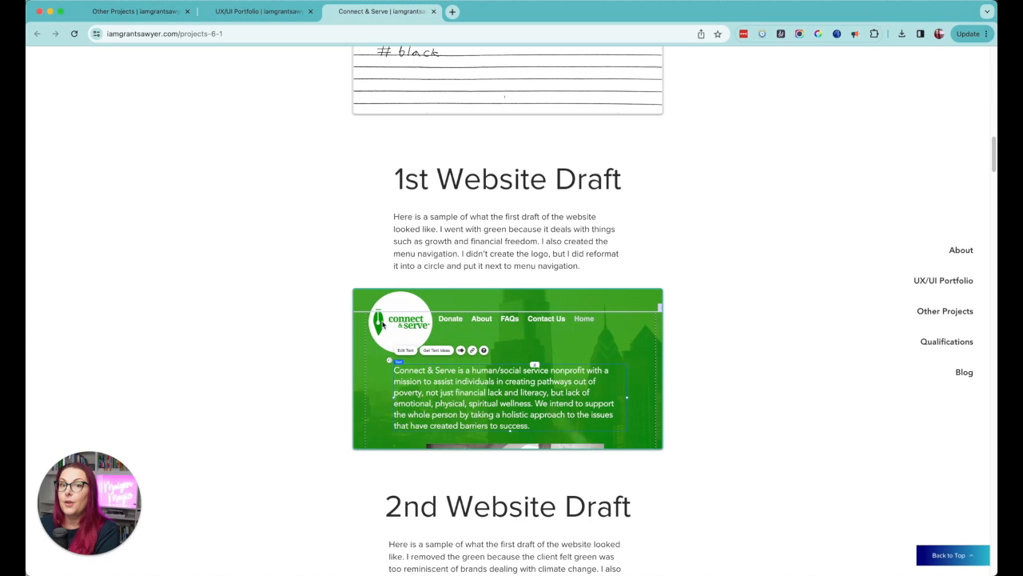
pyautogui.moveTo(445, 324)
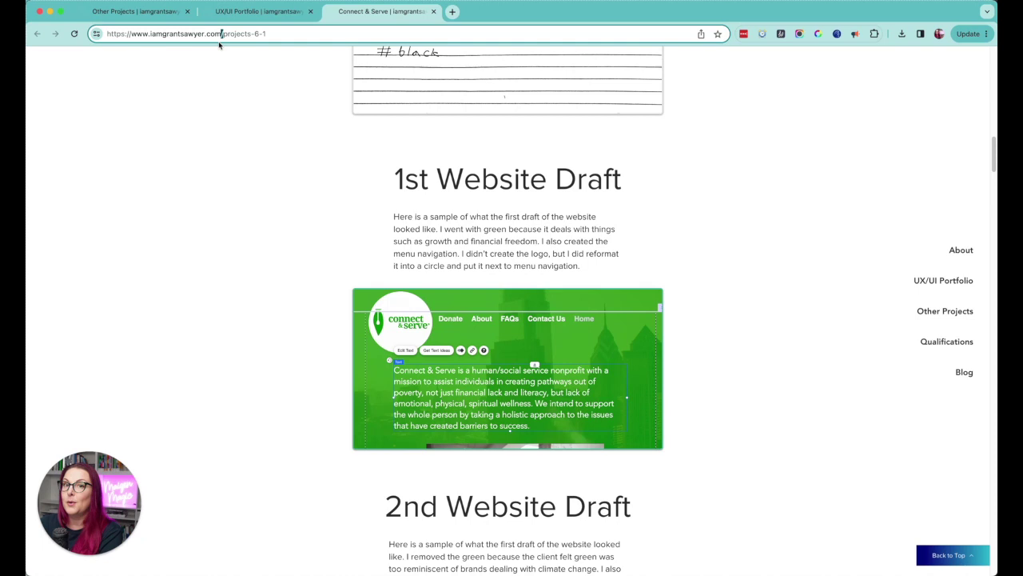
pyautogui.moveTo(428, 322)
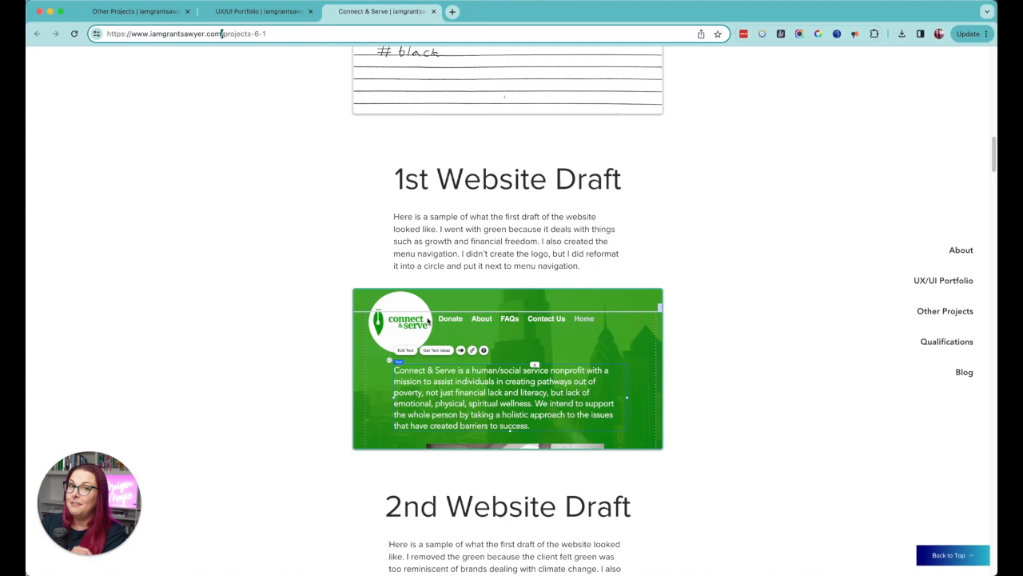
pyautogui.moveTo(610, 333)
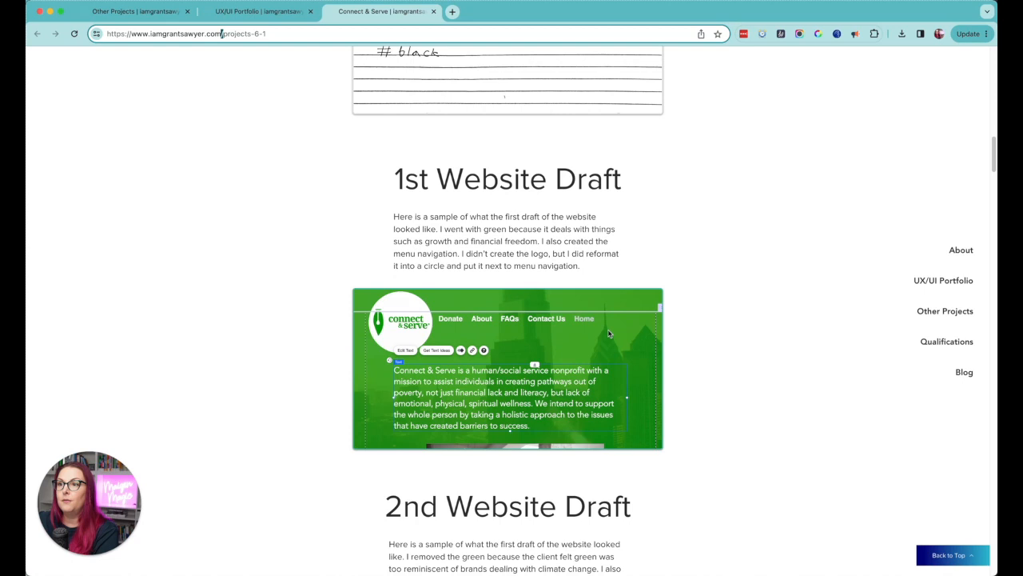
pyautogui.moveTo(445, 331)
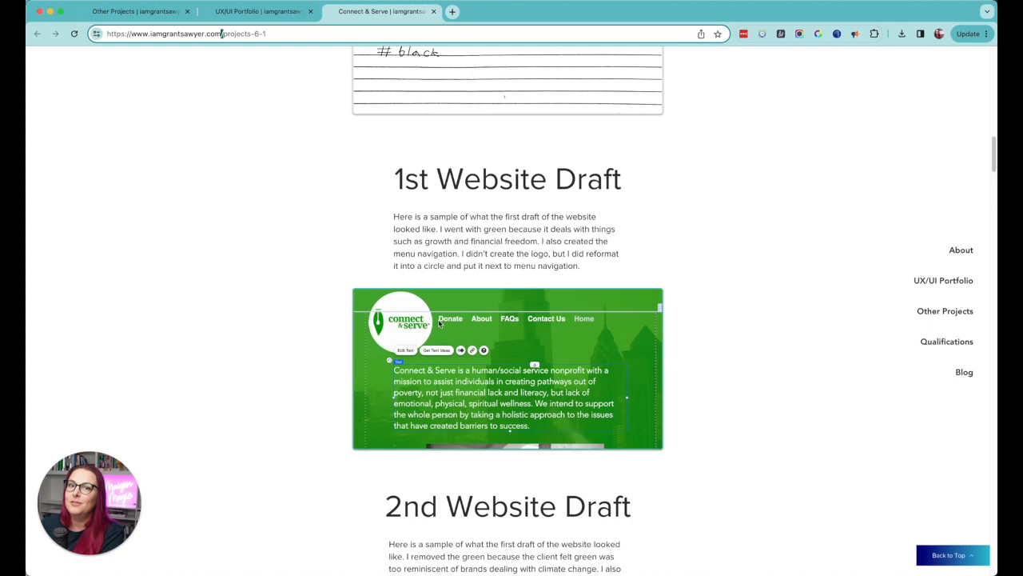
pyautogui.moveTo(471, 328)
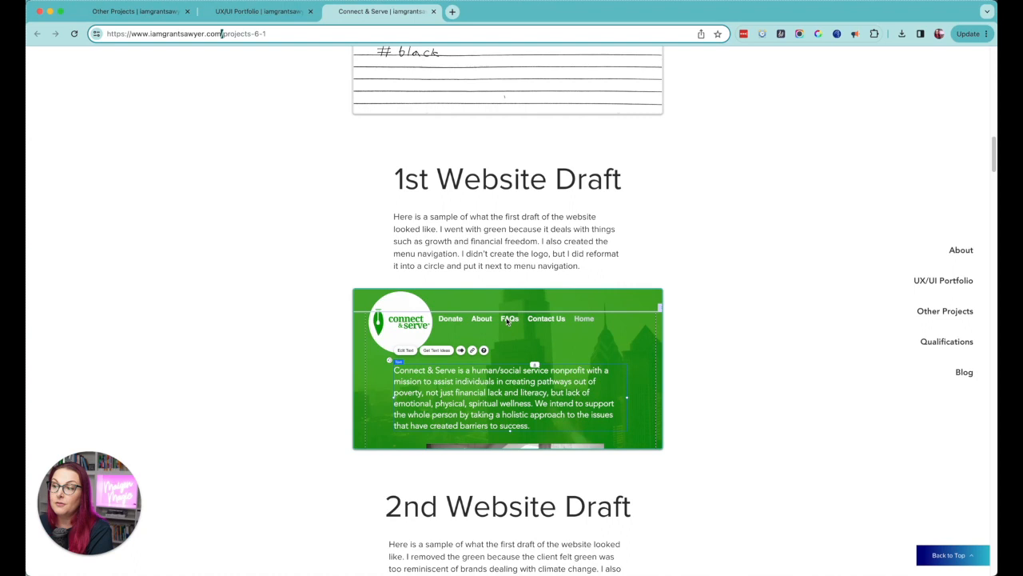
pyautogui.moveTo(562, 324)
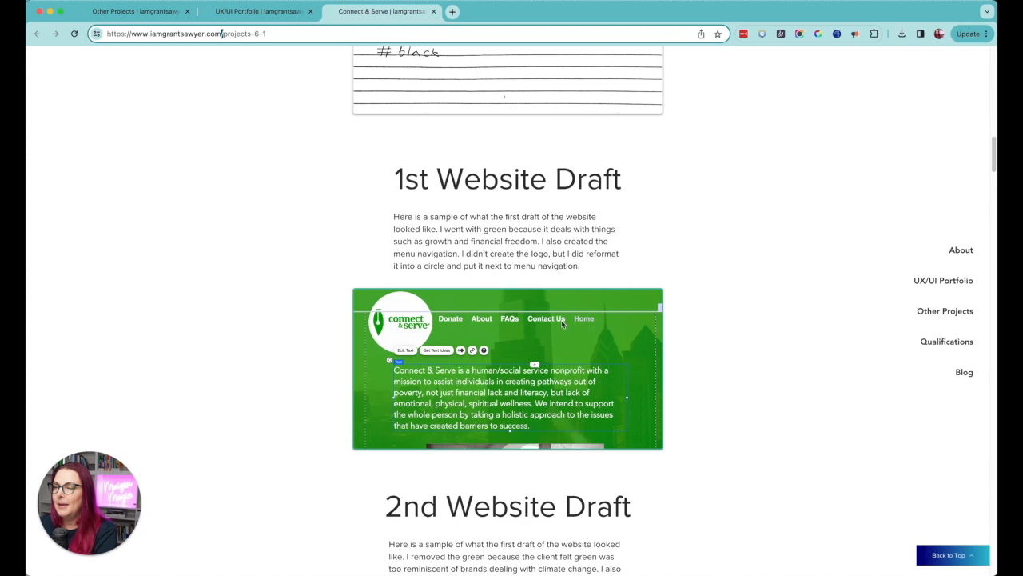
pyautogui.moveTo(578, 319)
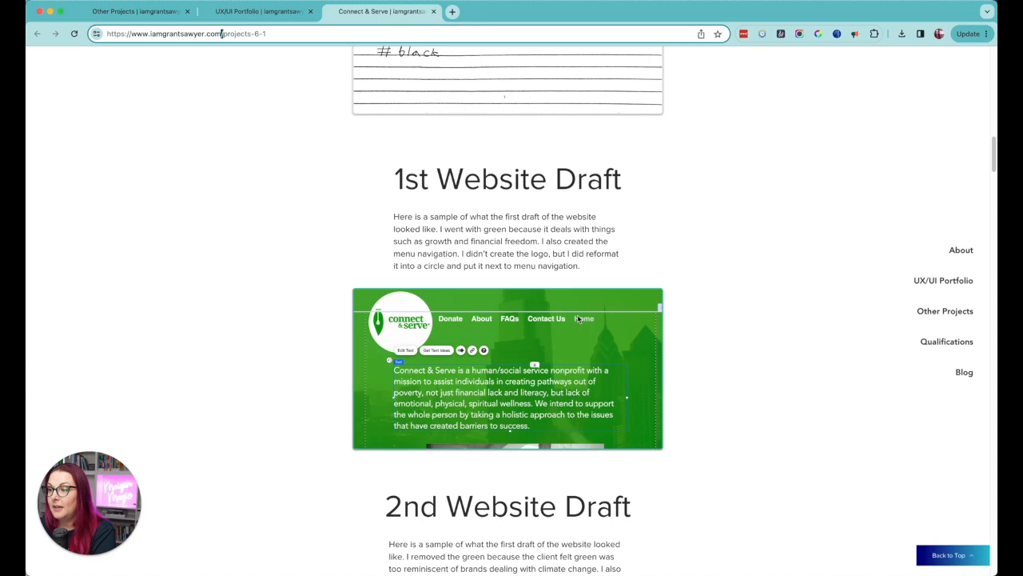
pyautogui.moveTo(447, 330)
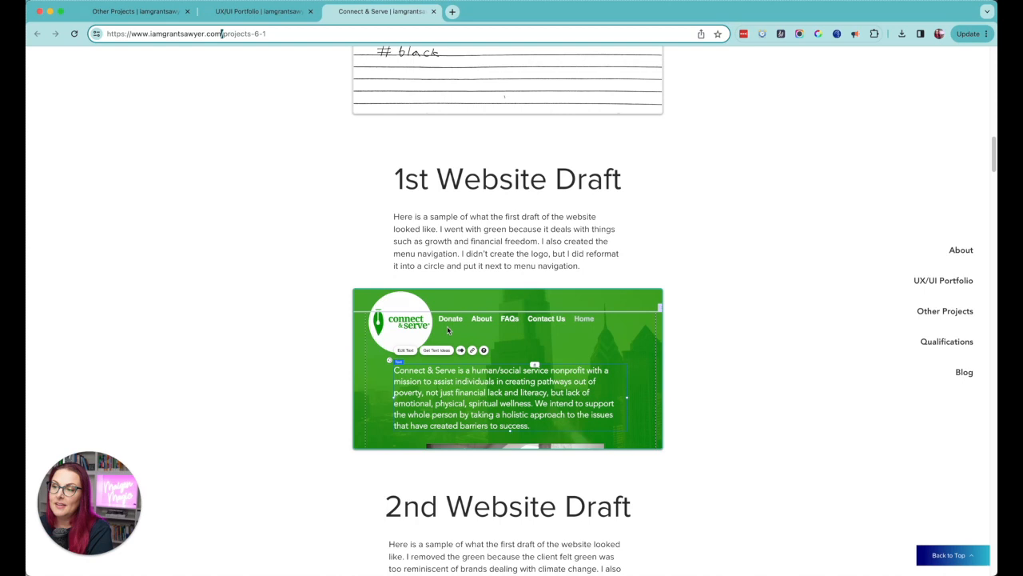
pyautogui.moveTo(605, 310)
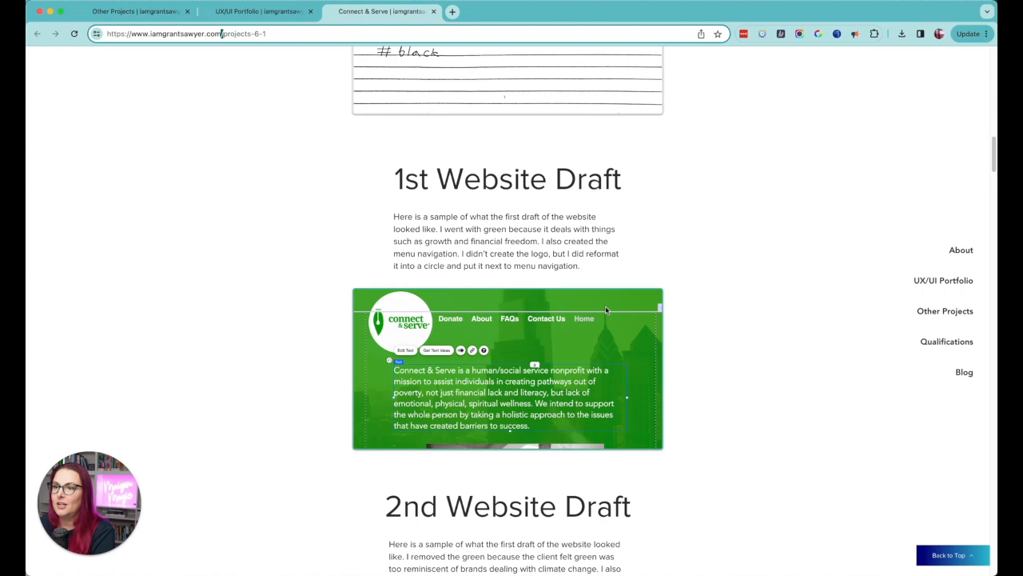
pyautogui.moveTo(636, 326)
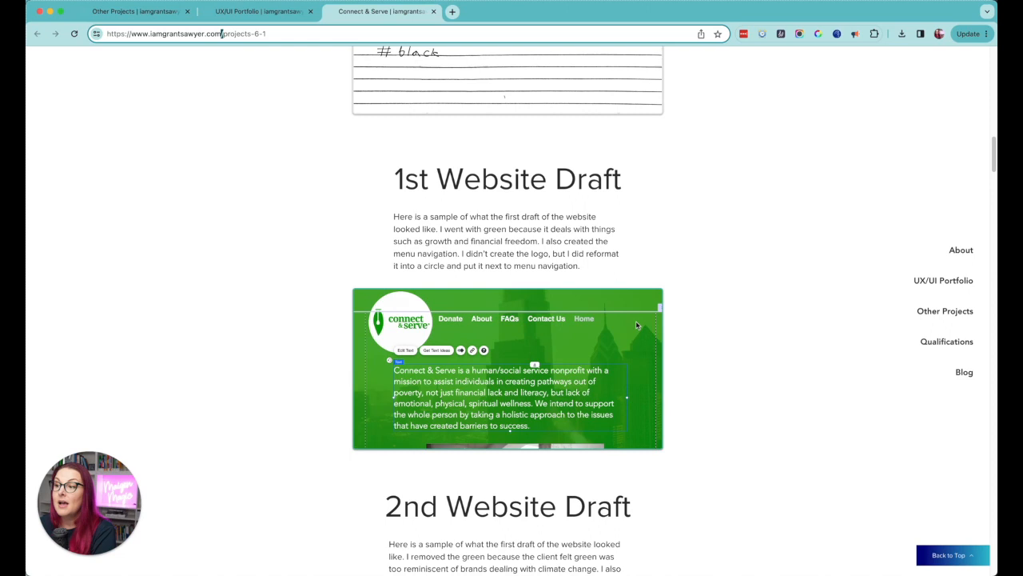
pyautogui.moveTo(560, 266)
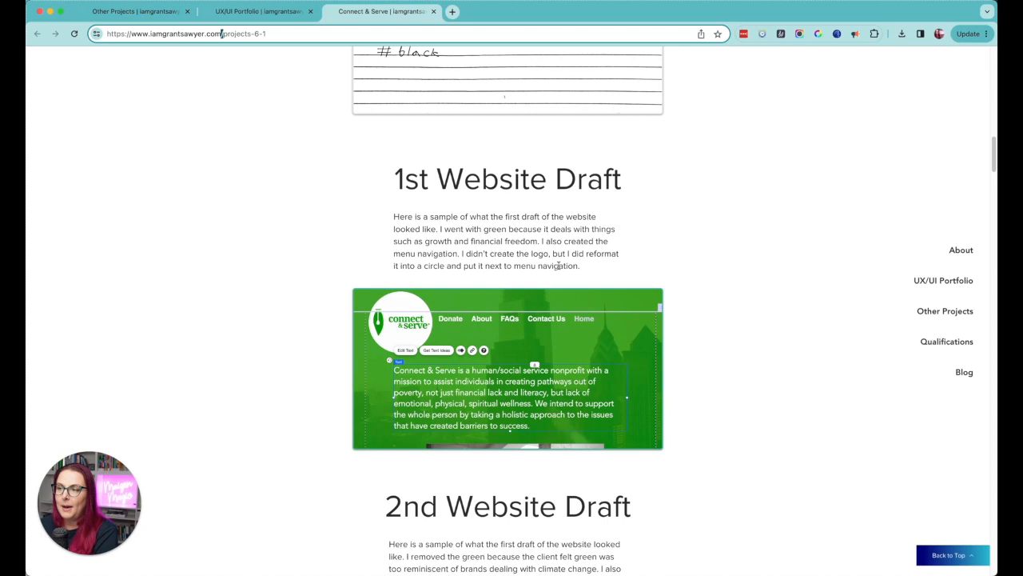
# Step: Scroll to the 2nd Website Draft's Wix preview and its Donate Now form screen
pyautogui.scroll(-3)
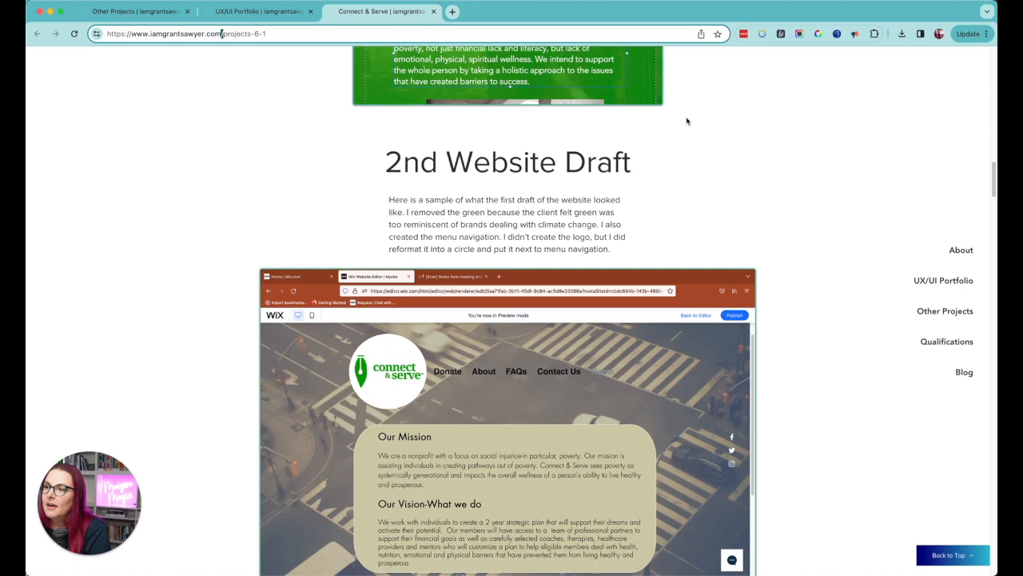
pyautogui.moveTo(614, 232)
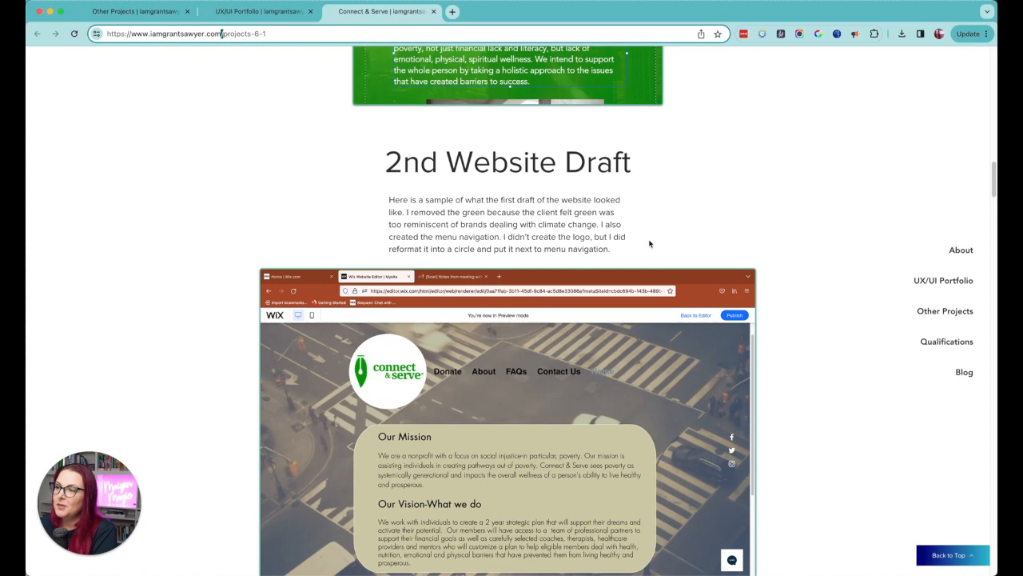
pyautogui.scroll(3)
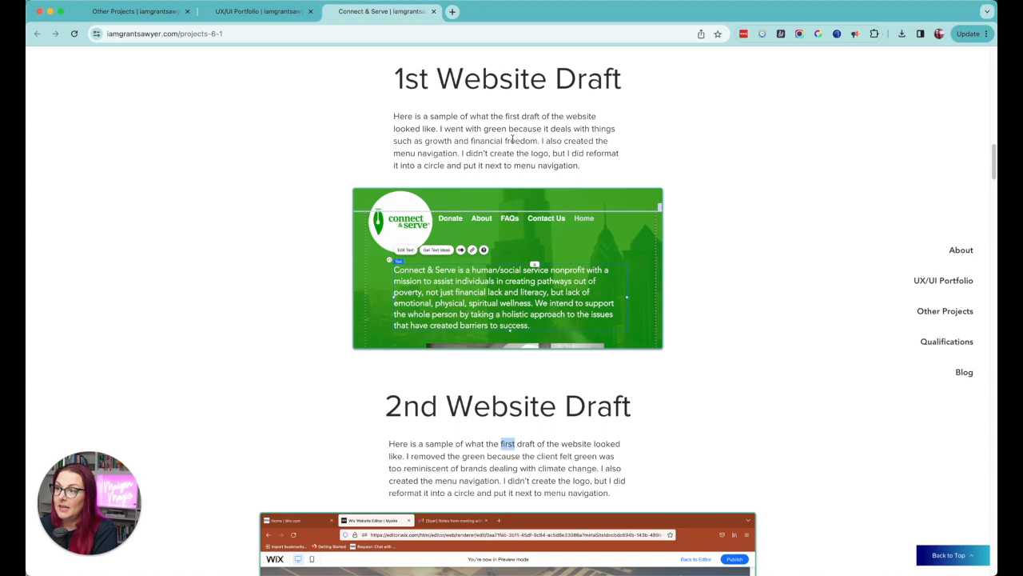
pyautogui.scroll(-3)
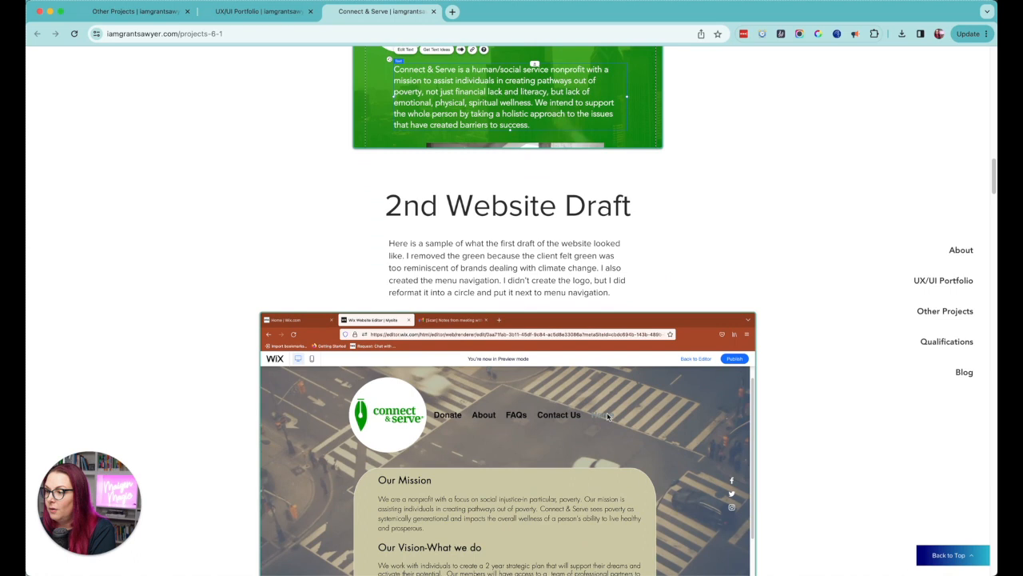
pyautogui.moveTo(660, 415)
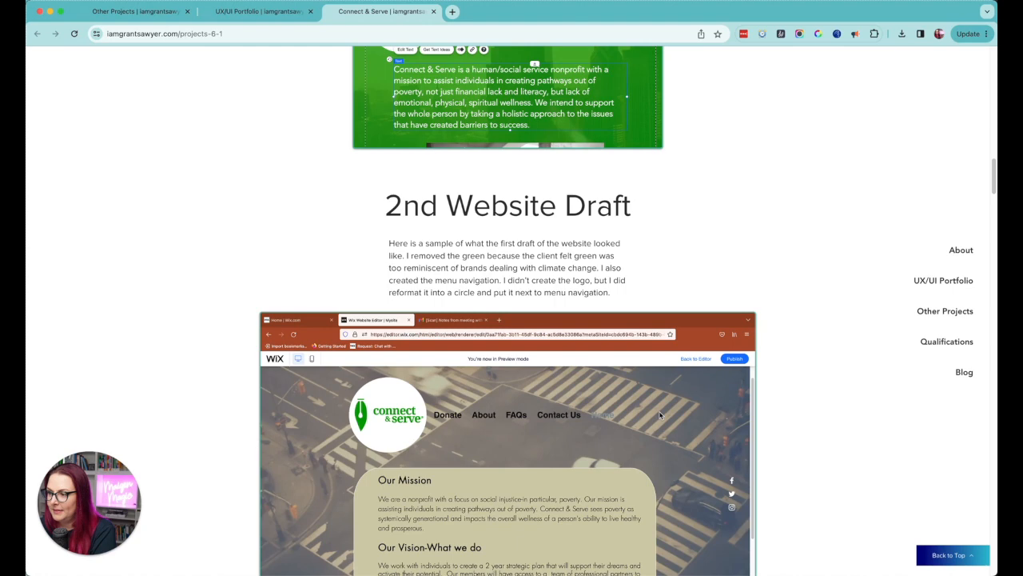
pyautogui.scroll(-3)
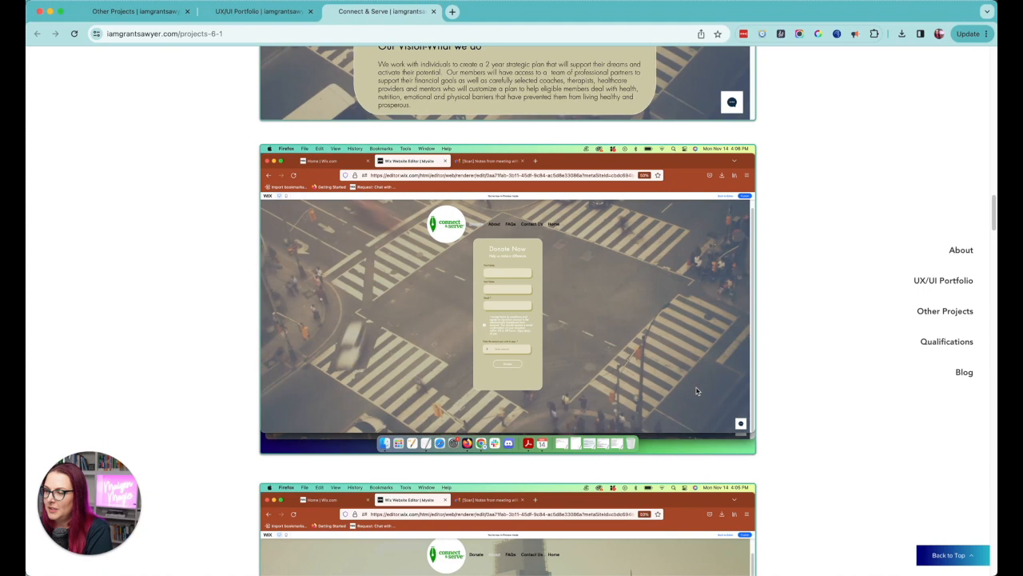
pyautogui.moveTo(492, 248)
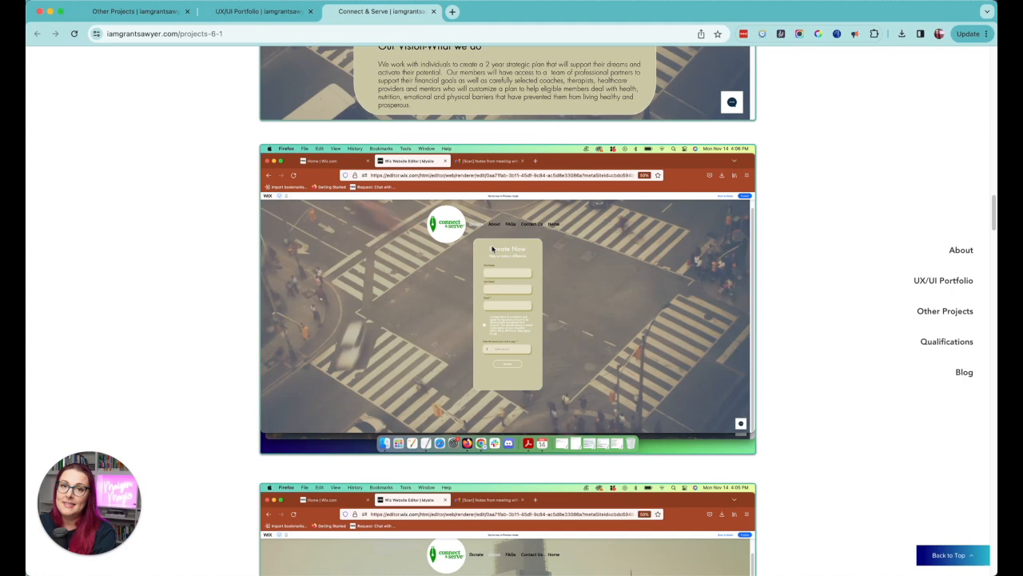
pyautogui.moveTo(533, 258)
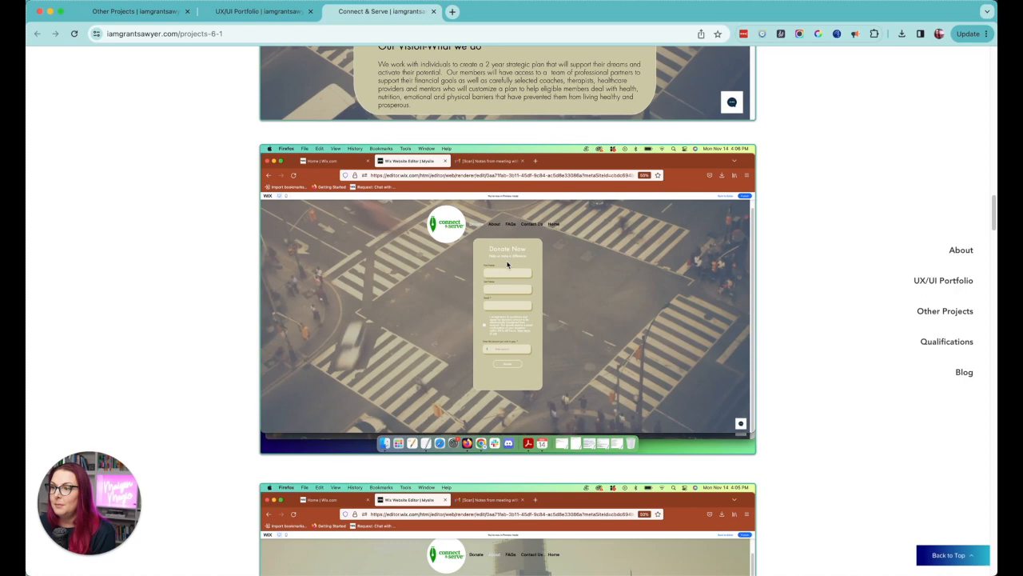
pyautogui.moveTo(480, 382)
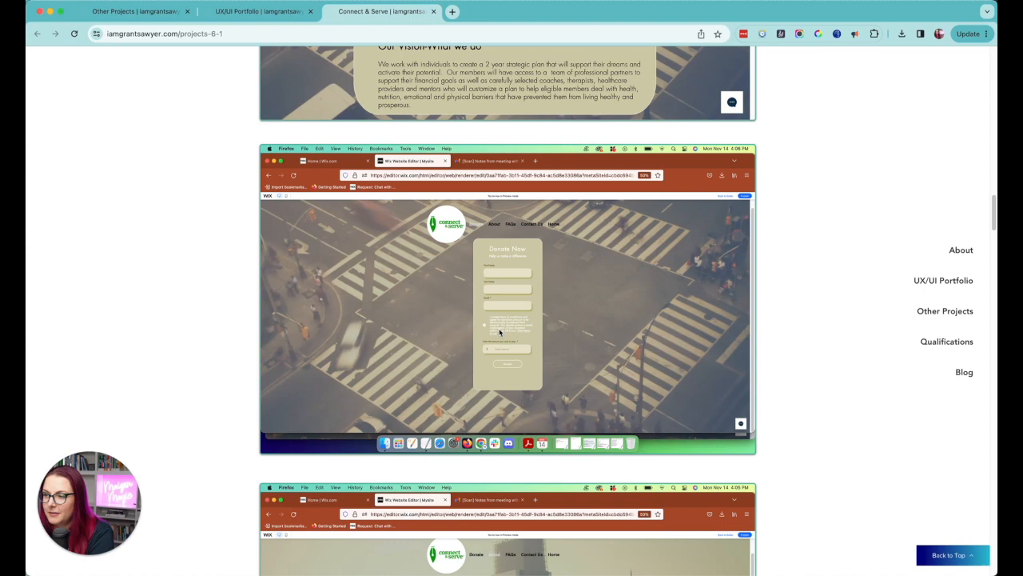
pyautogui.moveTo(514, 338)
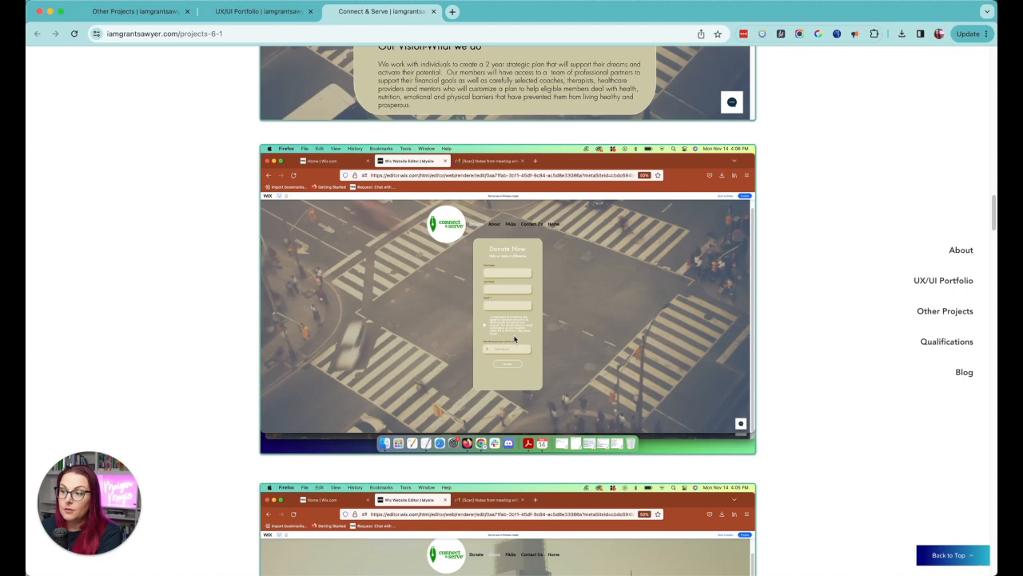
pyautogui.moveTo(529, 317)
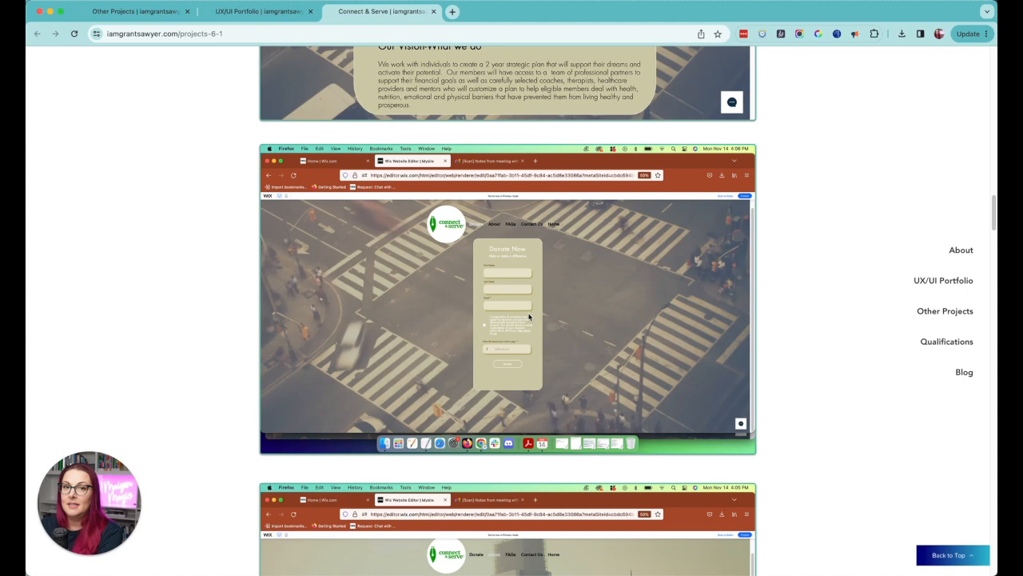
pyautogui.moveTo(486, 327)
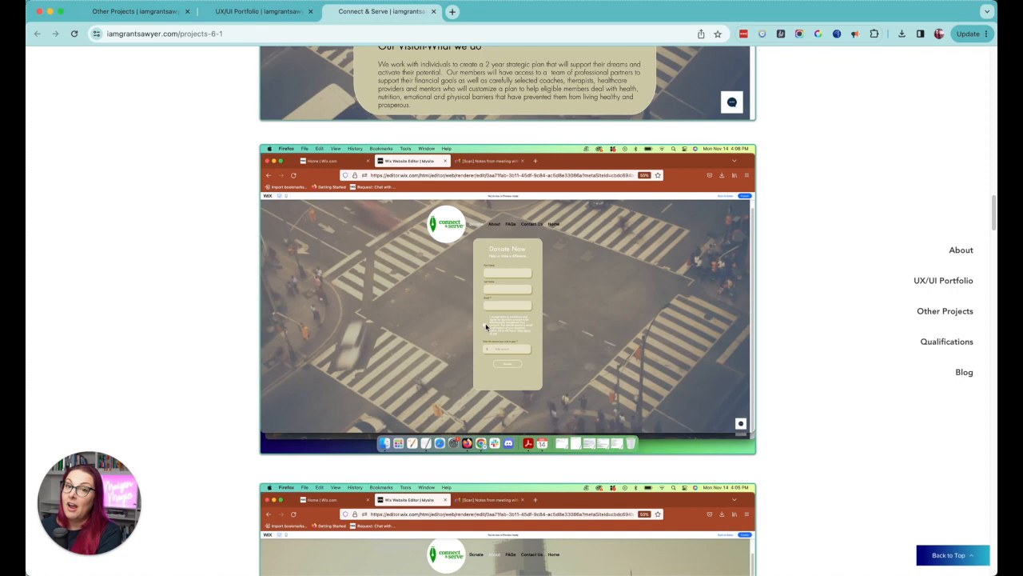
# Step: Scroll past the Facts About Poverty and contact form screens to User Feedback Surveys
pyautogui.scroll(-3)
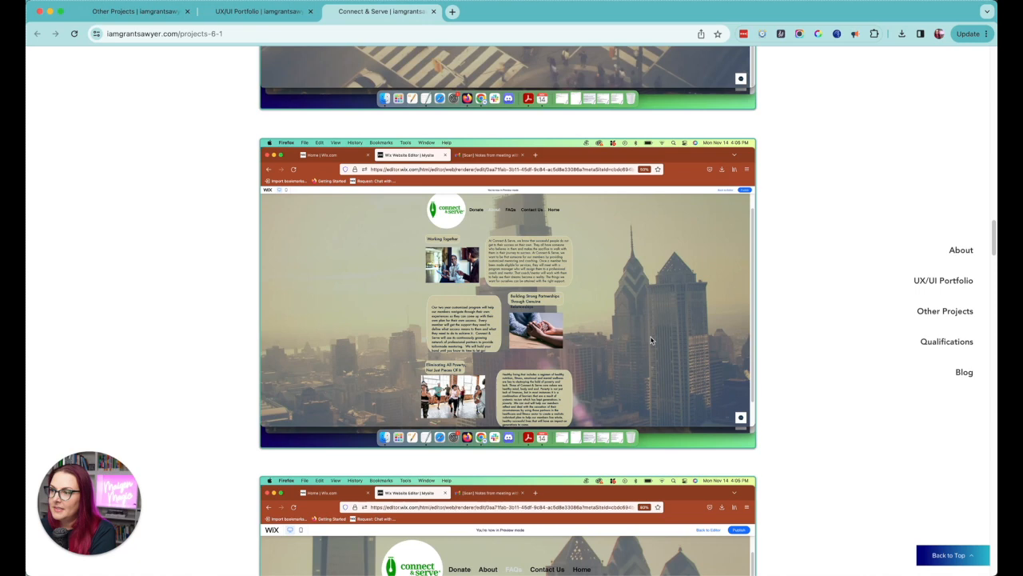
pyautogui.moveTo(588, 296)
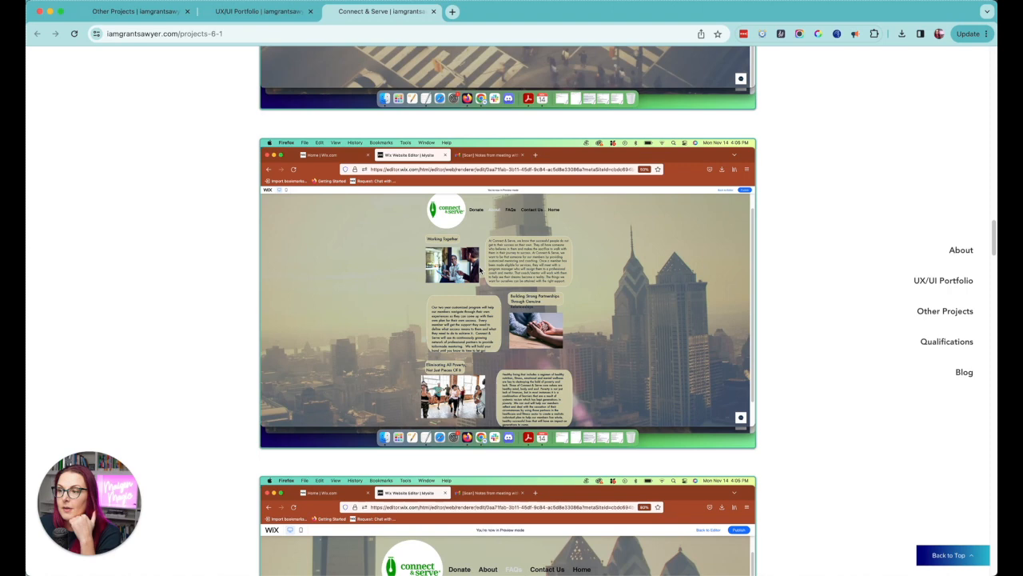
pyautogui.moveTo(404, 231)
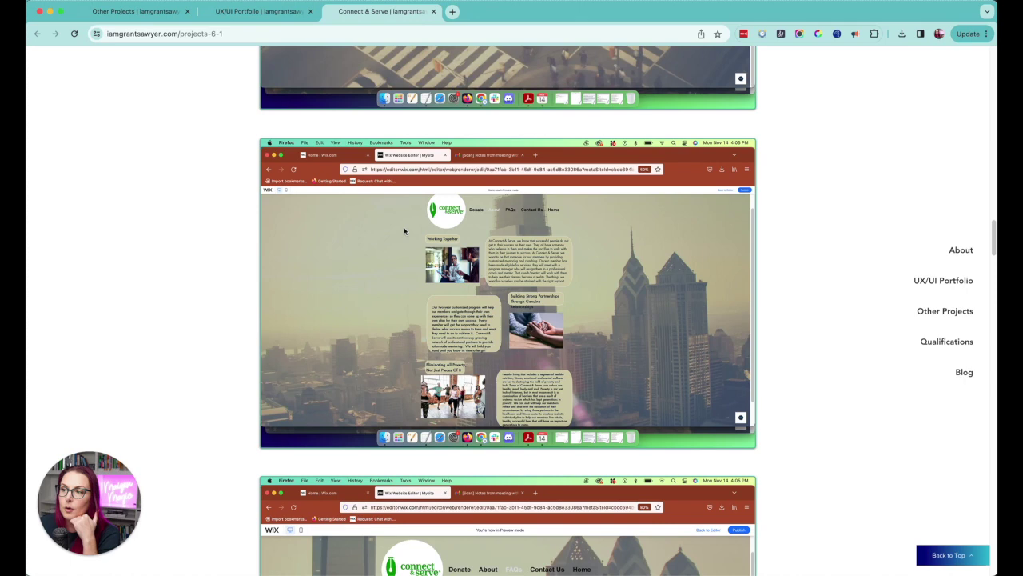
pyautogui.moveTo(560, 240)
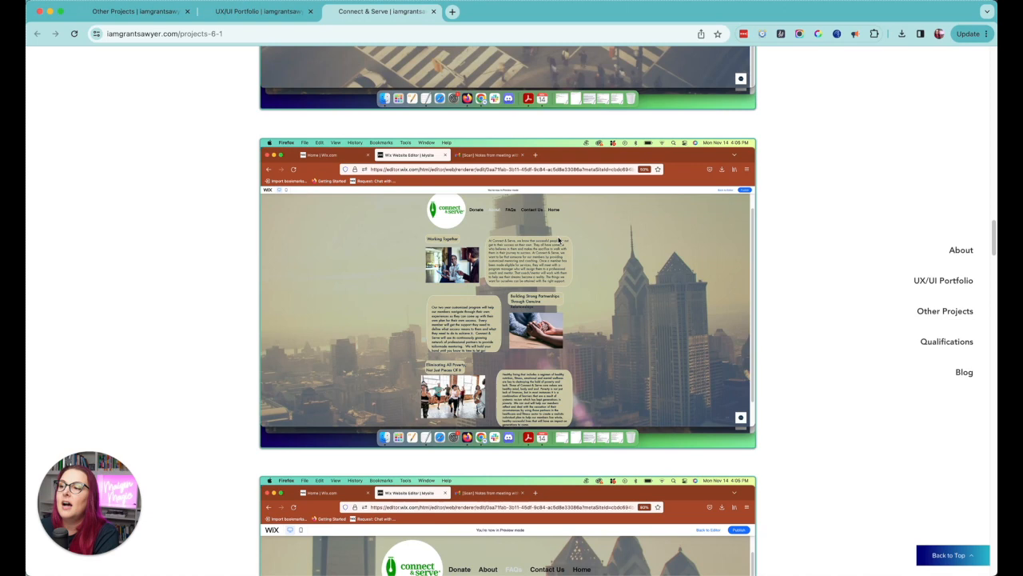
pyautogui.scroll(-3)
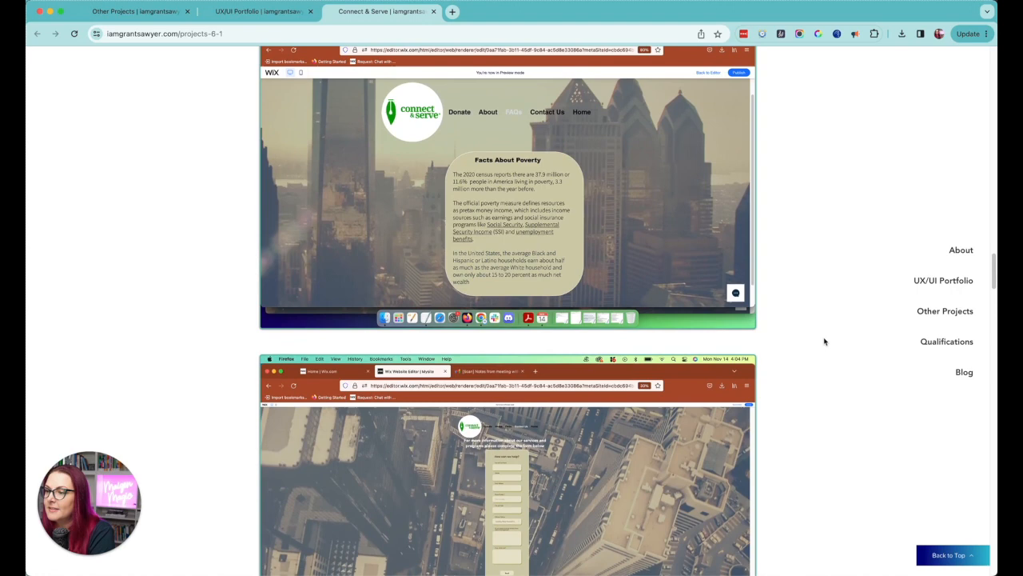
pyautogui.scroll(-3)
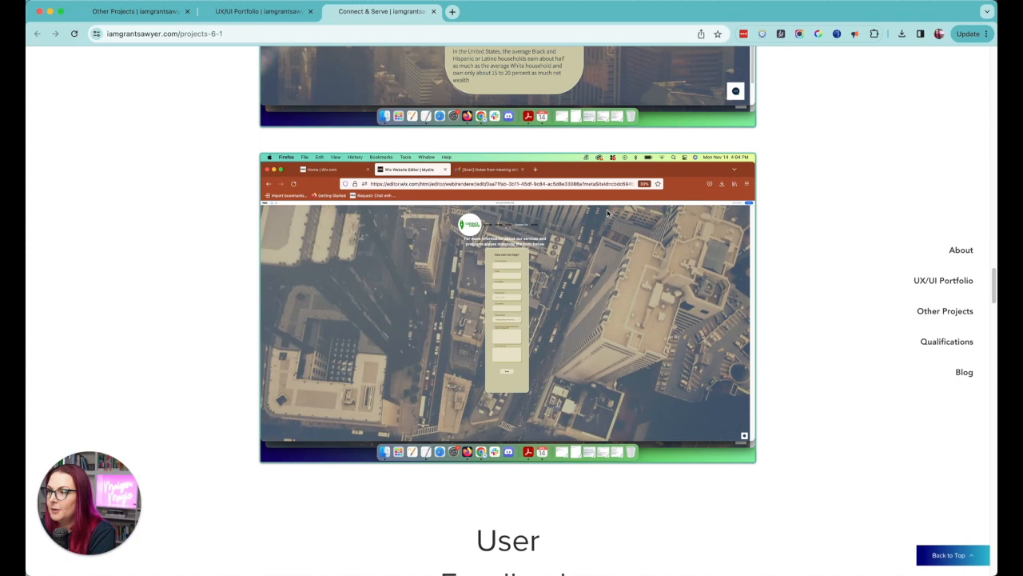
pyautogui.scroll(-3)
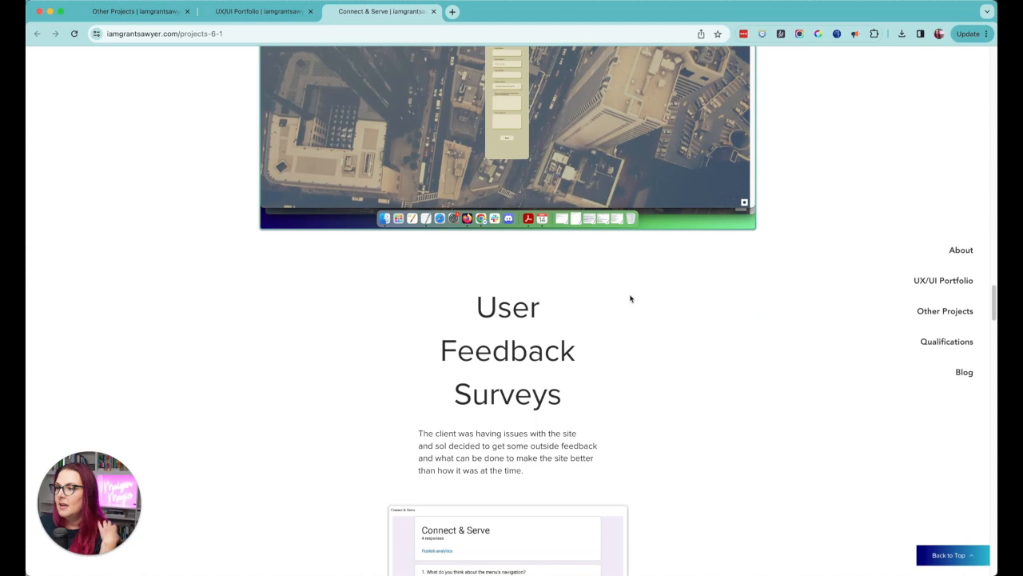
# Step: Scroll through all the survey response screenshots down to the Final Draft heading
pyautogui.scroll(-3)
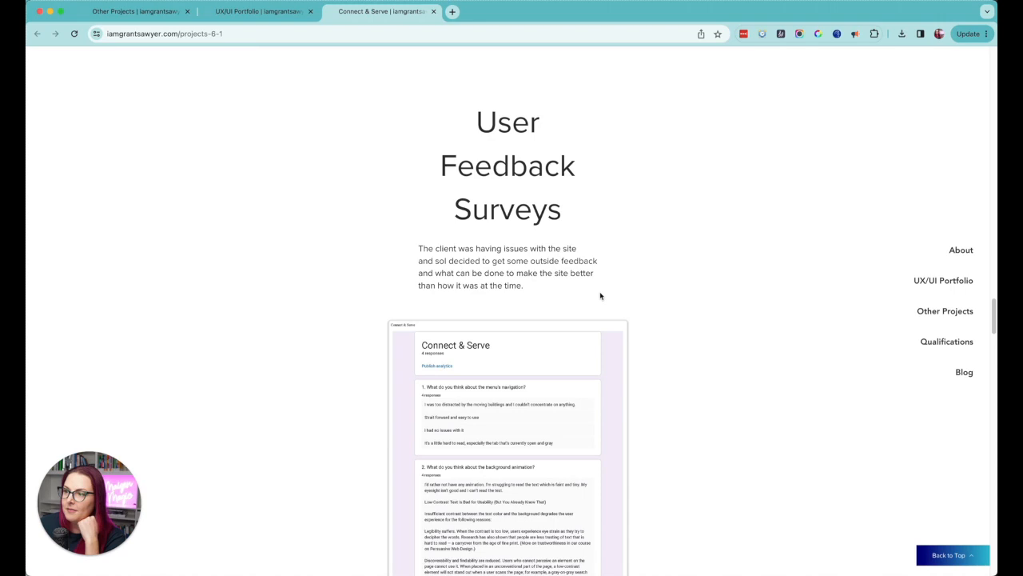
pyautogui.scroll(-3)
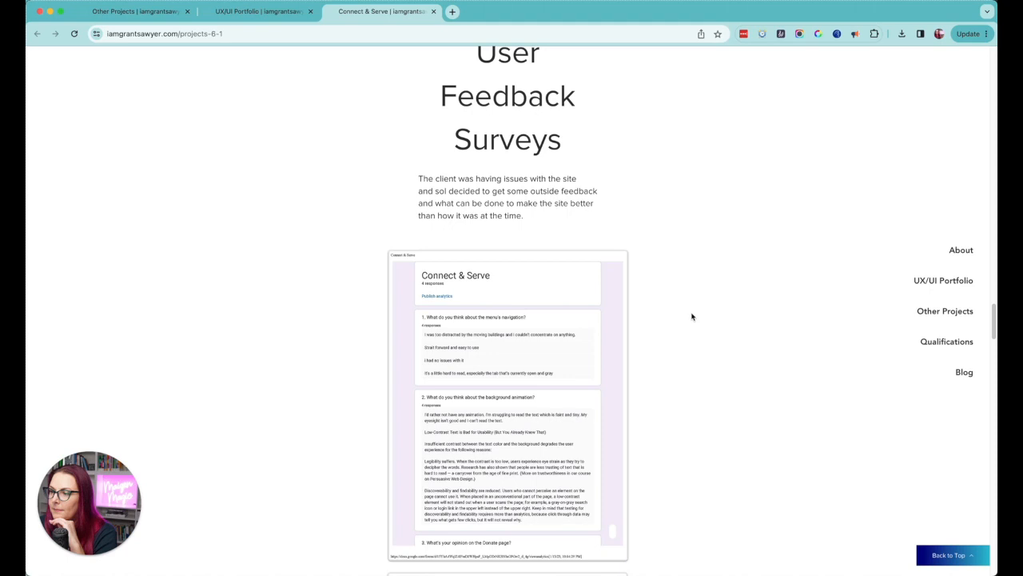
pyautogui.scroll(-3)
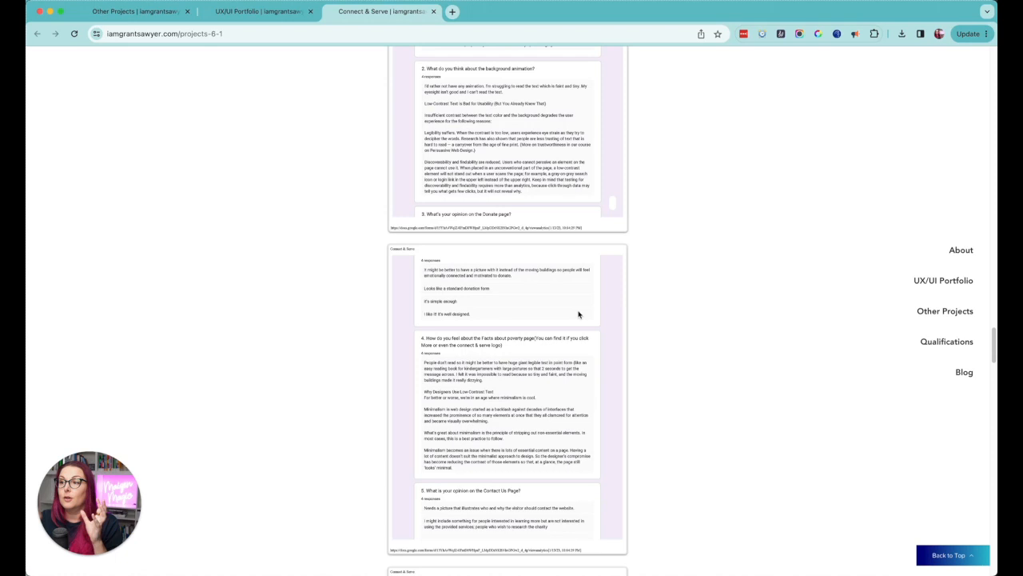
pyautogui.scroll(-3)
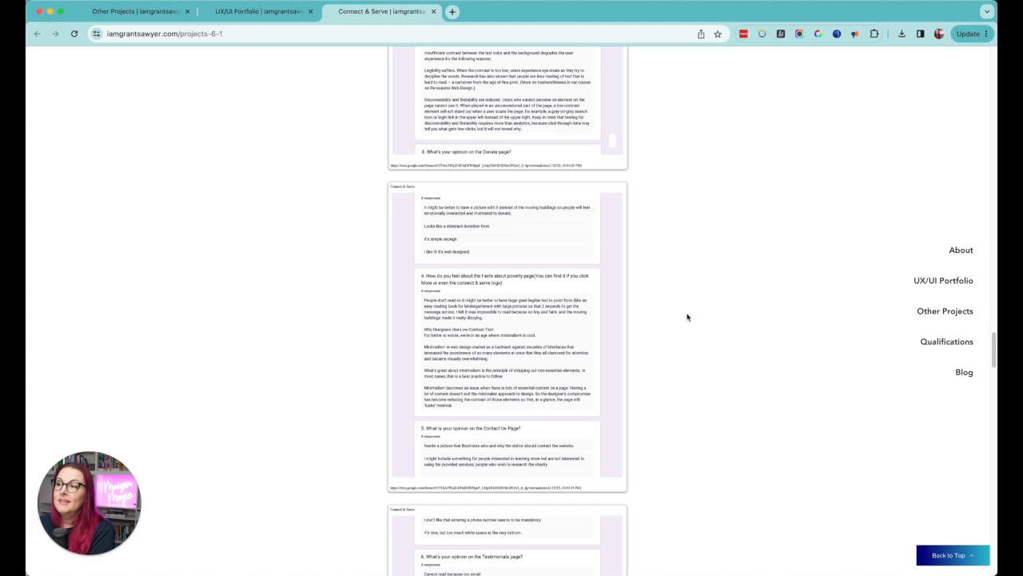
pyautogui.scroll(-3)
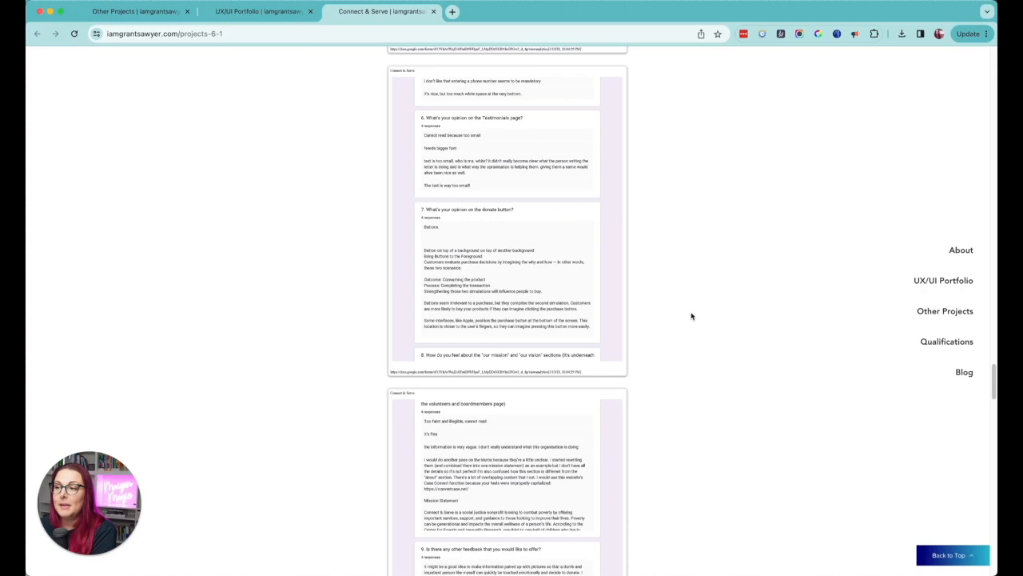
pyautogui.scroll(-3)
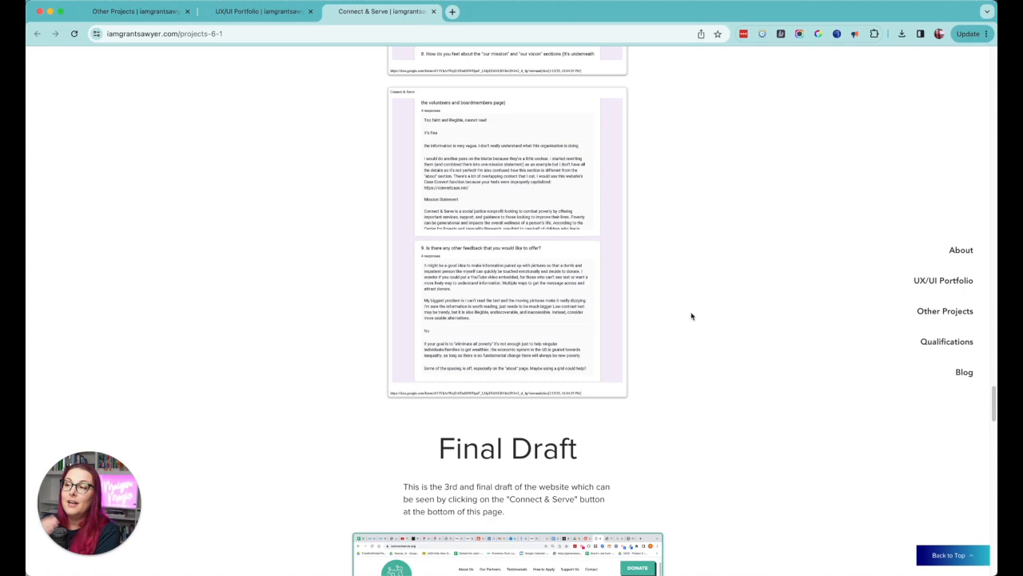
# Step: Scroll through the Final Draft screenshots, including the testimonials and eligibility pages
pyautogui.scroll(-3)
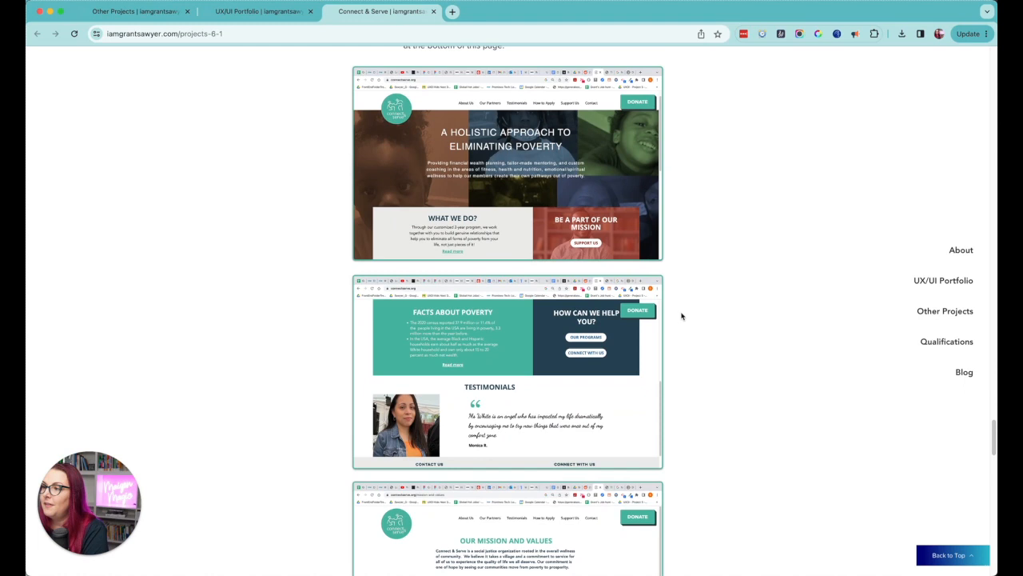
pyautogui.scroll(3)
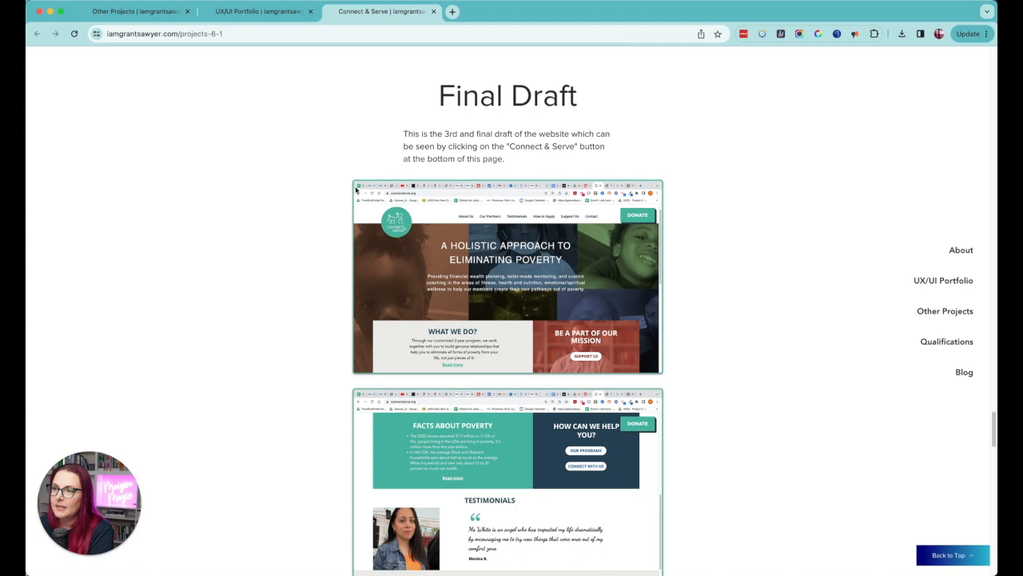
pyautogui.moveTo(582, 156)
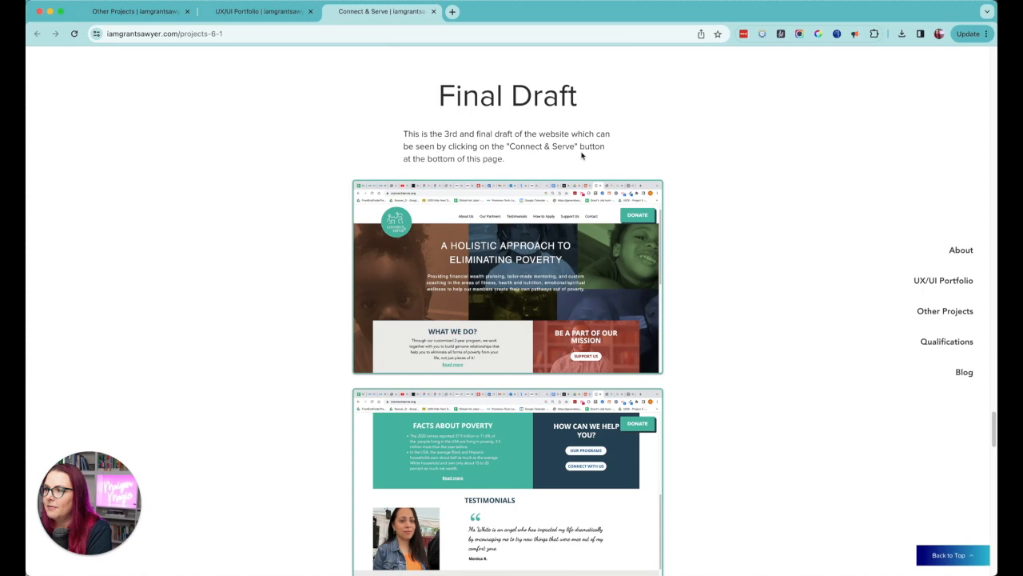
pyautogui.scroll(-3)
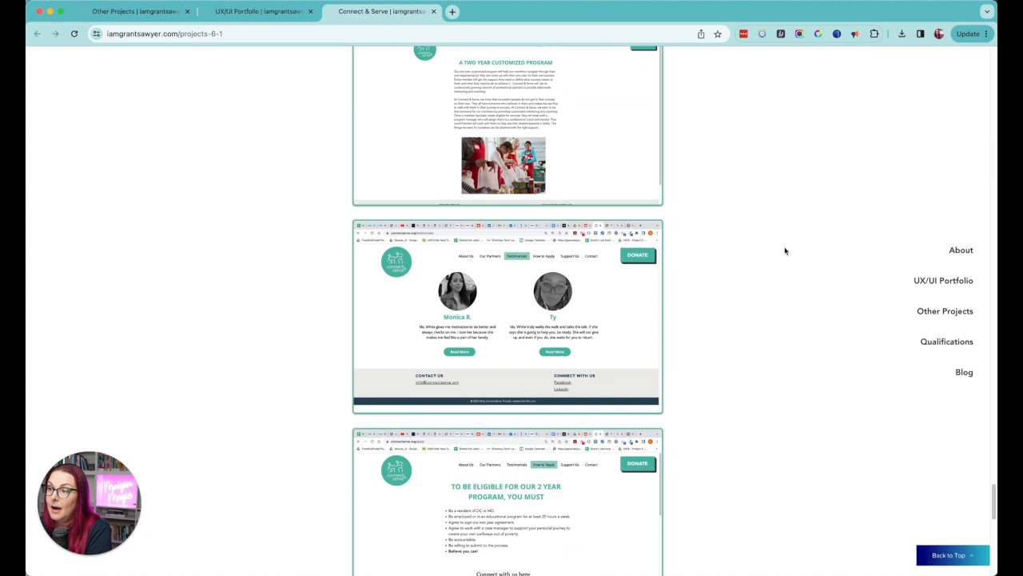
pyautogui.scroll(-3)
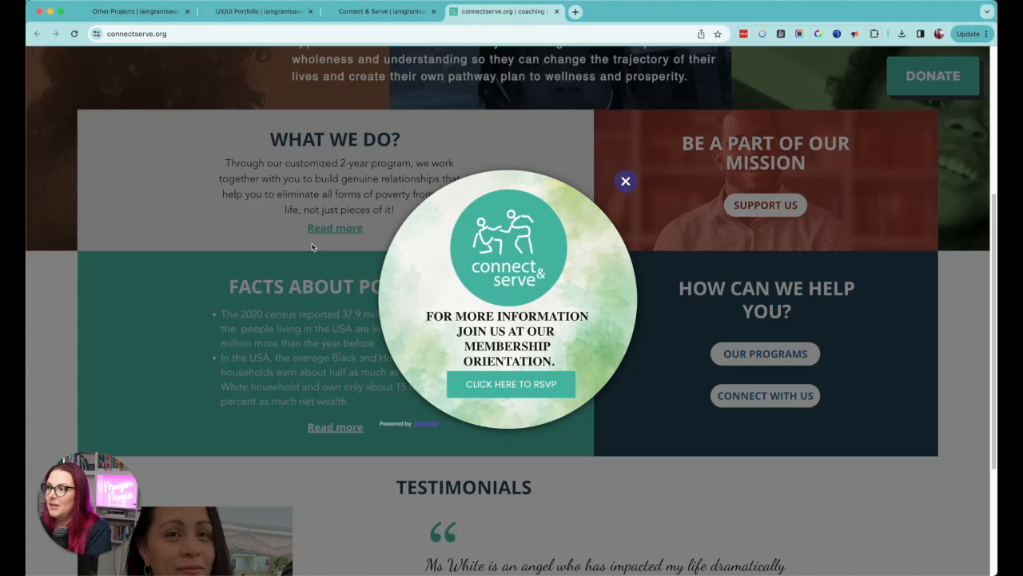
# Step: Dismiss the RSVP pop-up on connectserve.org and return to the homepage hero
pyautogui.click(626, 181)
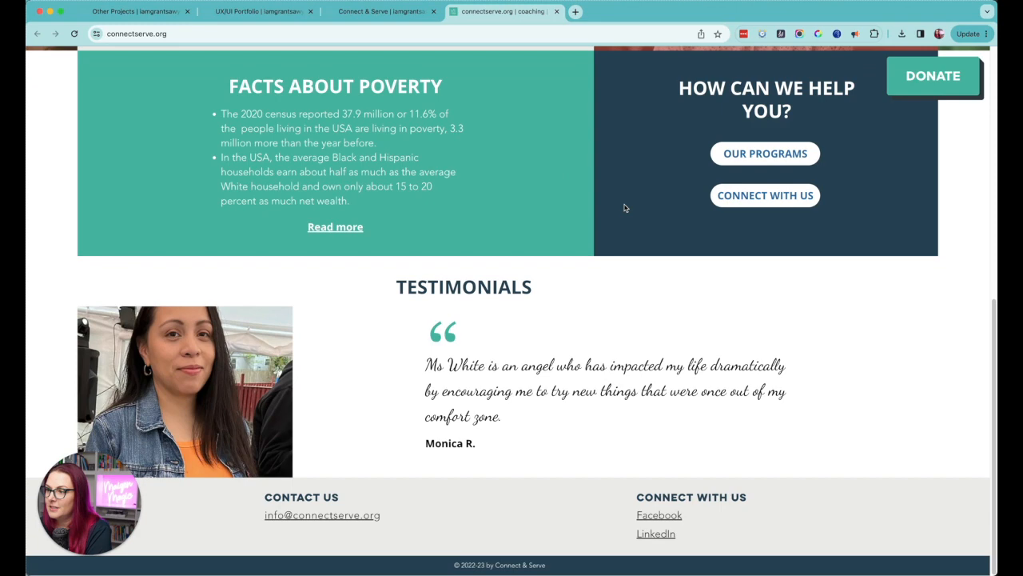
pyautogui.scroll(3)
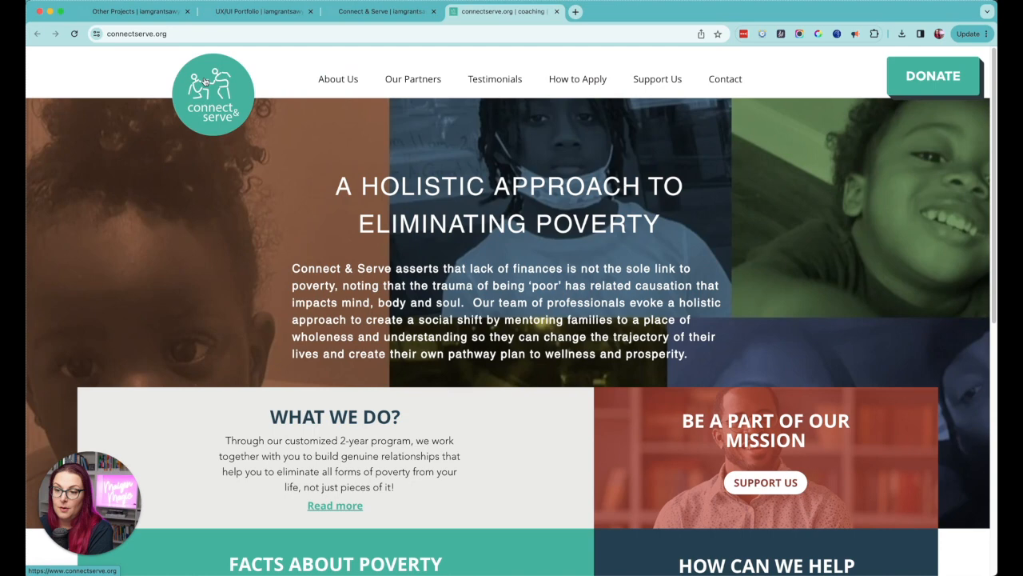
pyautogui.moveTo(725, 78)
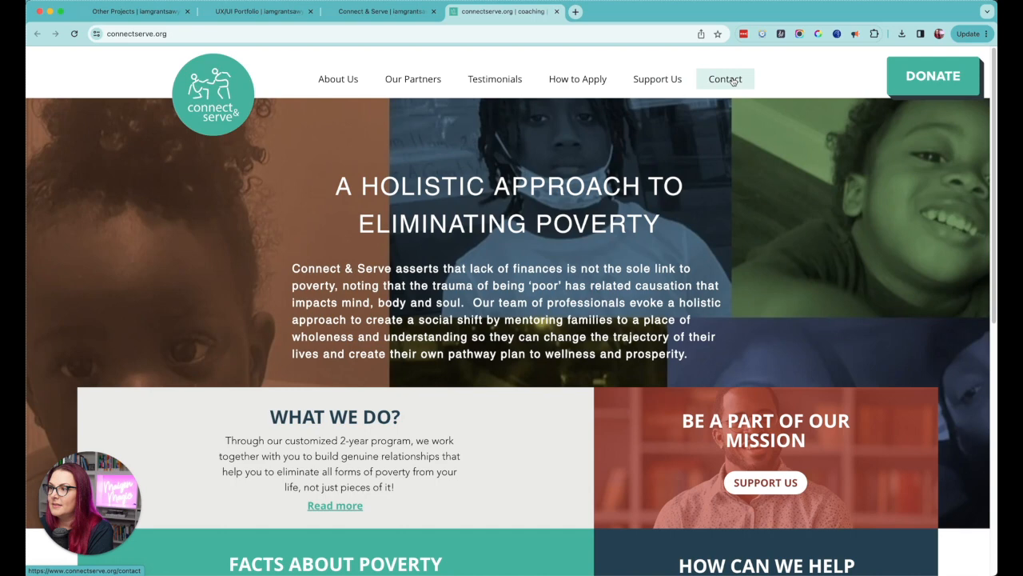
pyautogui.moveTo(933, 108)
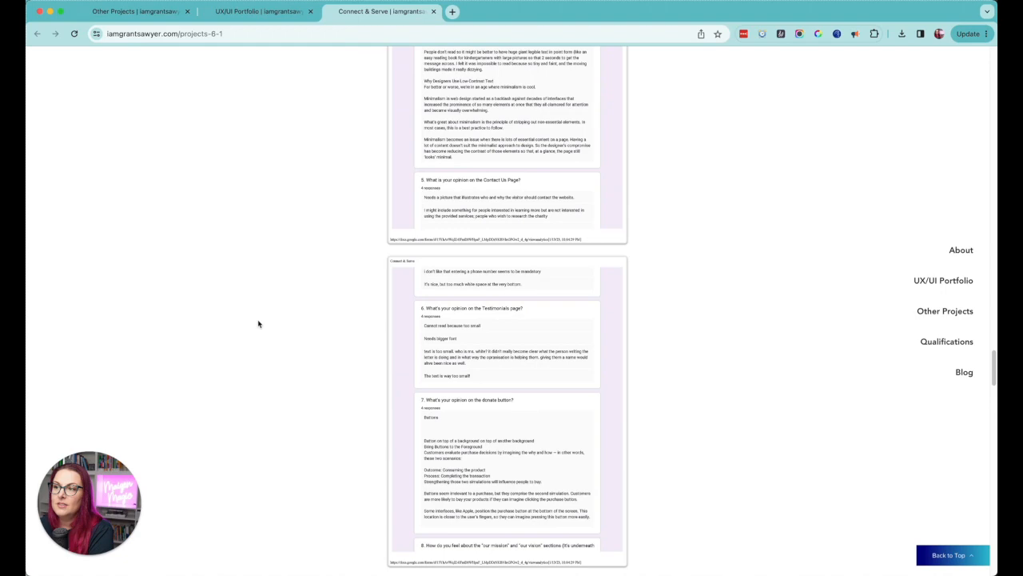
# Step: Scroll the case study down to the 2nd Website Draft, then return to the UX/UI Portfolio tab
pyautogui.scroll(-3)
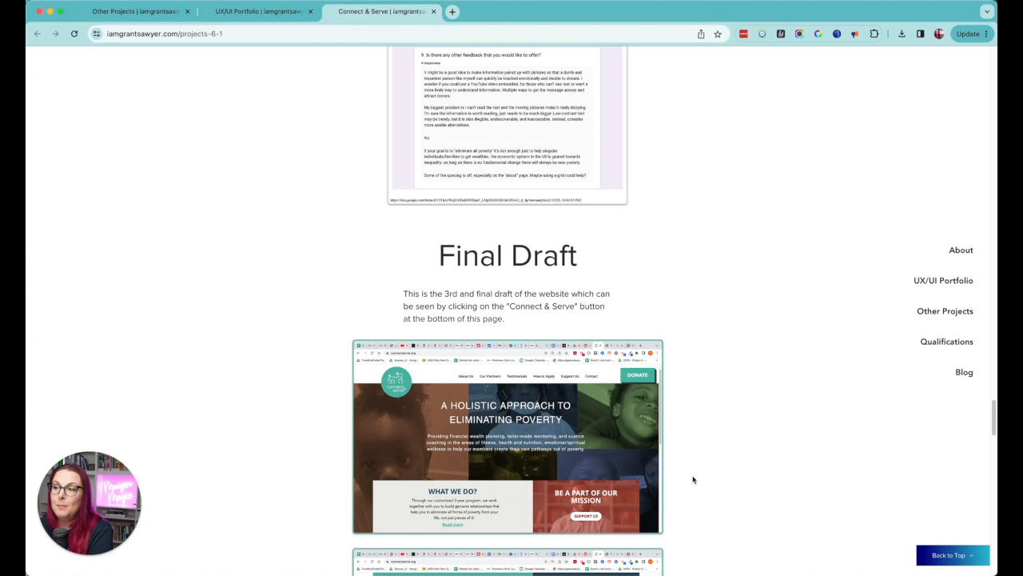
pyautogui.moveTo(726, 349)
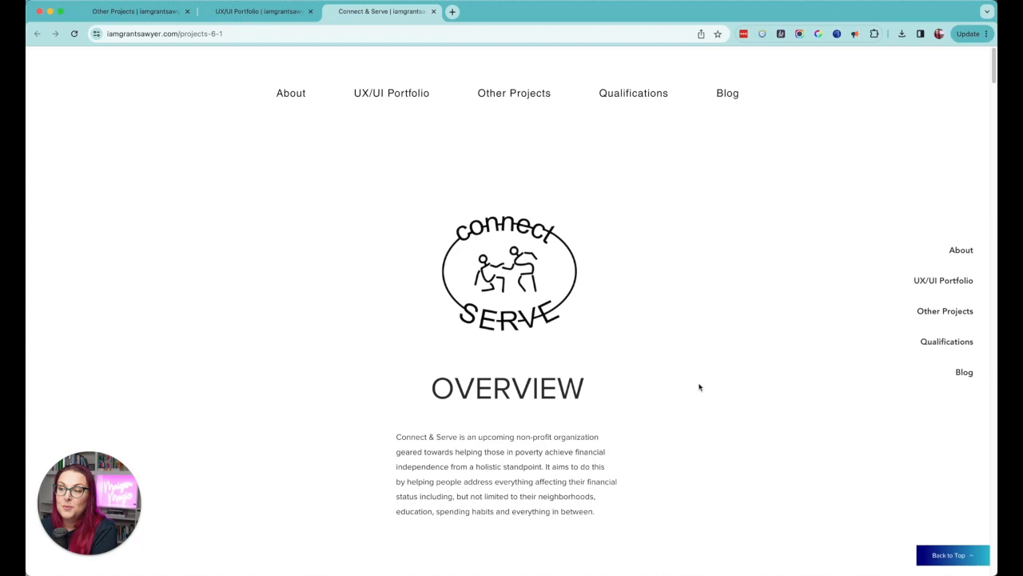
pyautogui.scroll(-3)
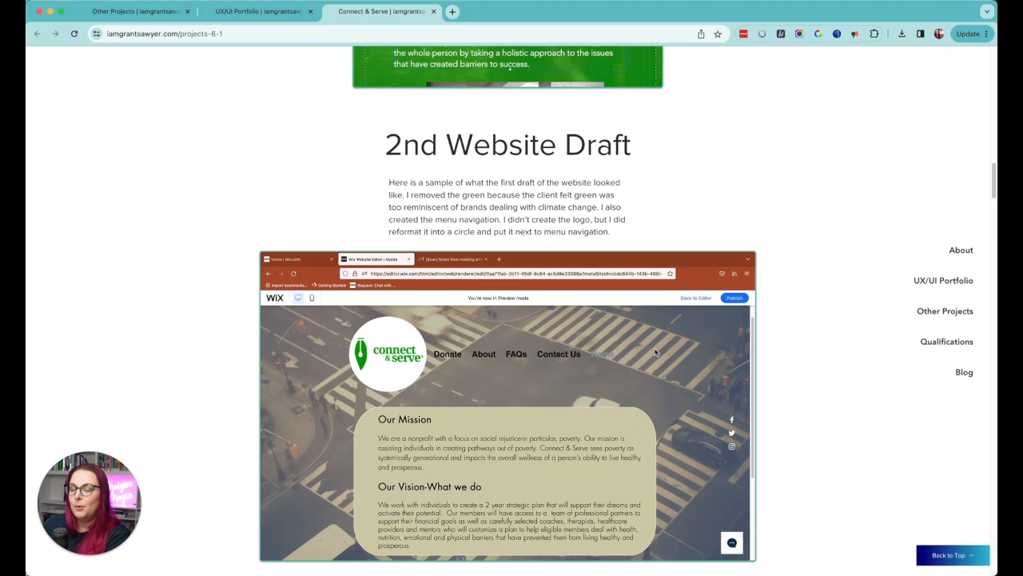
pyautogui.moveTo(838, 392)
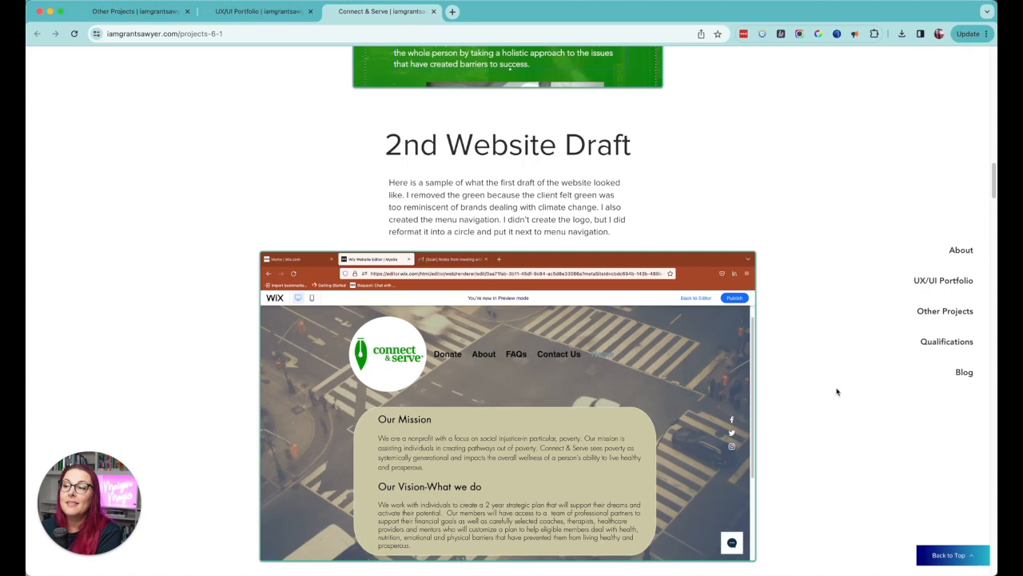
pyautogui.click(257, 11)
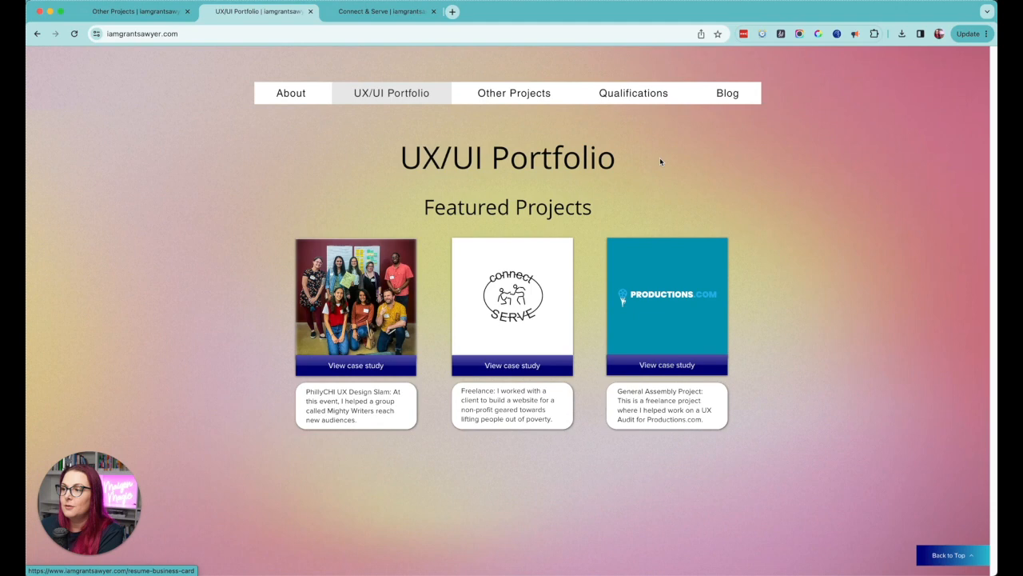
pyautogui.moveTo(130, 119)
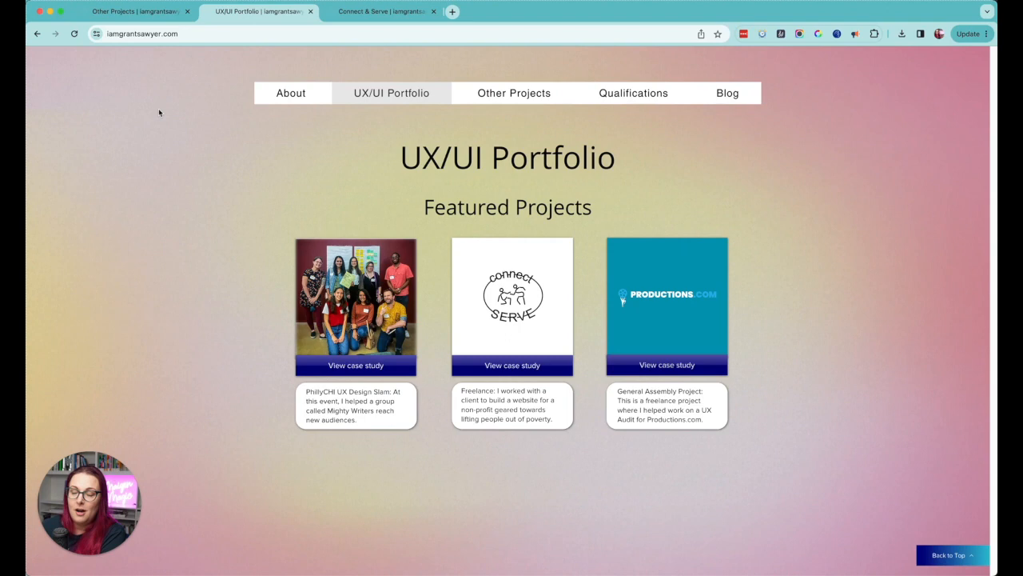
# Step: Go to the Other Projects page from the site's top navigation
pyautogui.click(513, 93)
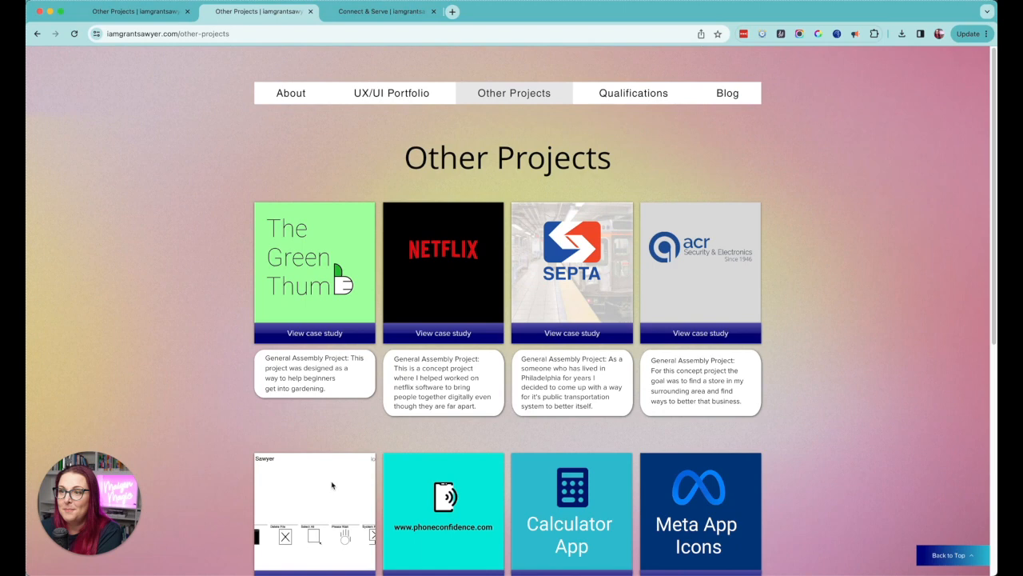
pyautogui.moveTo(64, 452)
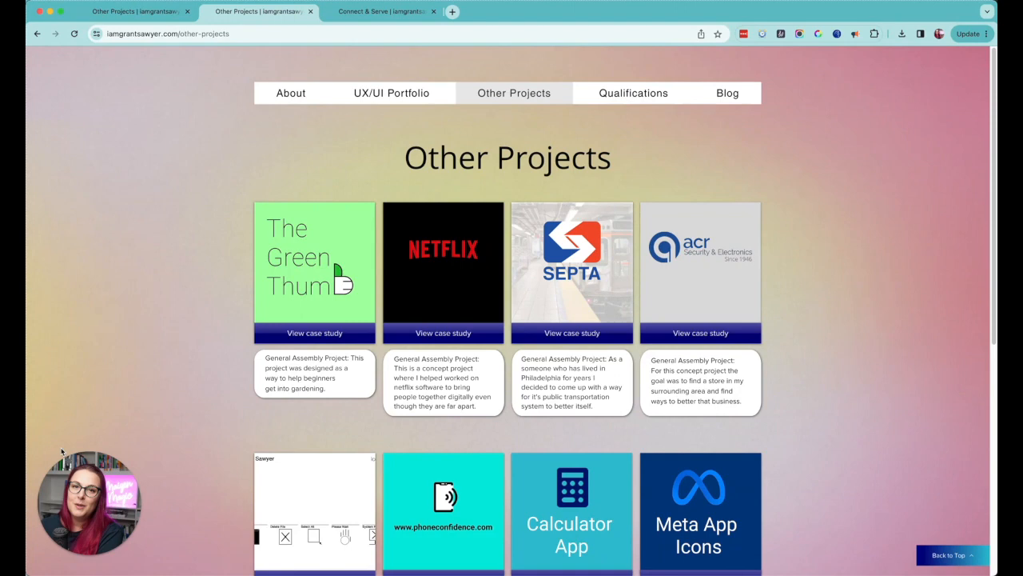